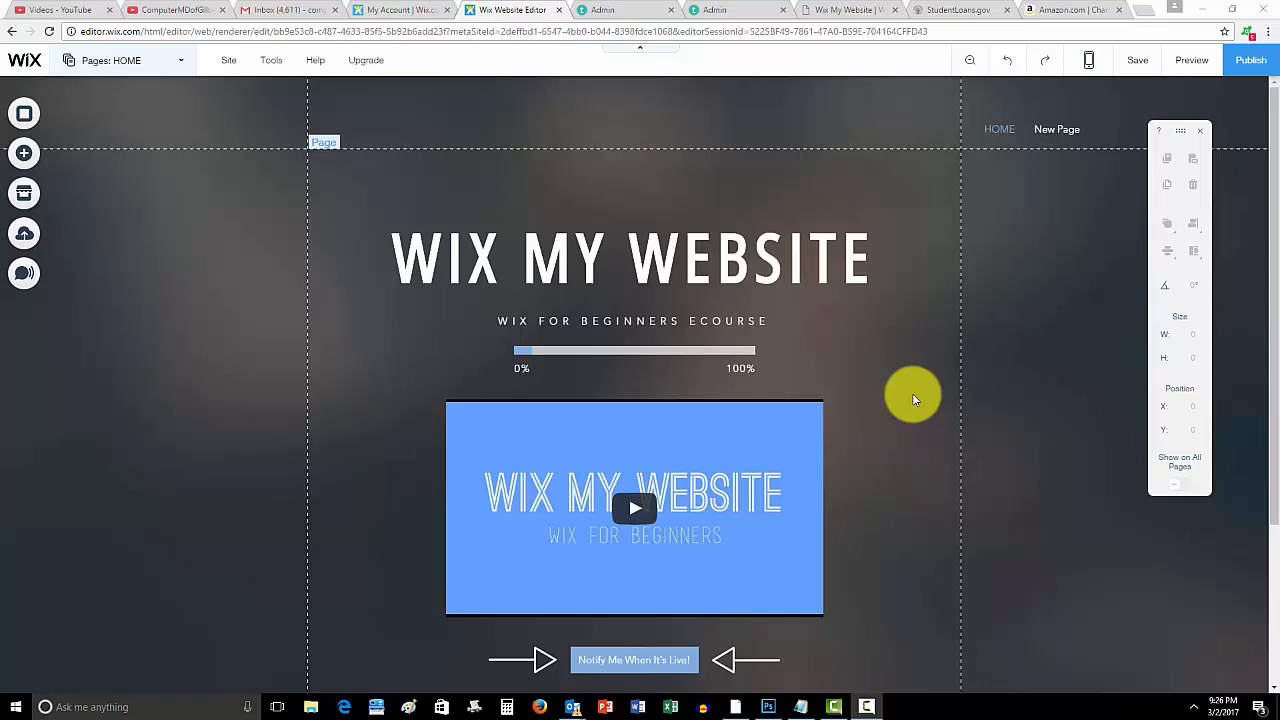
pyautogui.moveTo(949, 373)
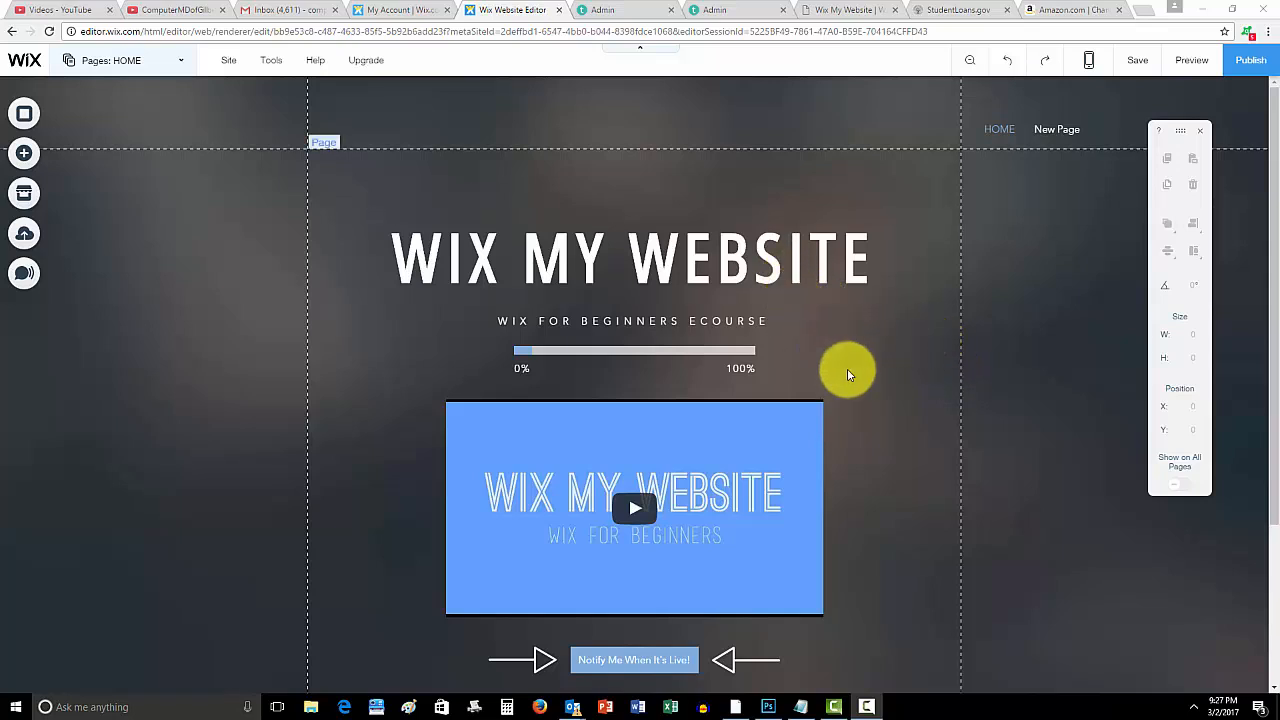
pyautogui.moveTo(881, 396)
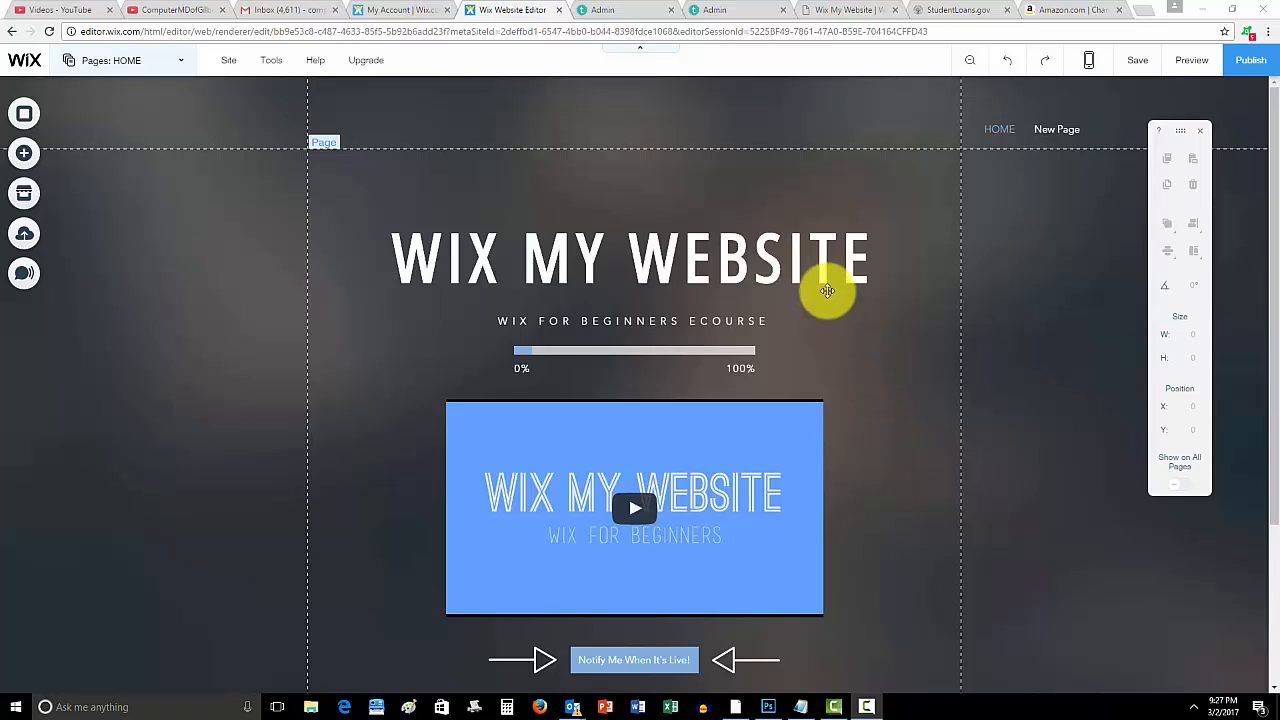
pyautogui.moveTo(877, 385)
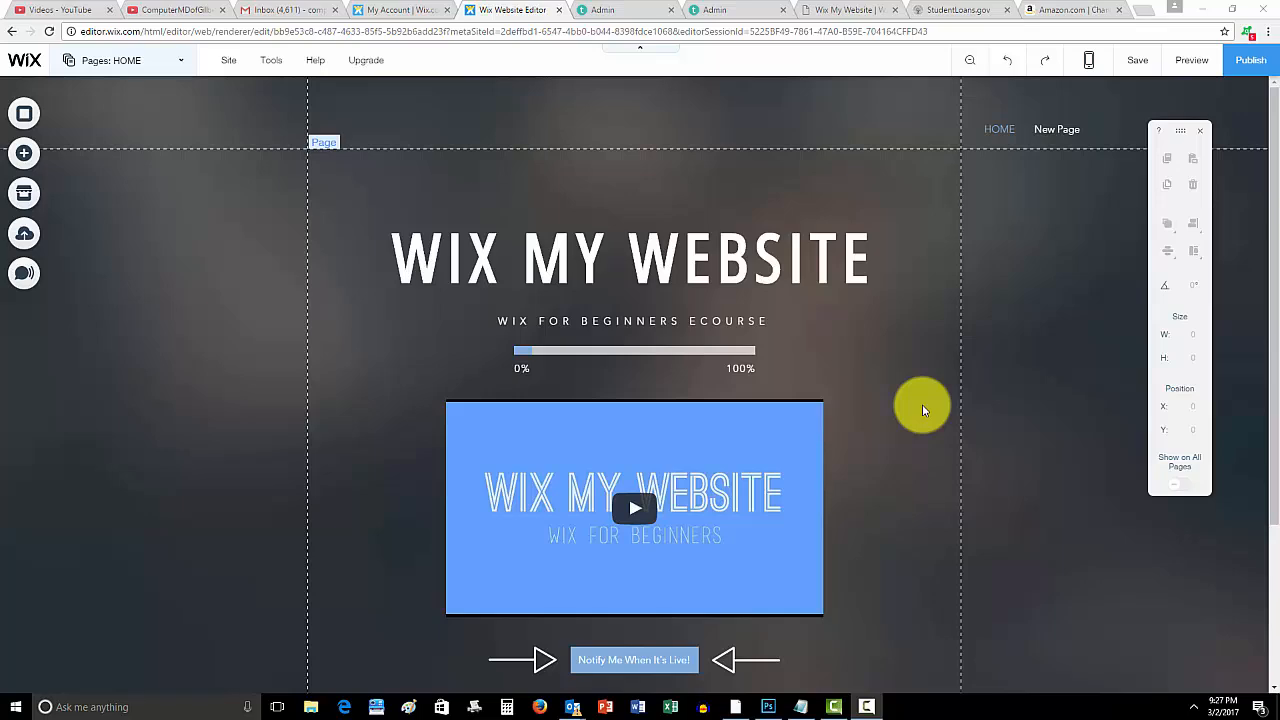
pyautogui.moveTo(147, 62)
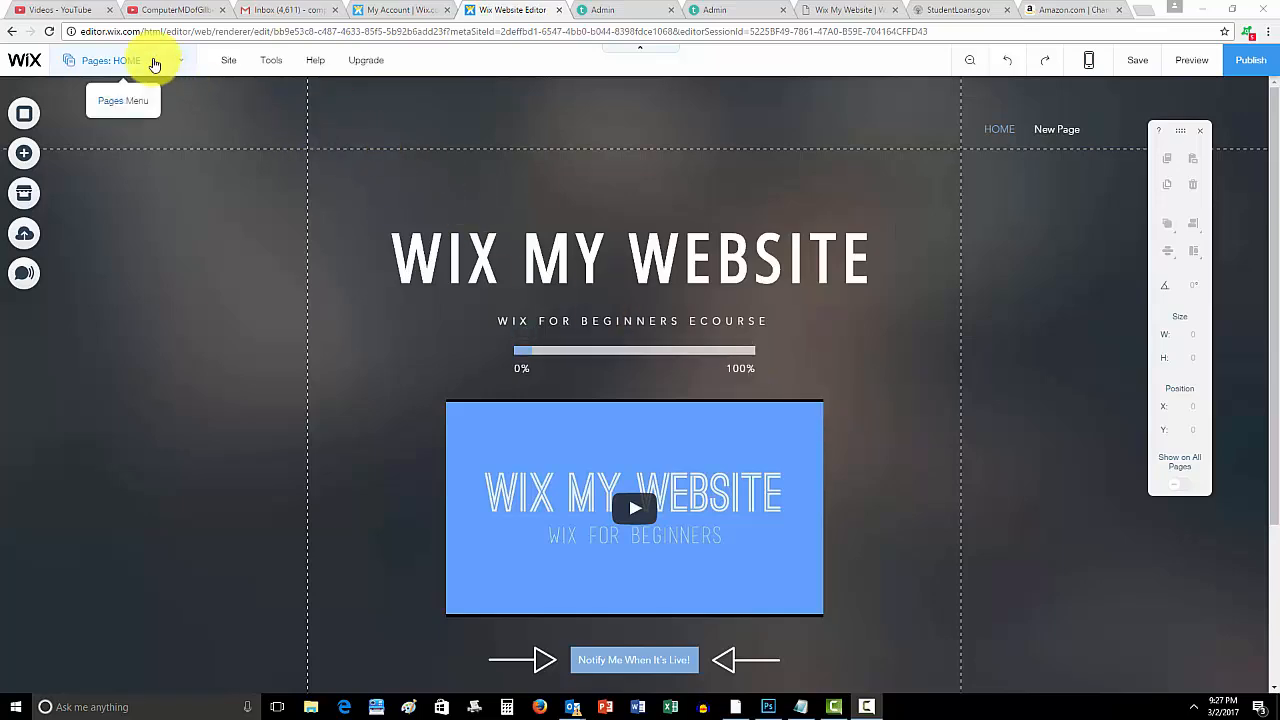
# Step: On the New Page, add Inffuse Testimonials from an App Market search for 'infuse'
pyautogui.click(108, 60)
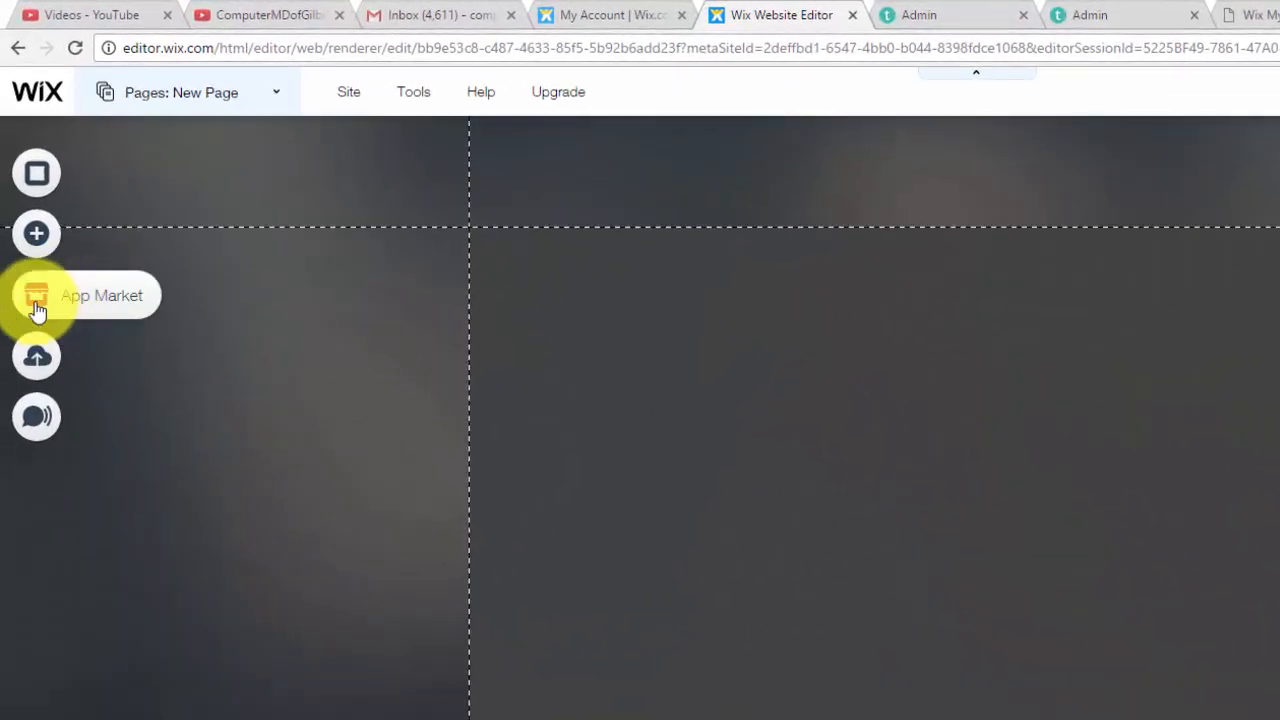
pyautogui.click(36, 294)
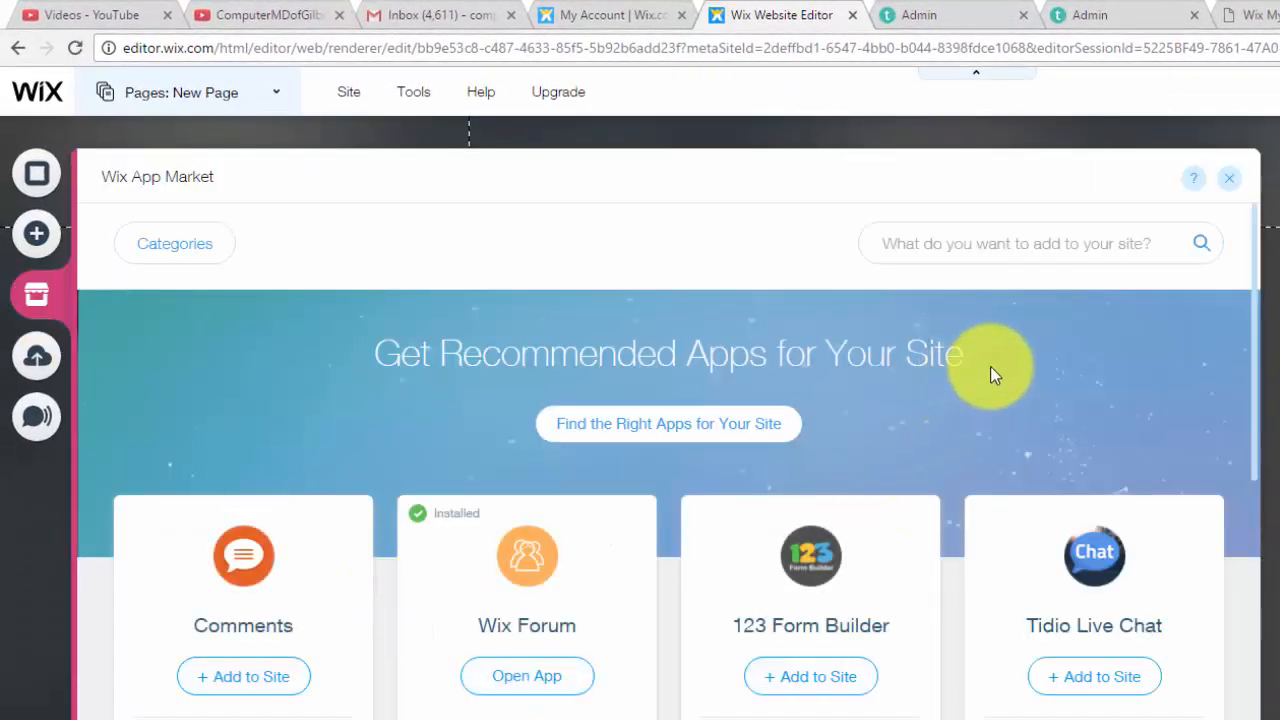
pyautogui.click(1030, 243)
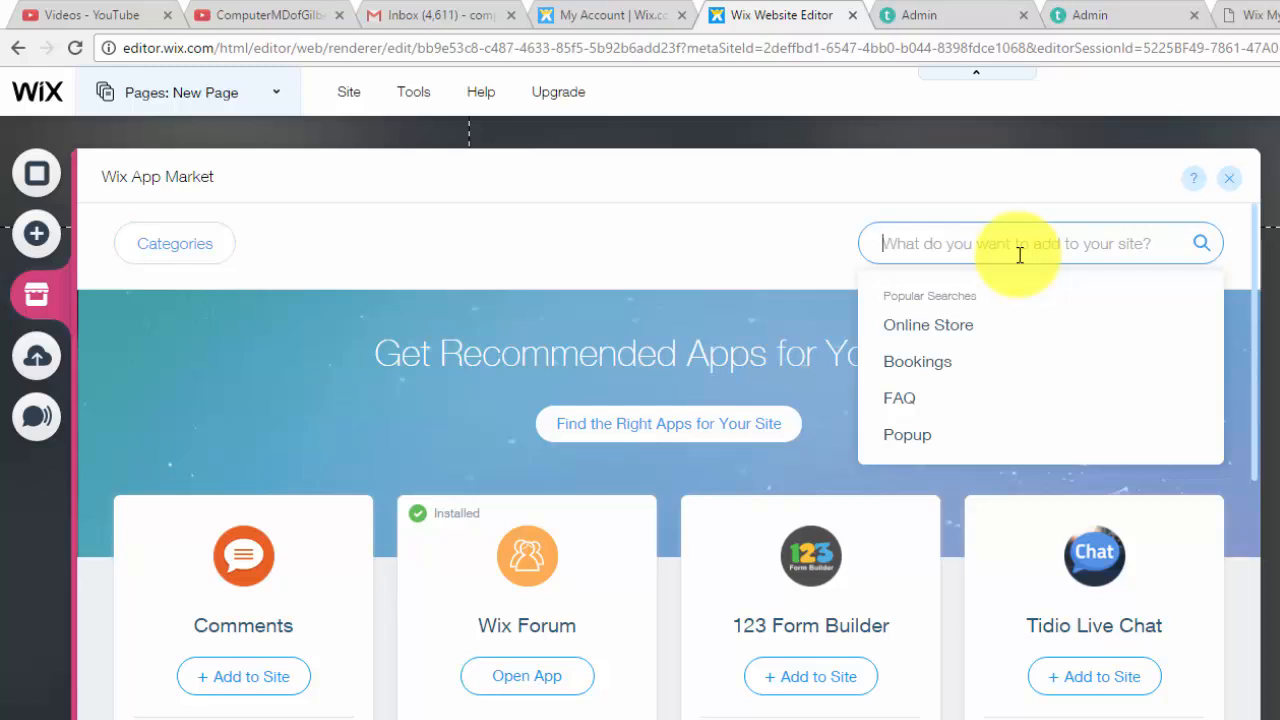
pyautogui.write('infuse')
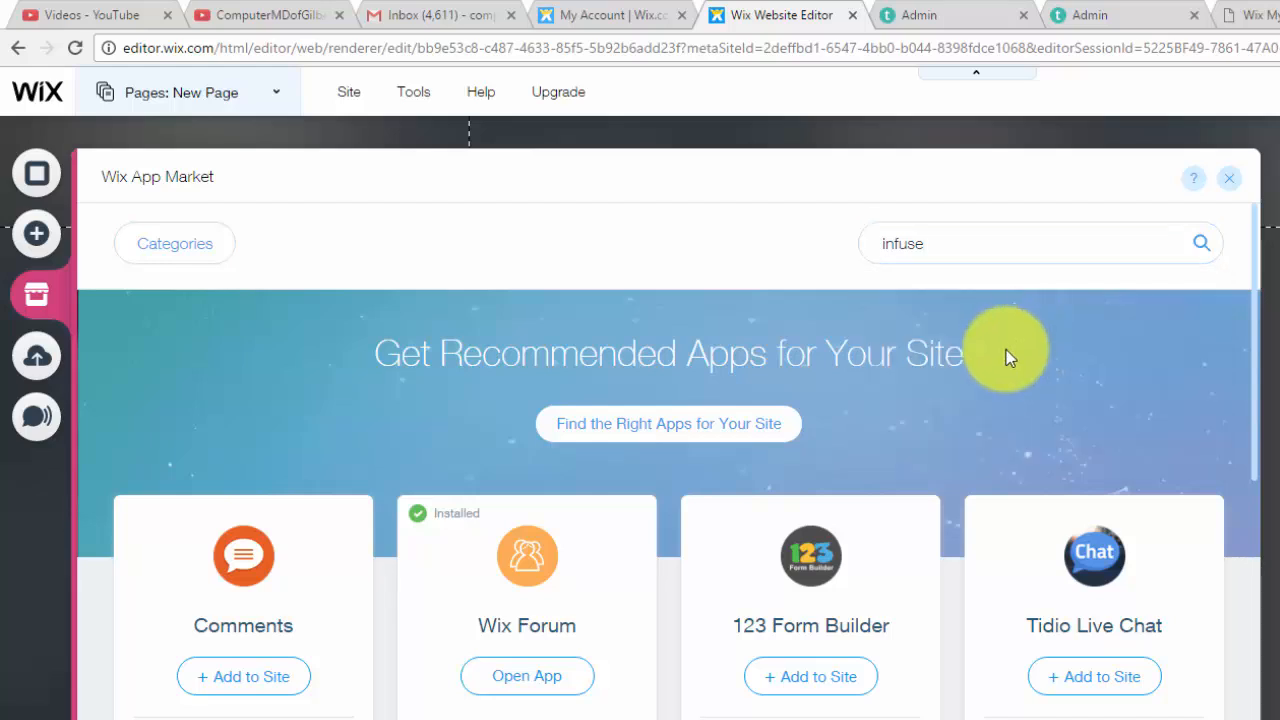
pyautogui.click(970, 243)
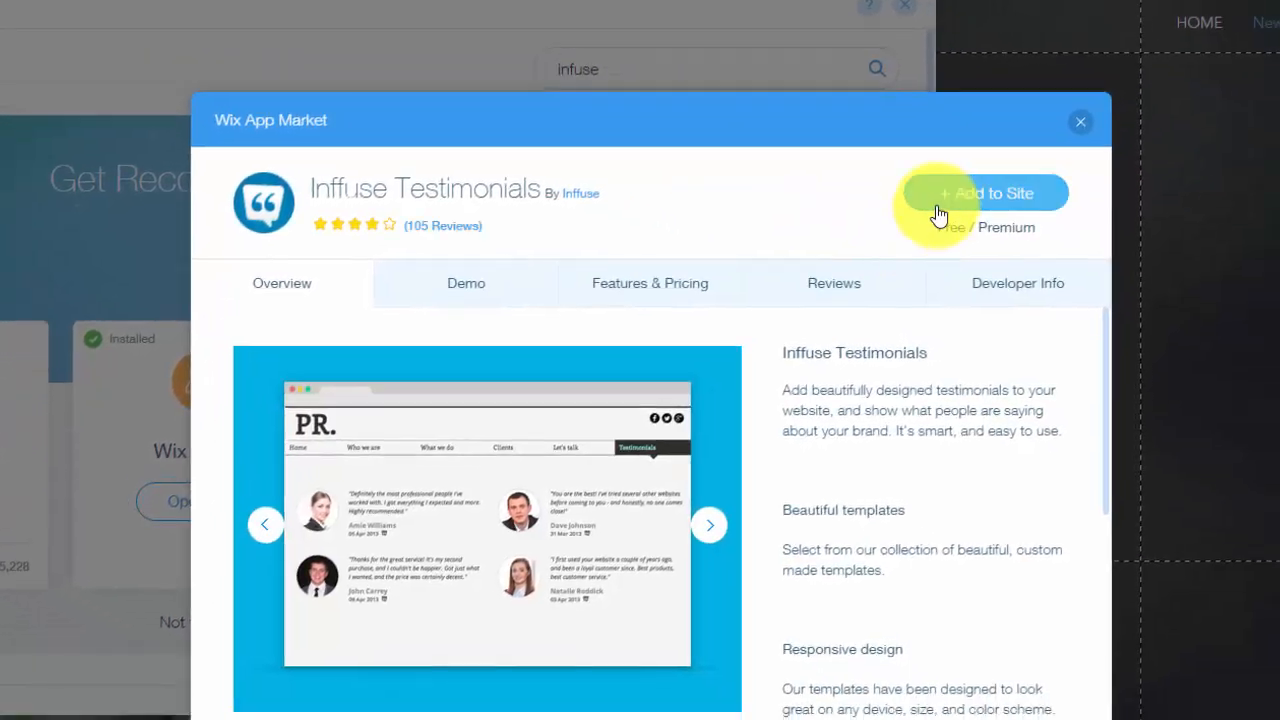
pyautogui.click(985, 193)
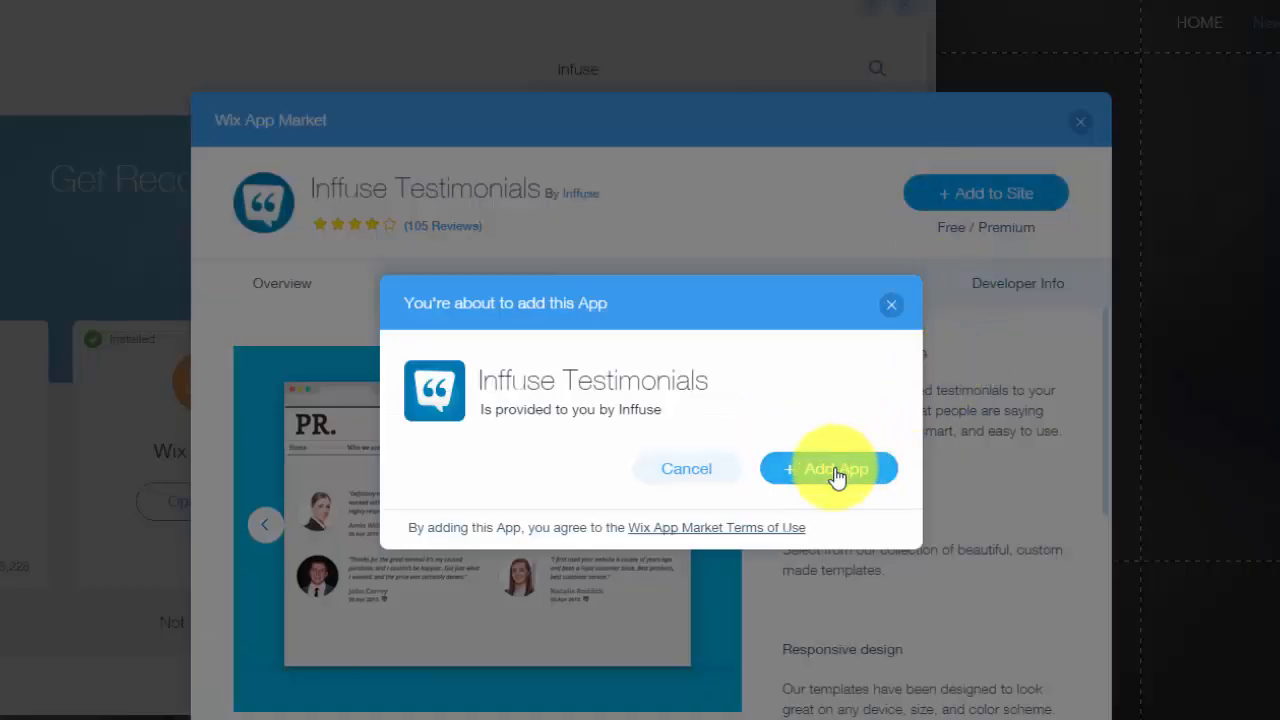
pyautogui.click(831, 468)
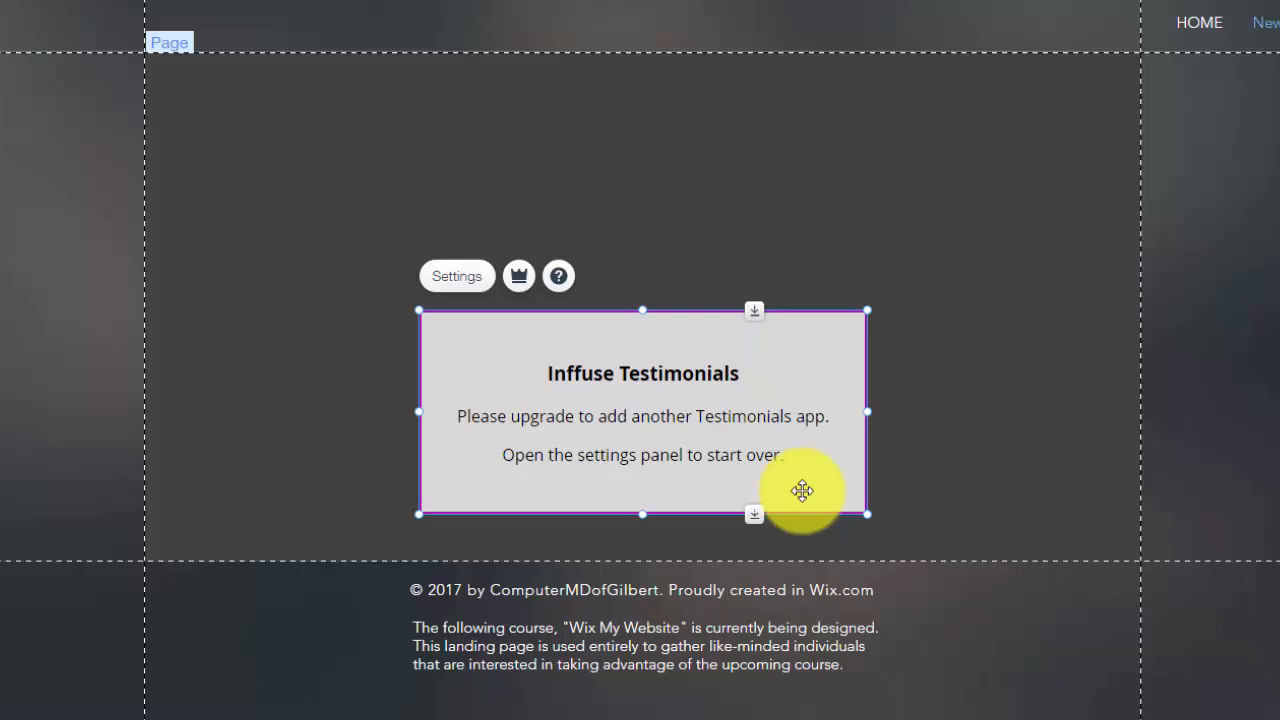
# Step: Move the widget, Start Over to restore sample testimonials, and dismiss the upgrade comparison
pyautogui.moveTo(802, 490); pyautogui.dragTo(652, 318)
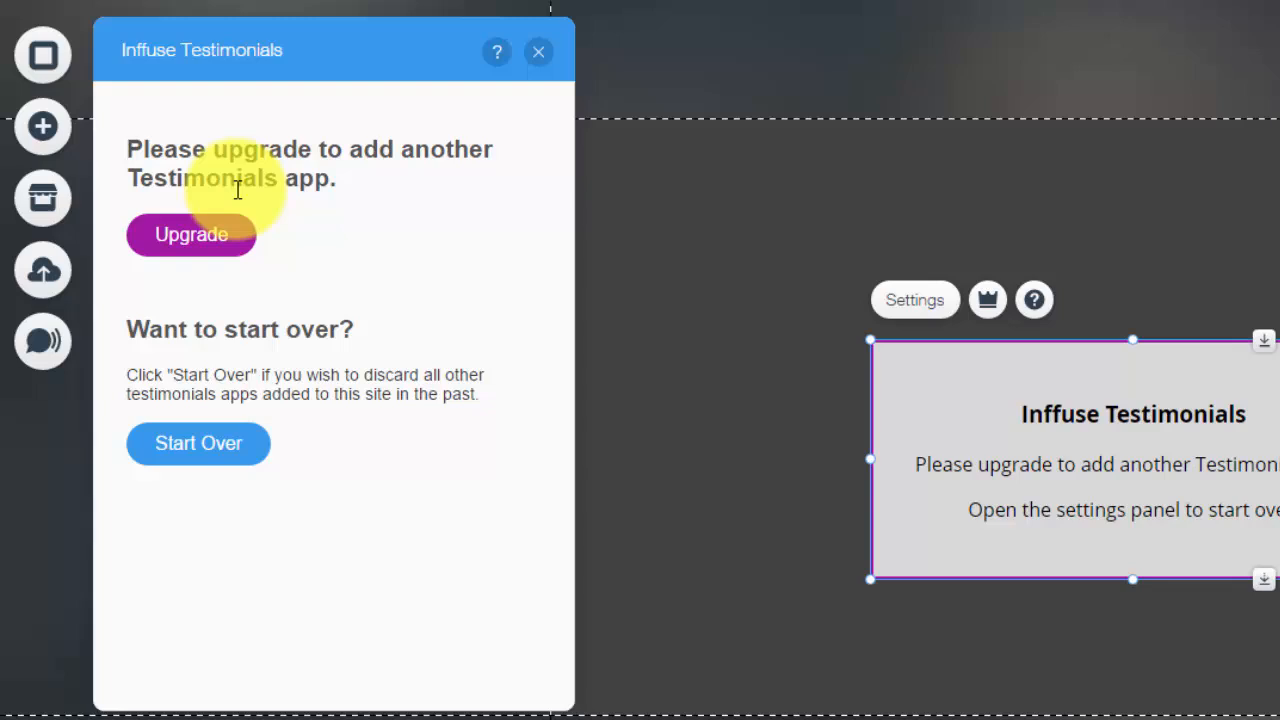
pyautogui.moveTo(198, 444)
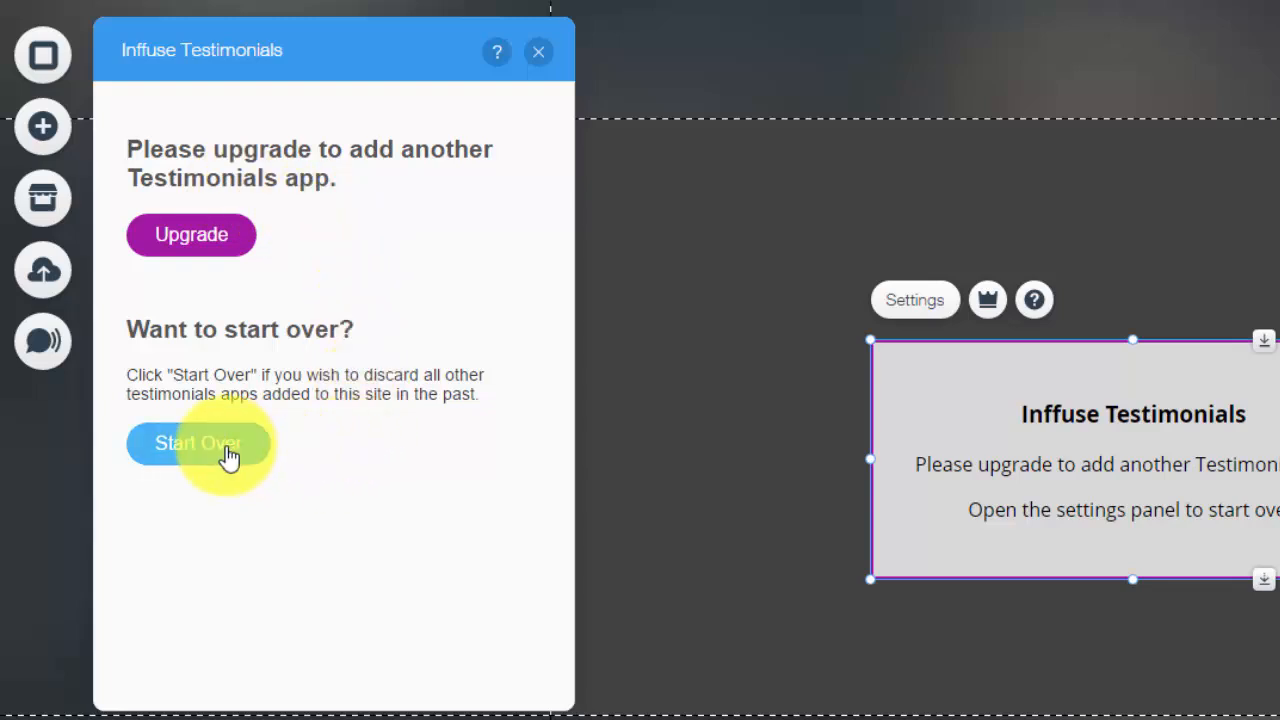
pyautogui.click(190, 443)
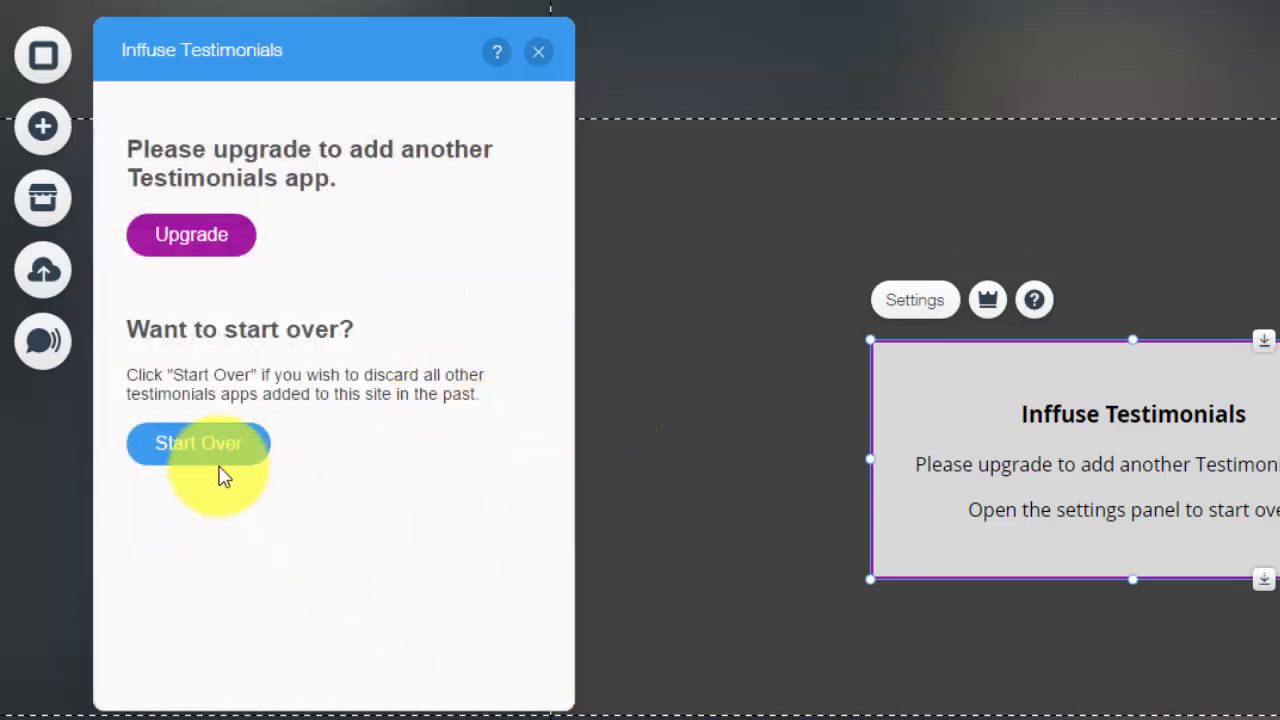
pyautogui.click(197, 443)
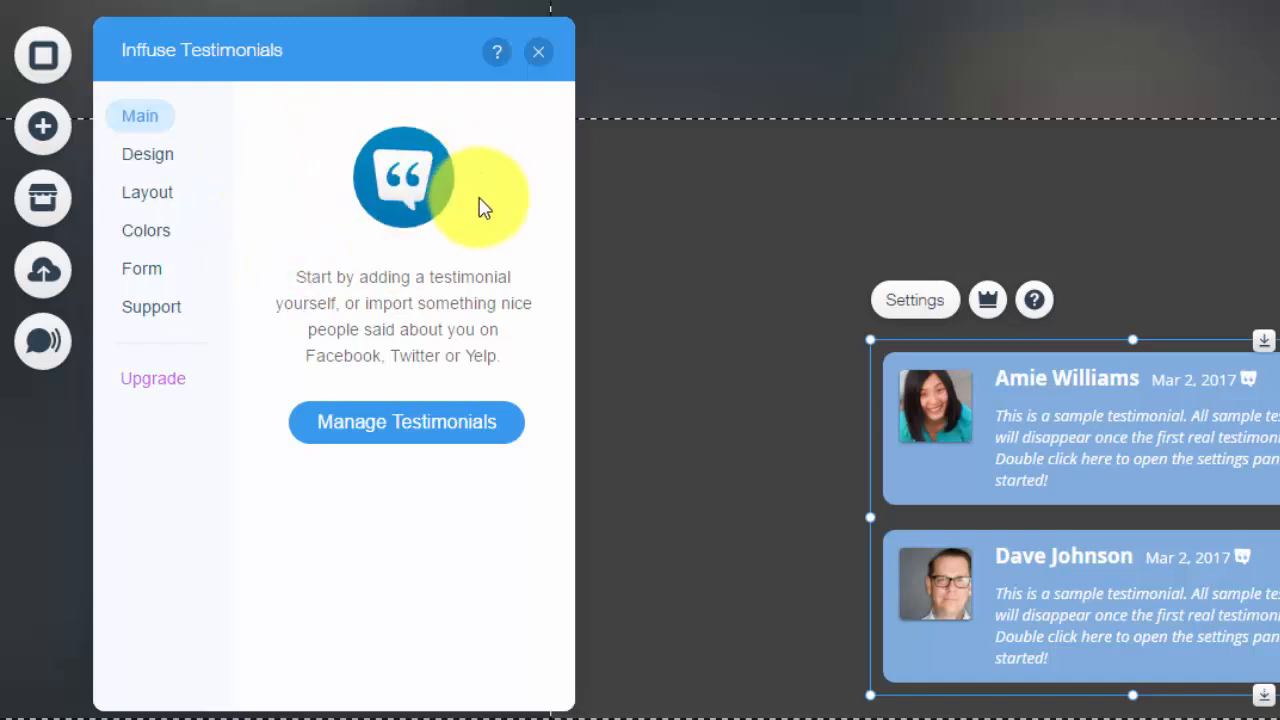
pyautogui.moveTo(375, 243)
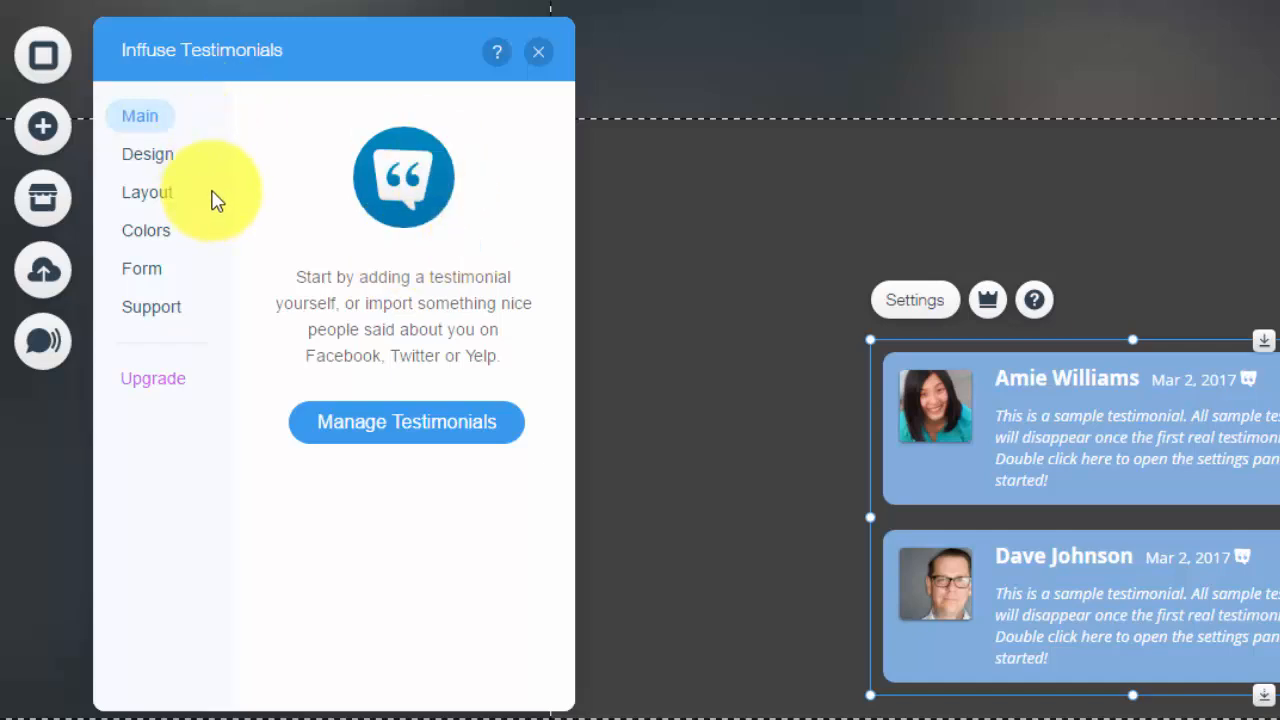
pyautogui.moveTo(298, 295)
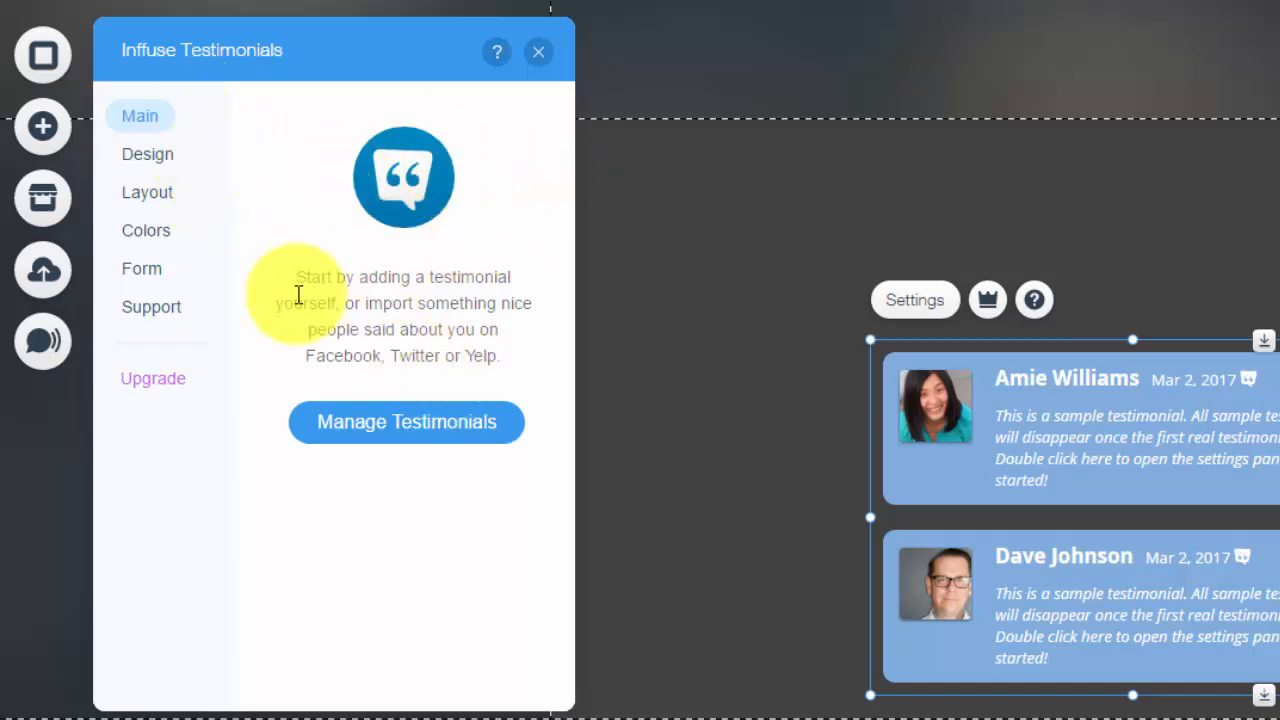
pyautogui.click(153, 378)
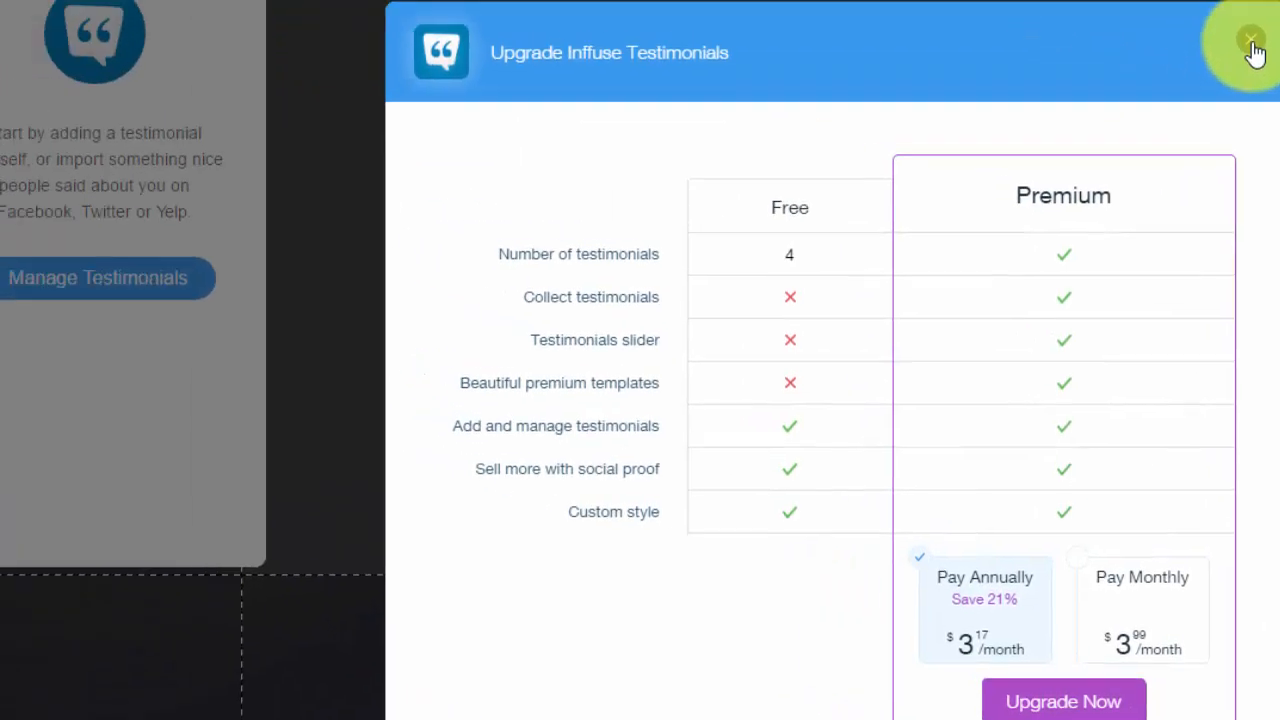
pyautogui.click(1244, 37)
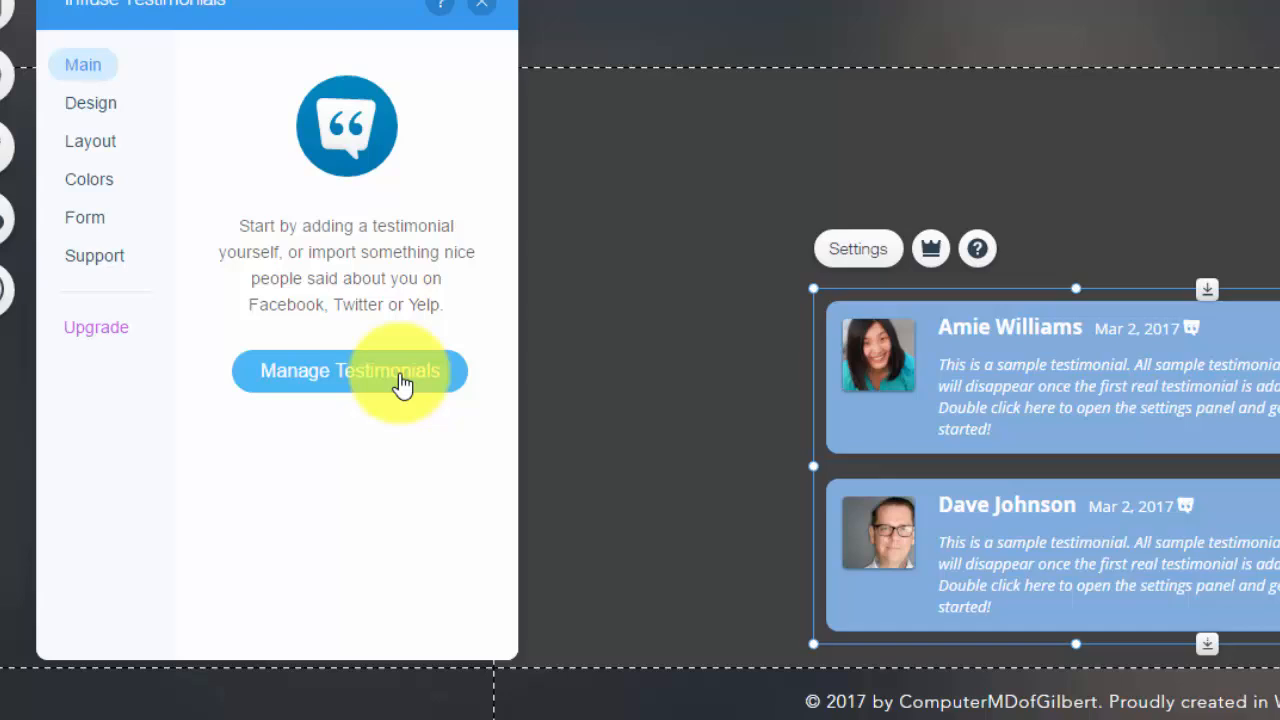
pyautogui.moveTo(90, 103)
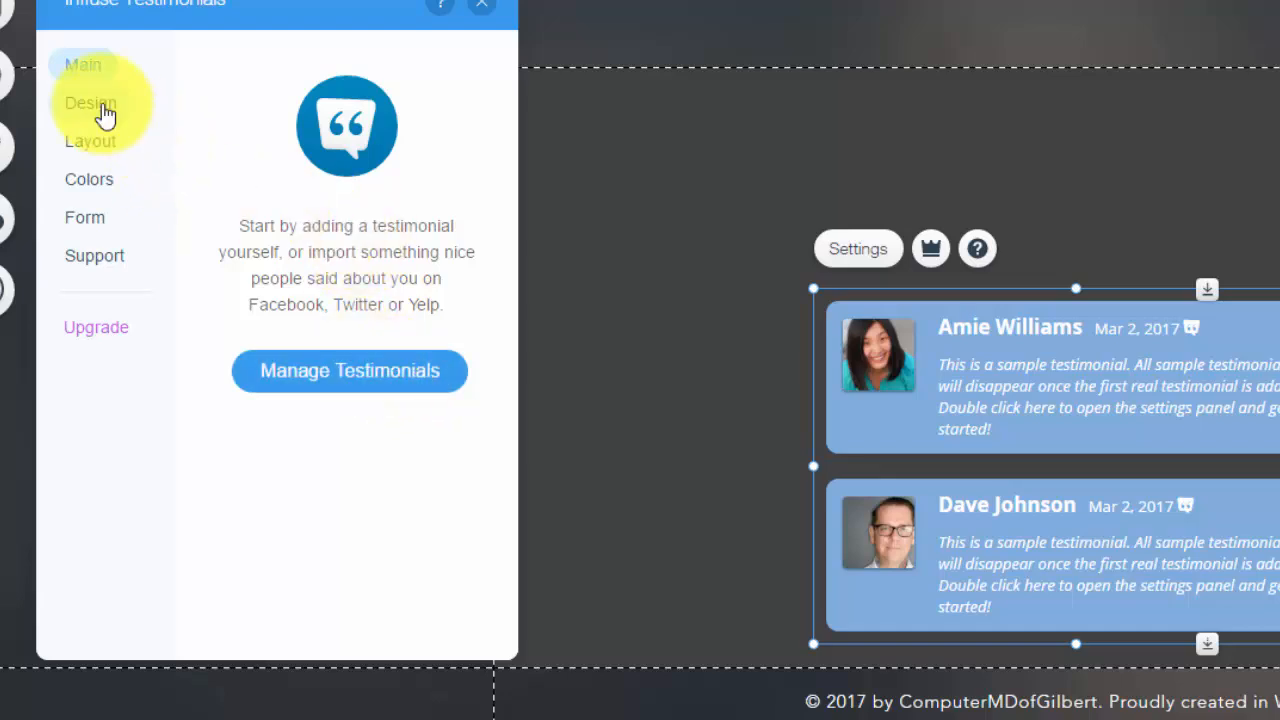
# Step: Apply the free photo-and-name-above-speech-bubble template, after briefly trying a premium template
pyautogui.click(84, 102)
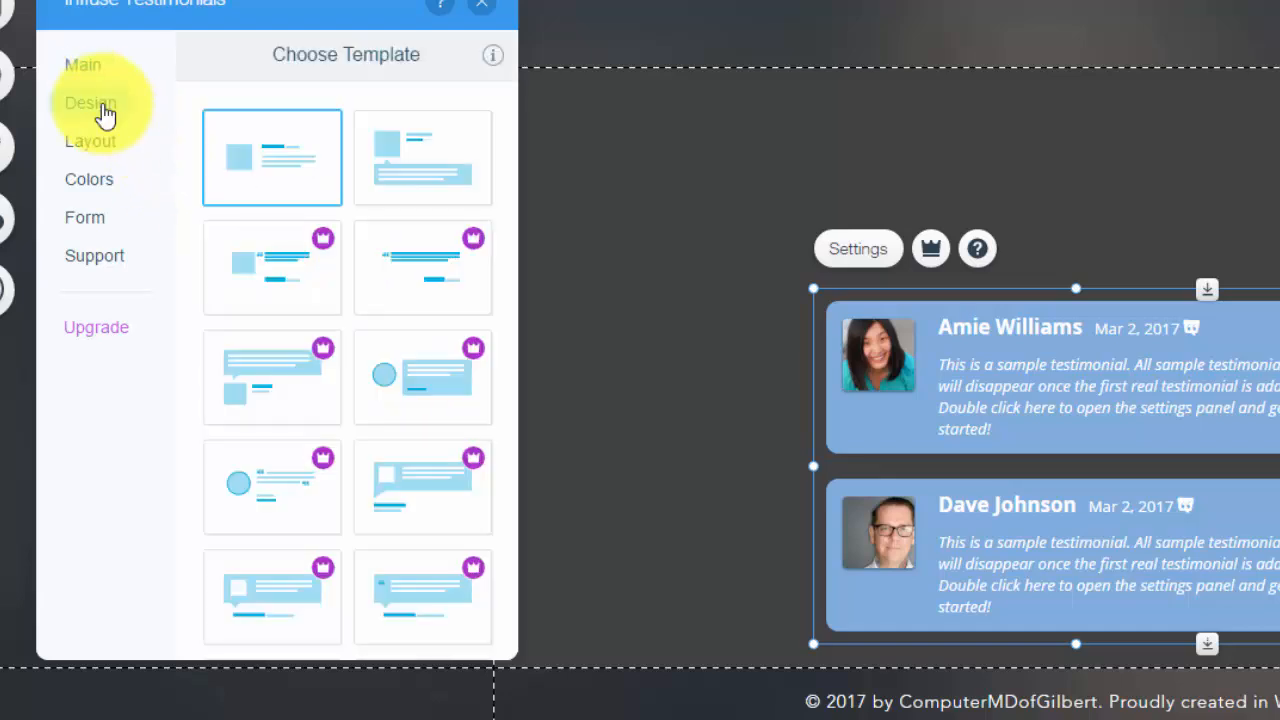
pyautogui.click(423, 157)
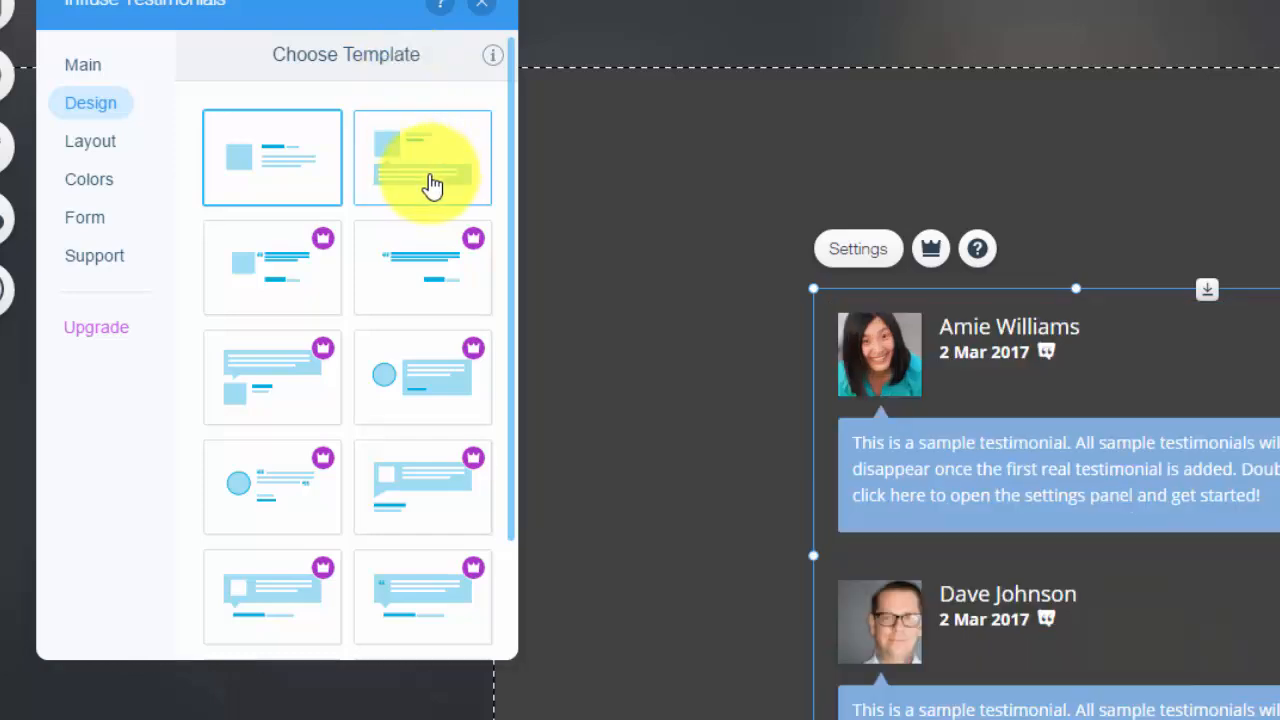
pyautogui.scroll(-3)
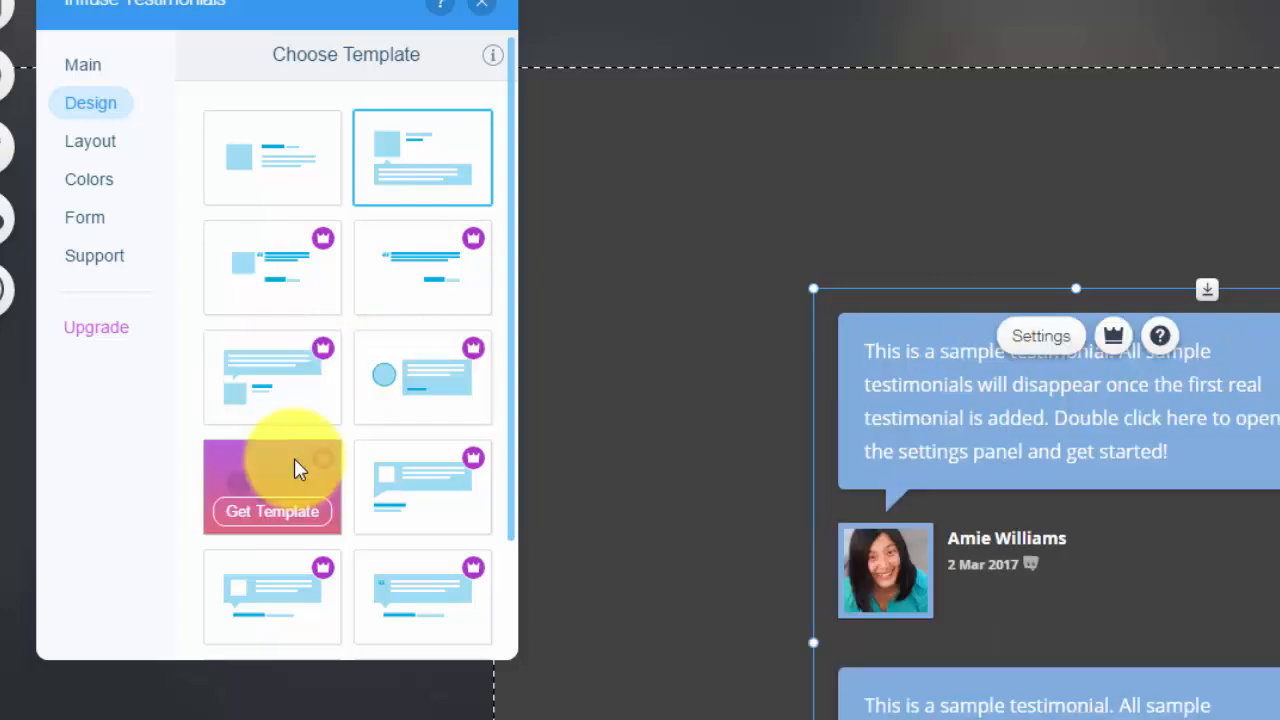
pyautogui.click(422, 156)
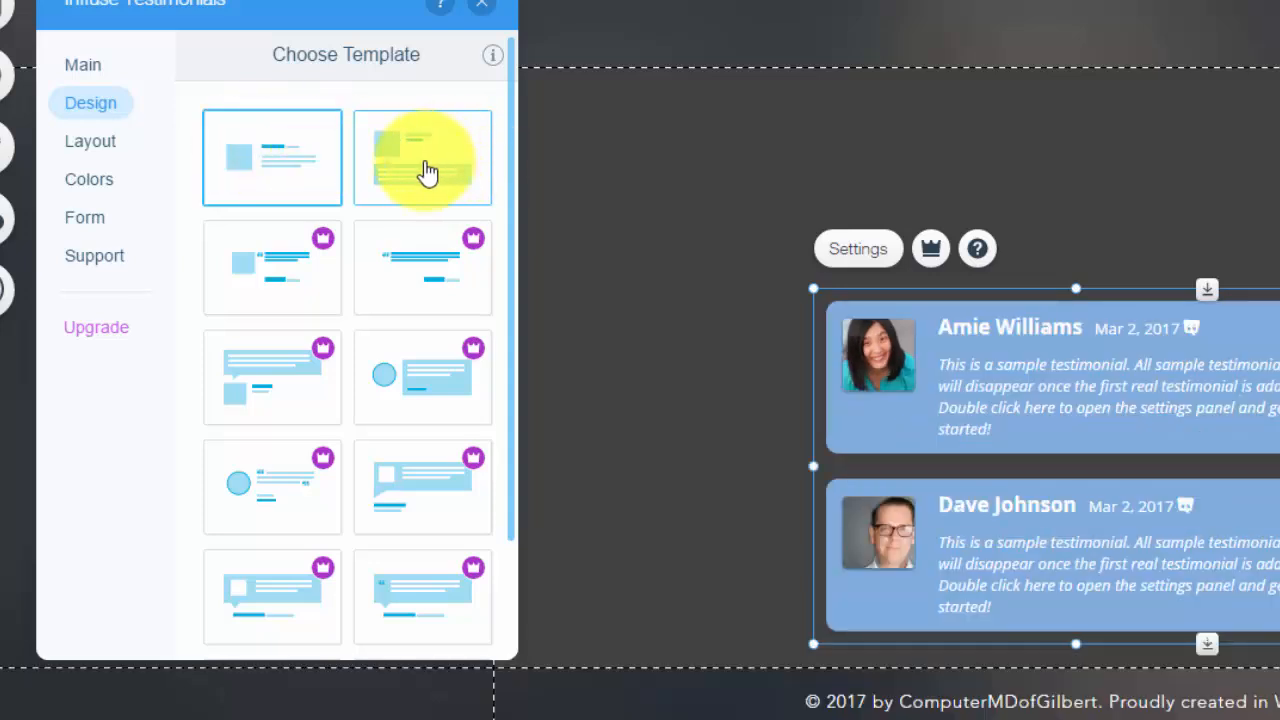
pyautogui.click(422, 157)
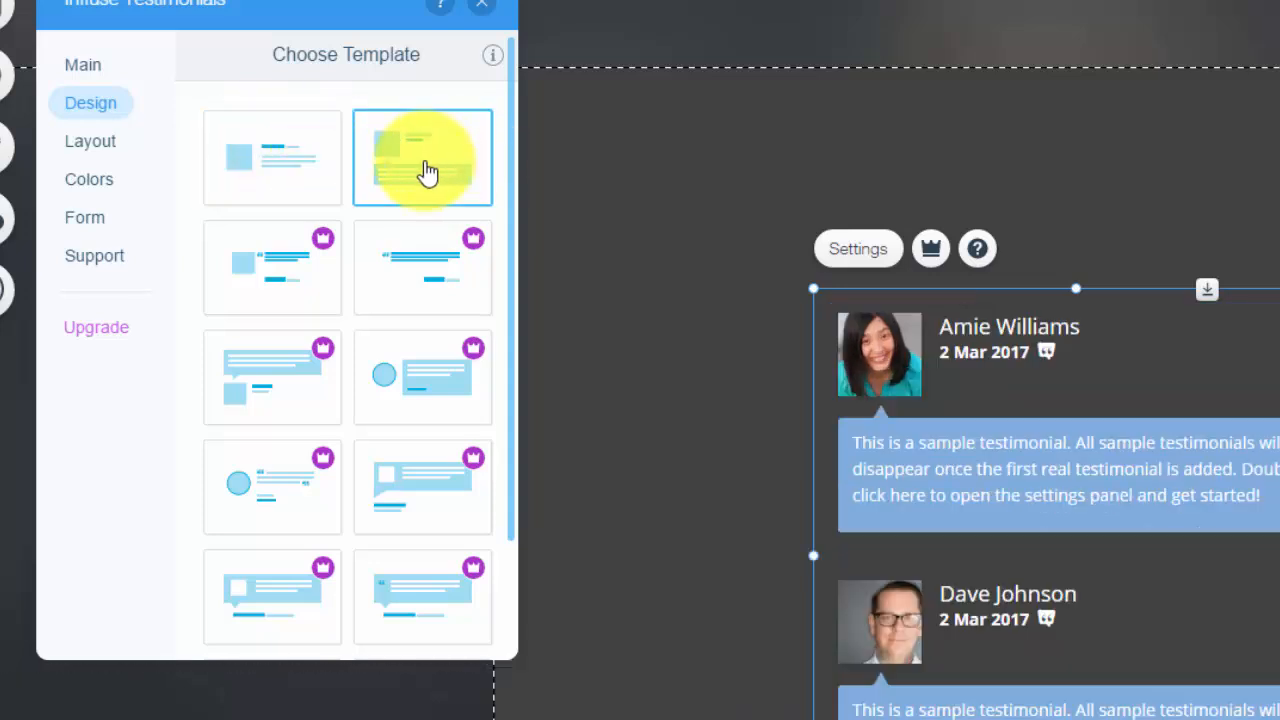
pyautogui.click(90, 141)
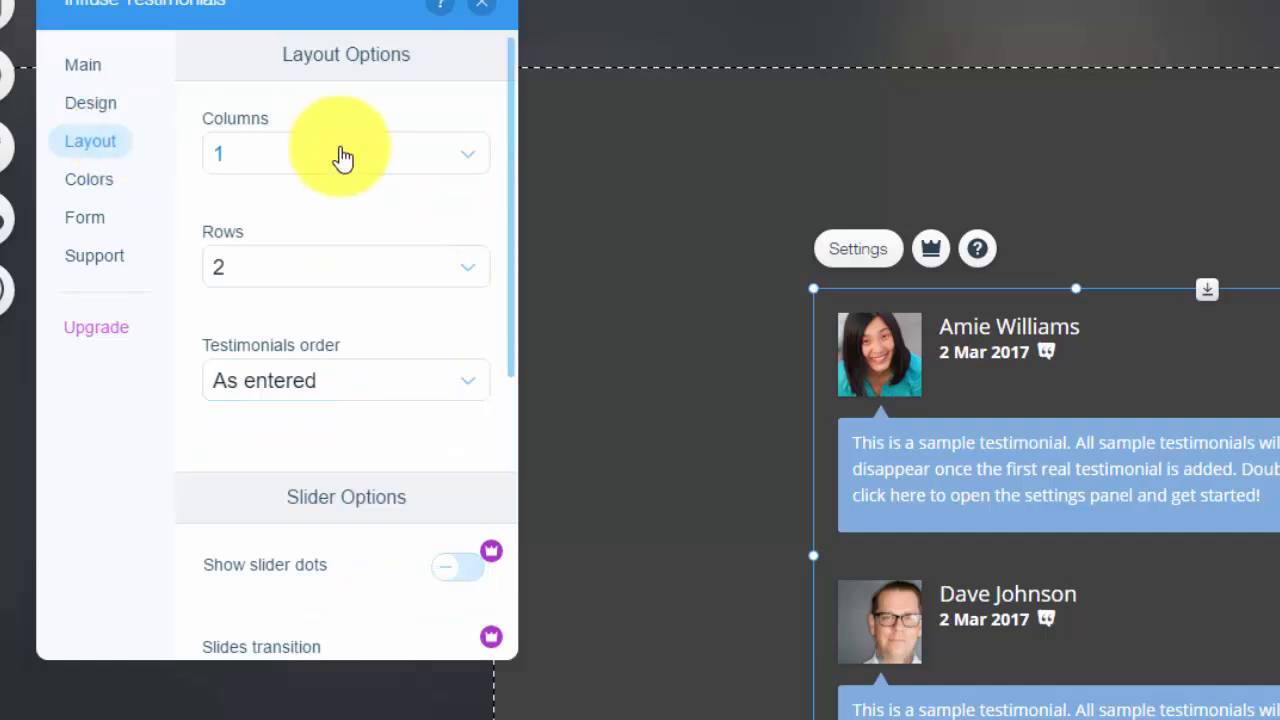
pyautogui.moveTo(290, 158)
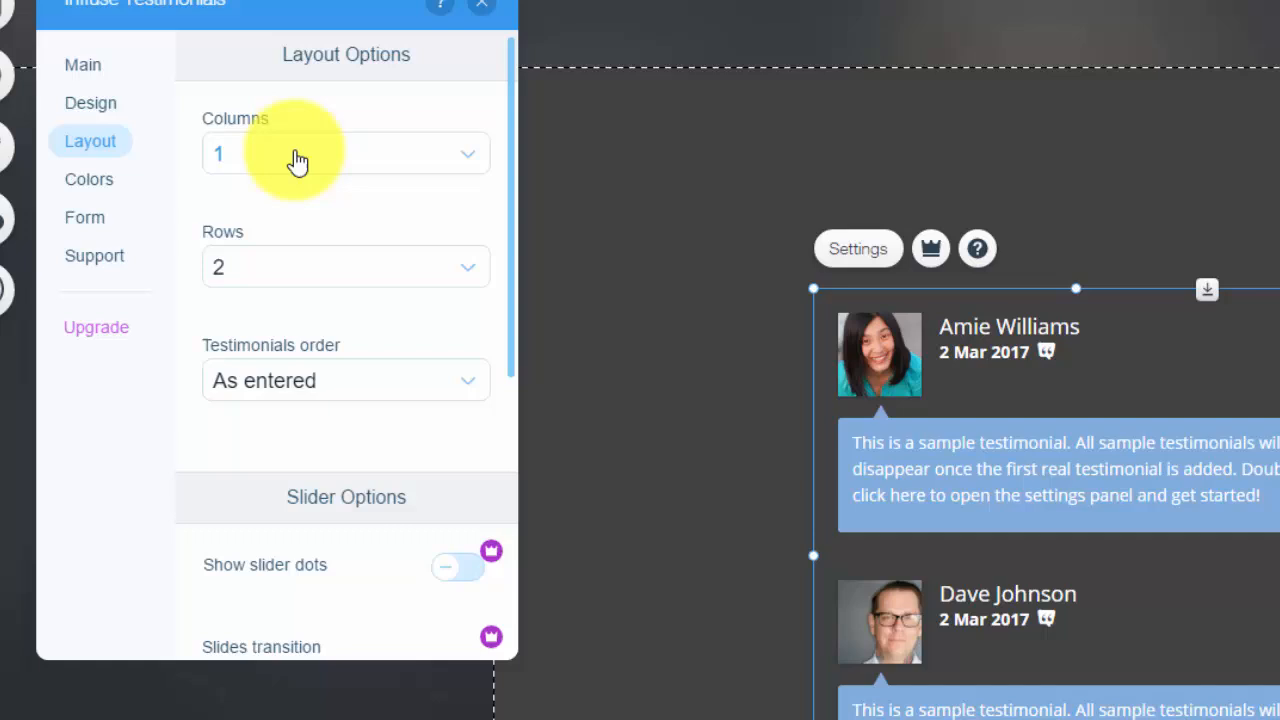
pyautogui.click(345, 153)
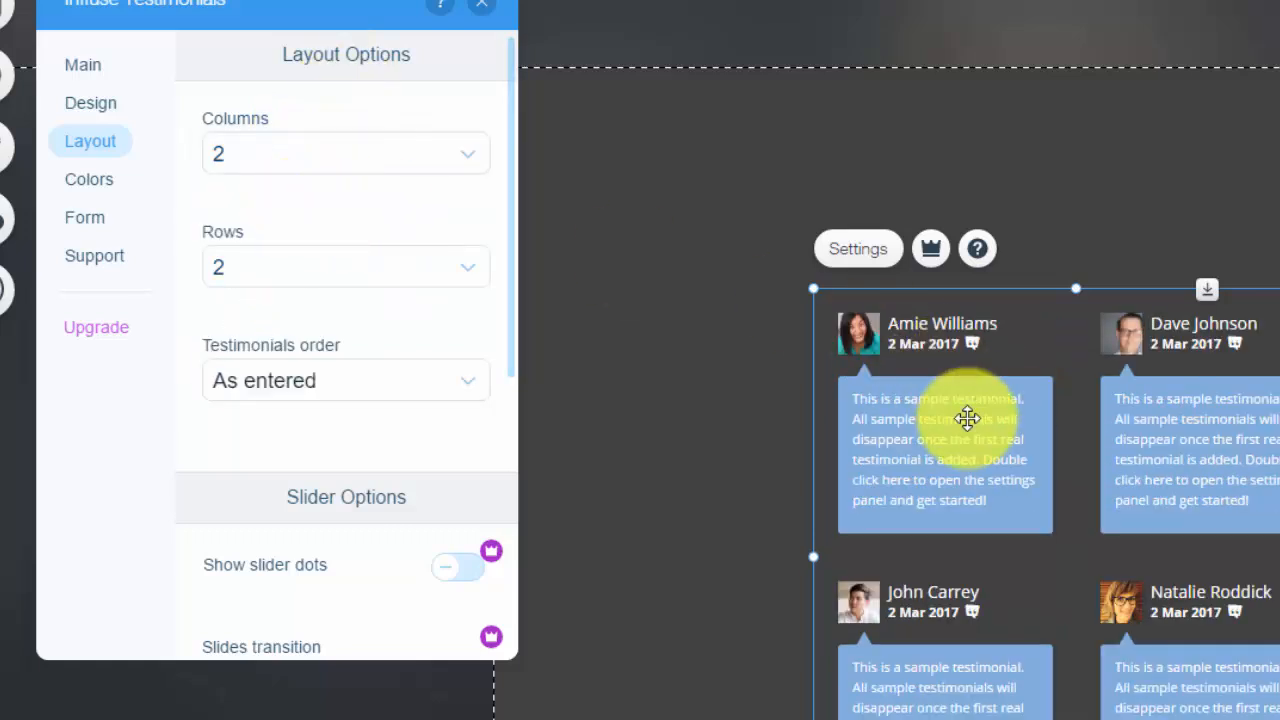
pyautogui.moveTo(408, 278)
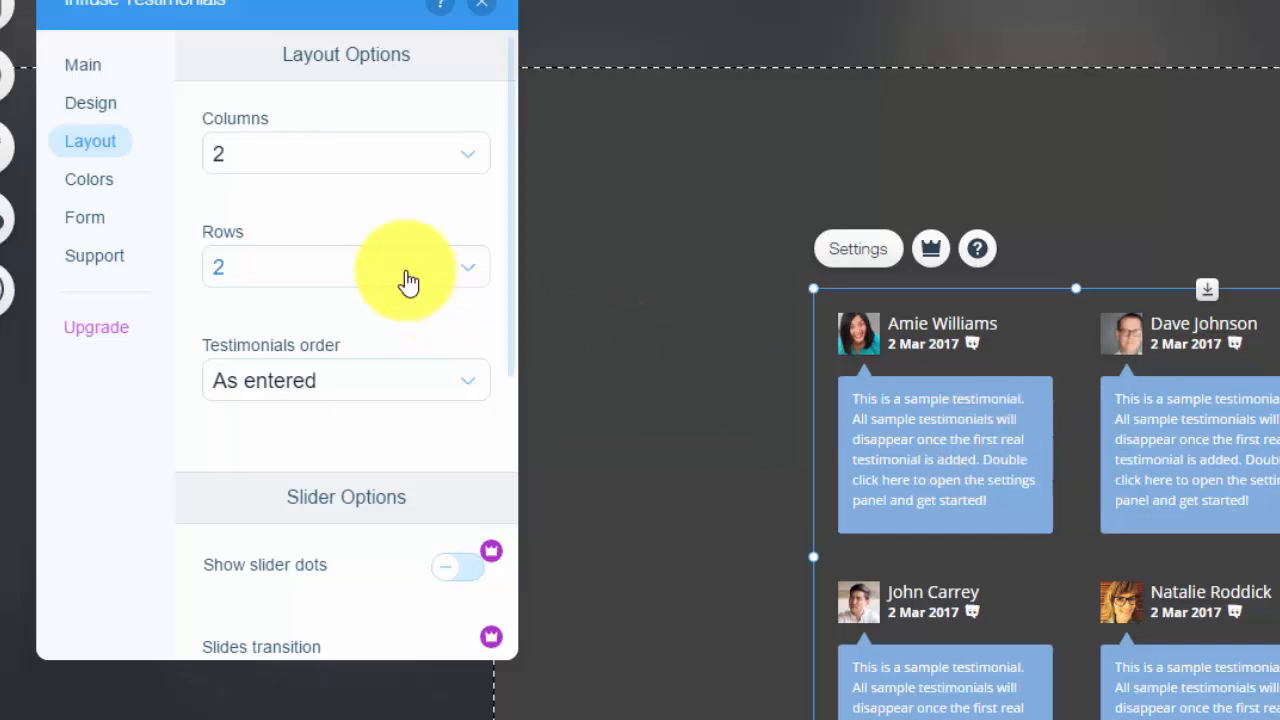
pyautogui.scroll(-3)
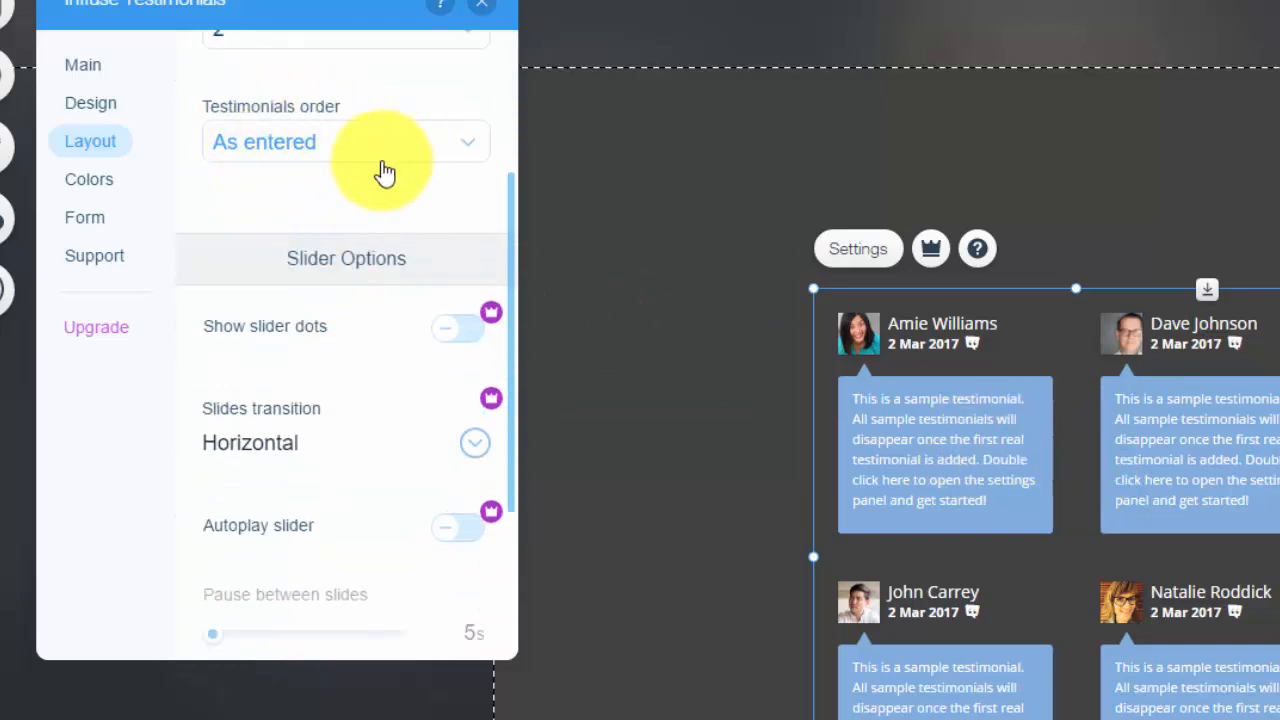
pyautogui.moveTo(418, 210)
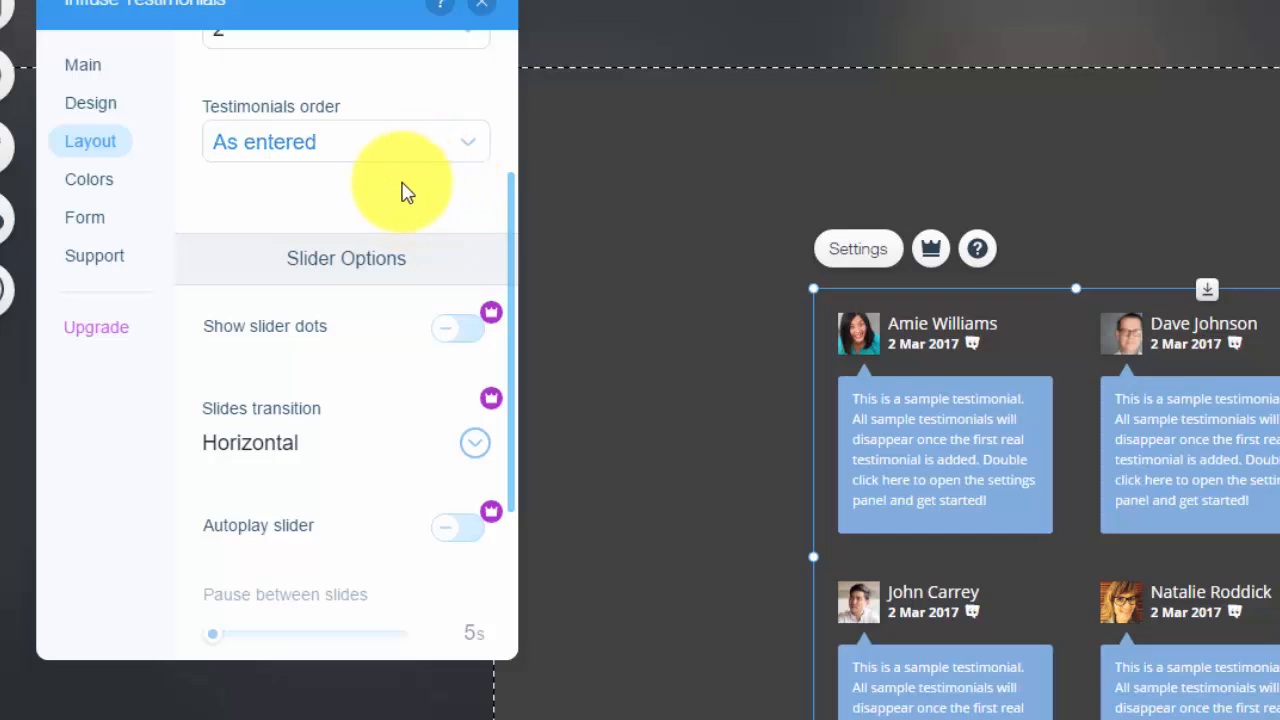
pyautogui.moveTo(400, 160)
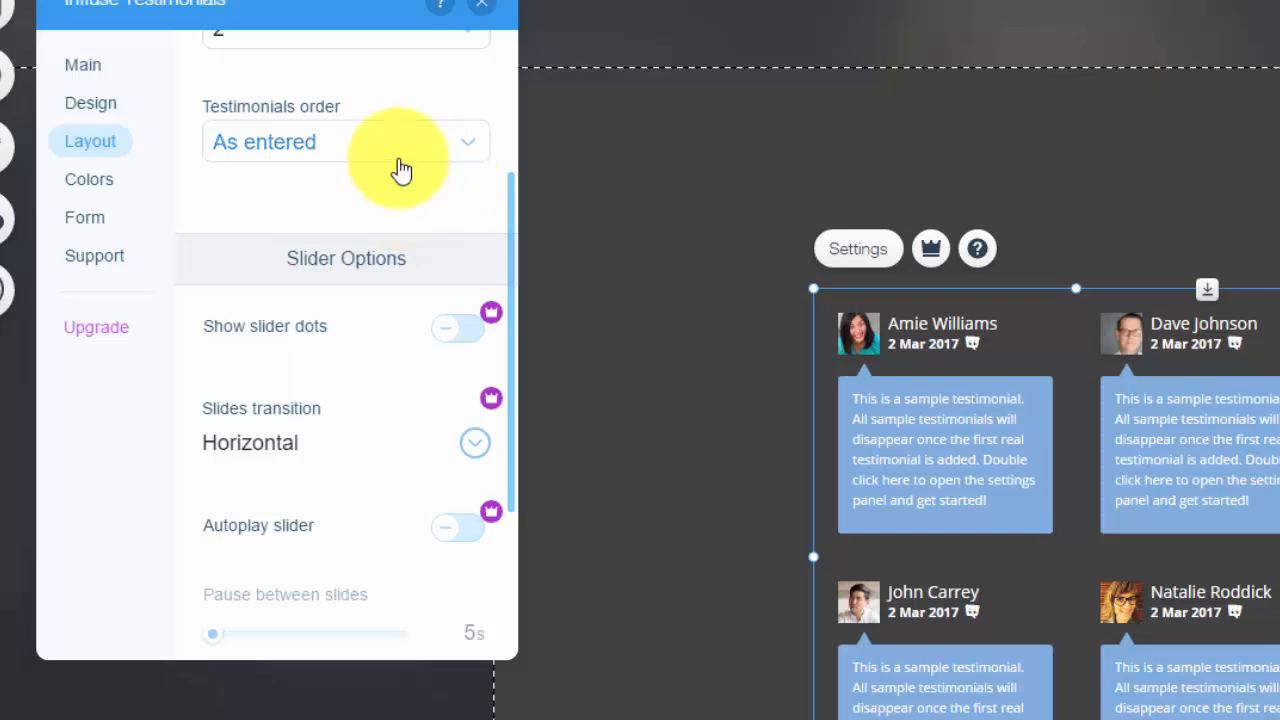
pyautogui.click(345, 141)
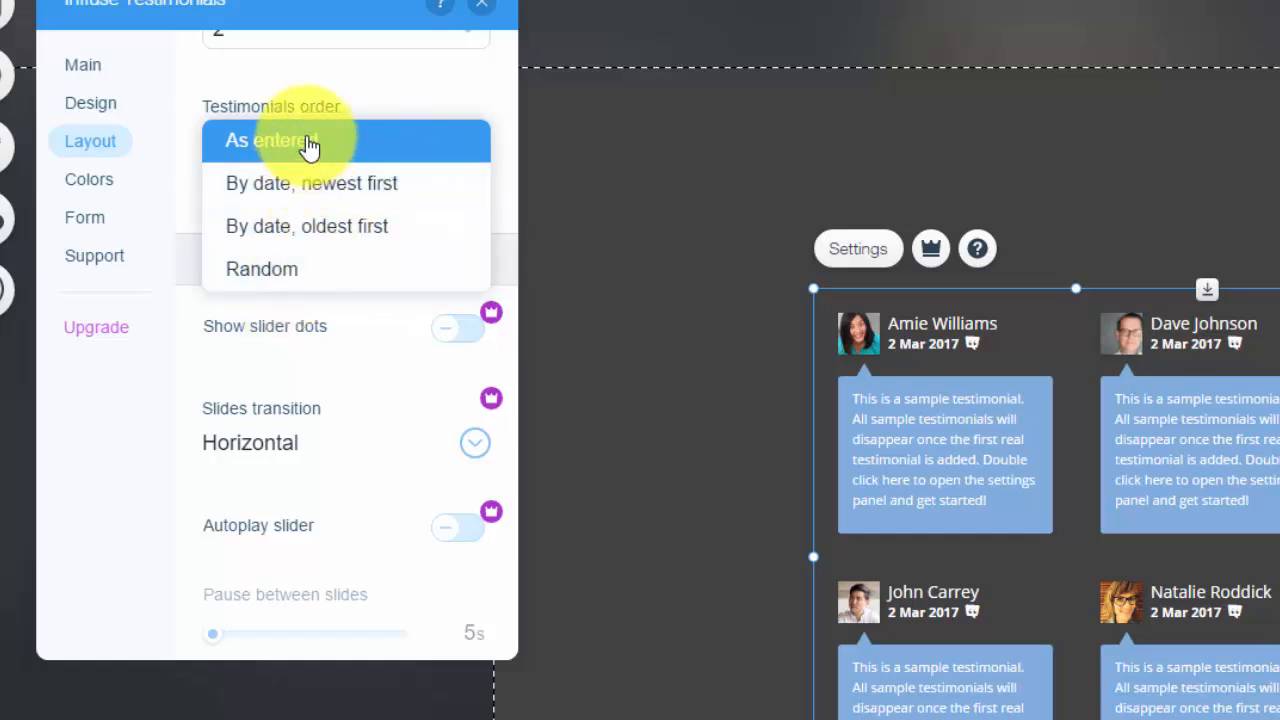
pyautogui.click(290, 140)
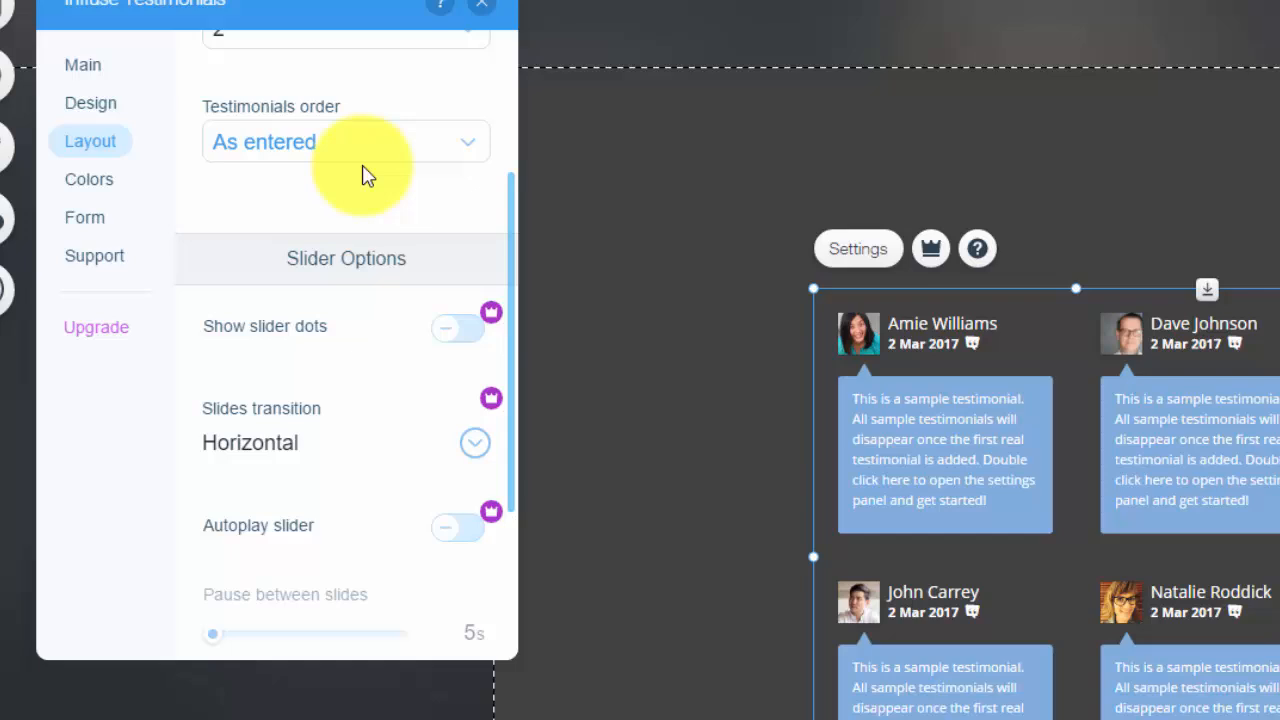
pyautogui.scroll(-3)
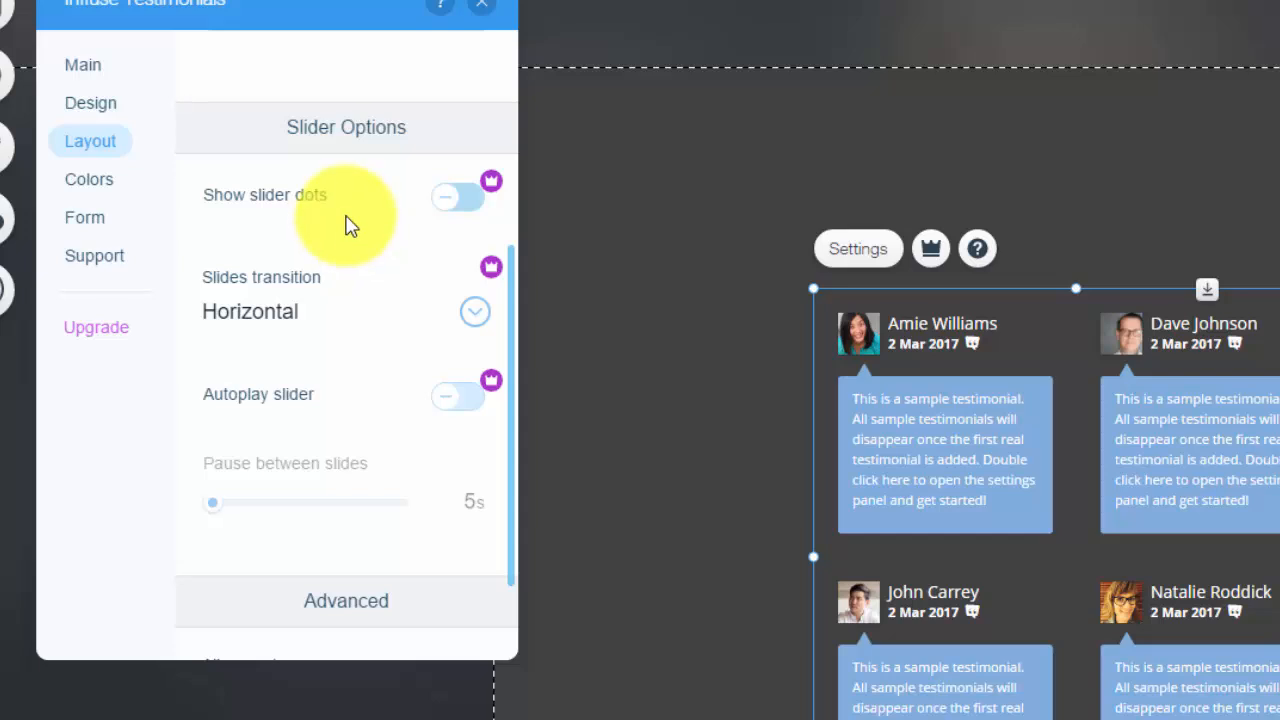
pyautogui.moveTo(350, 307)
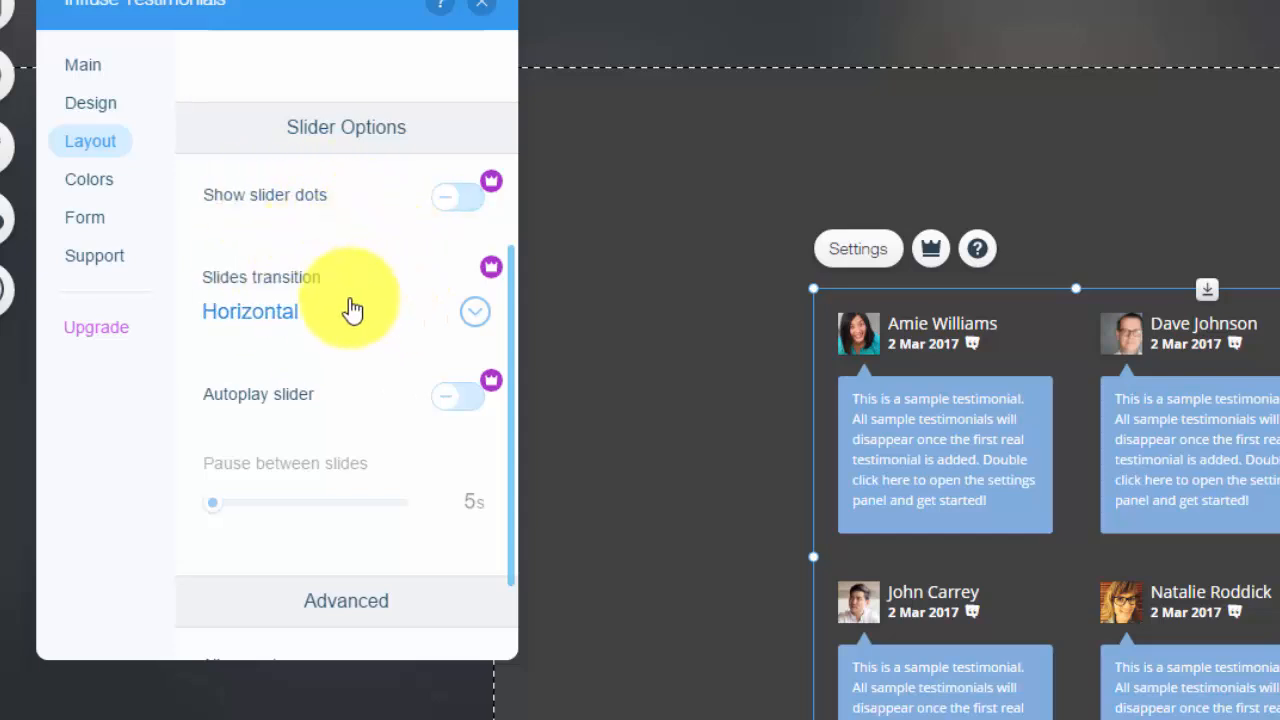
pyautogui.moveTo(403, 416)
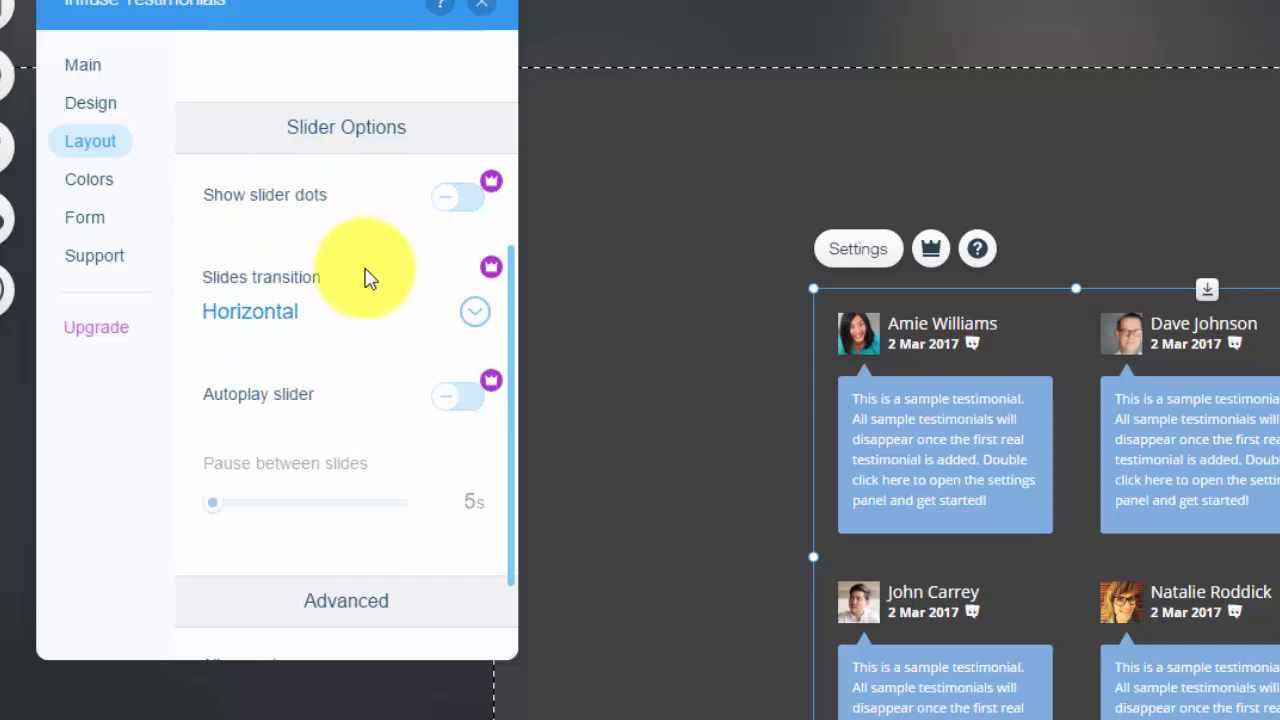
pyautogui.moveTo(335, 240)
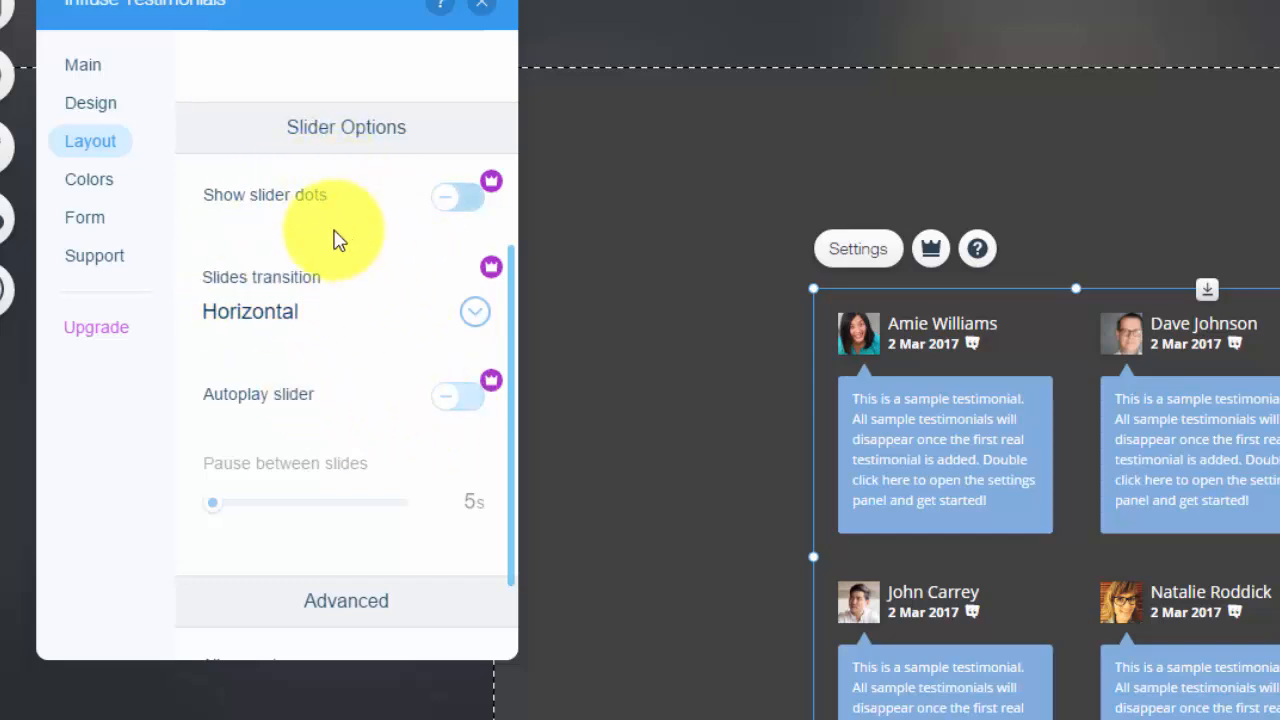
pyautogui.moveTo(313, 237)
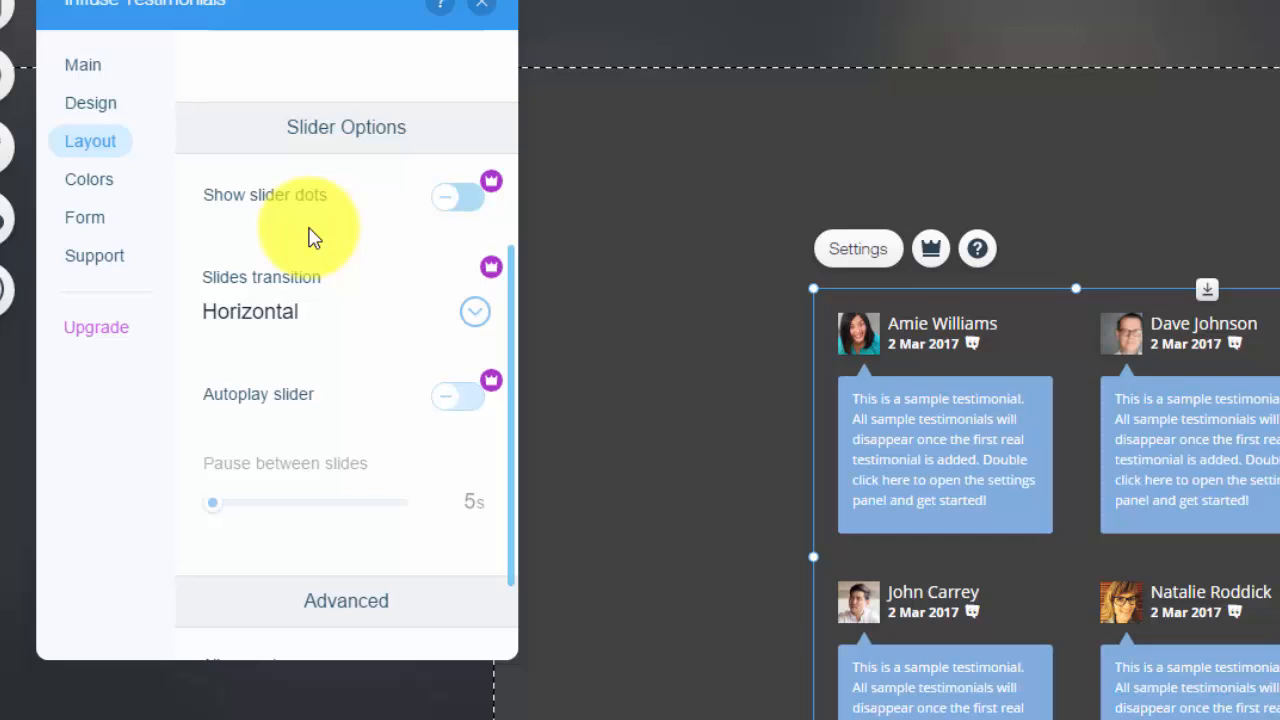
# Step: Keep slider dots off and alignment Left to right, and show the Colors options
pyautogui.scroll(-3)
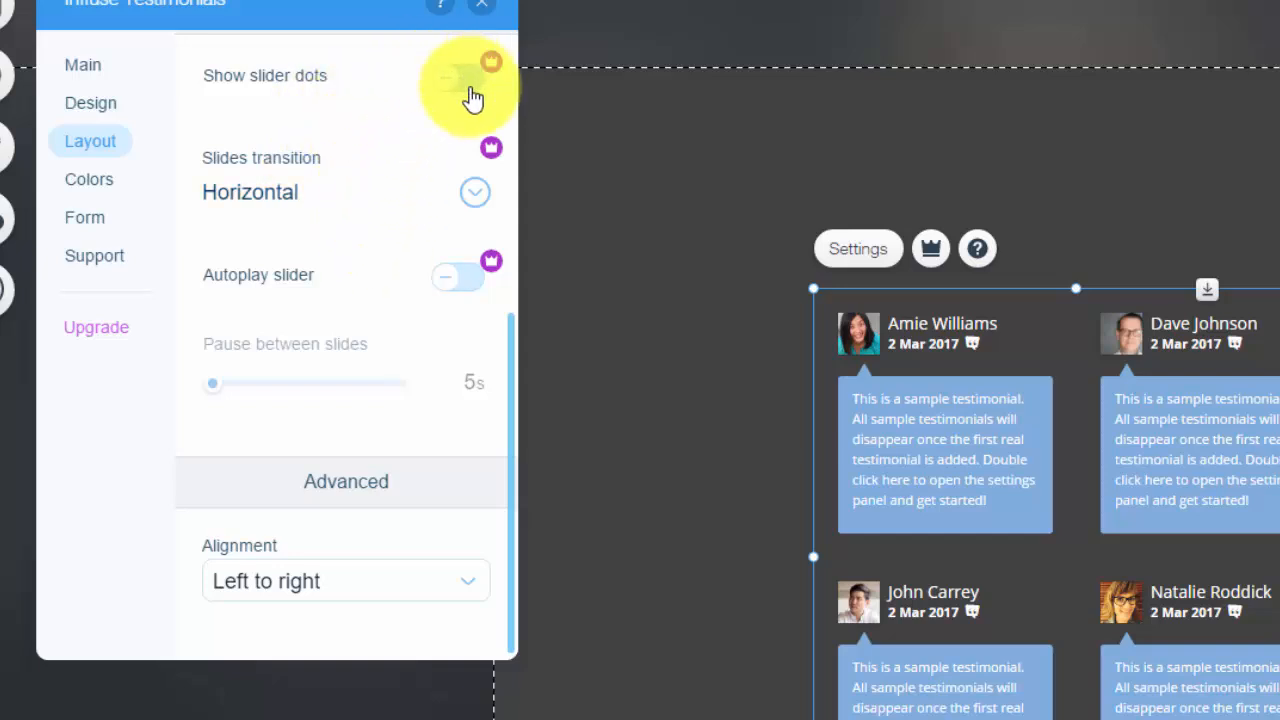
pyautogui.click(455, 78)
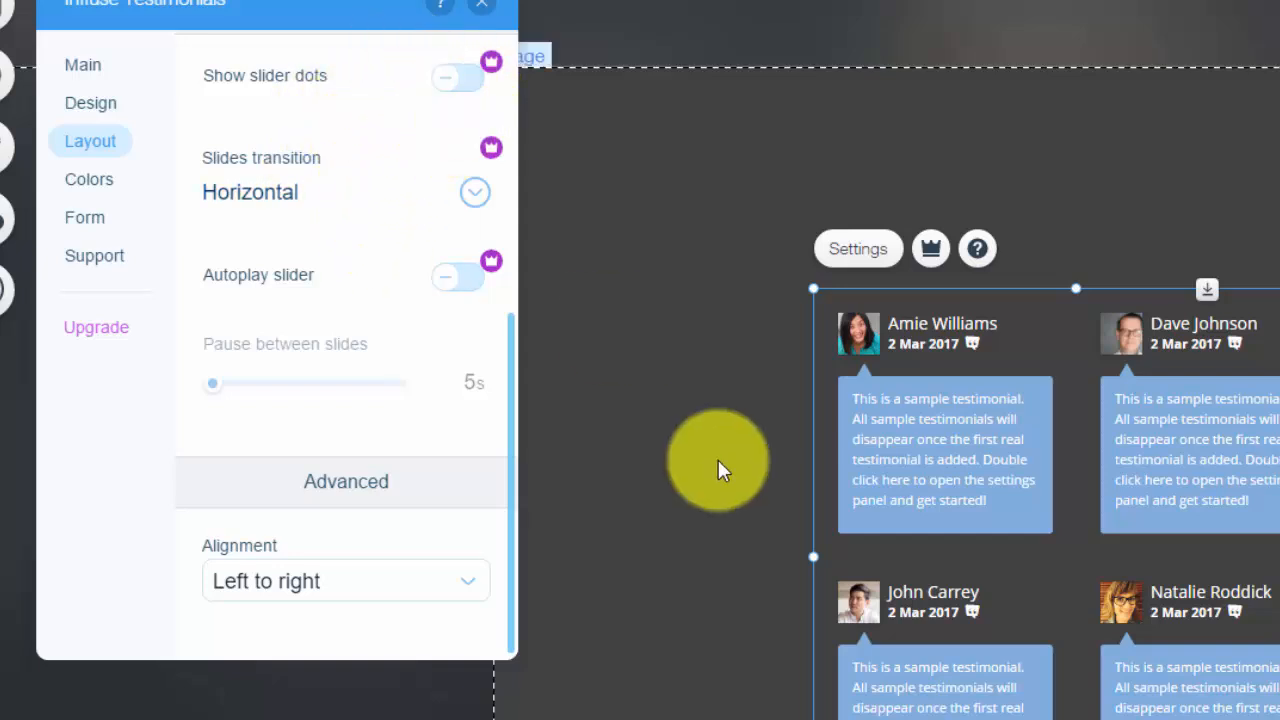
pyautogui.moveTo(367, 318)
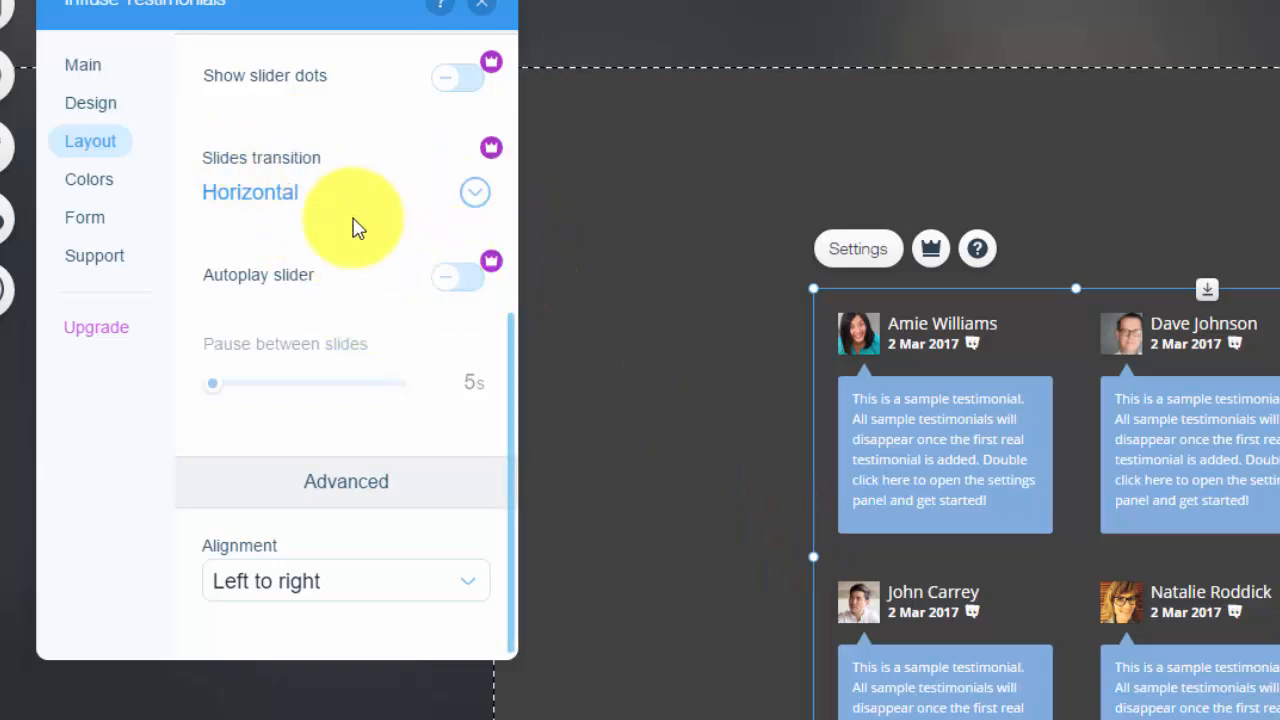
pyautogui.moveTo(427, 364)
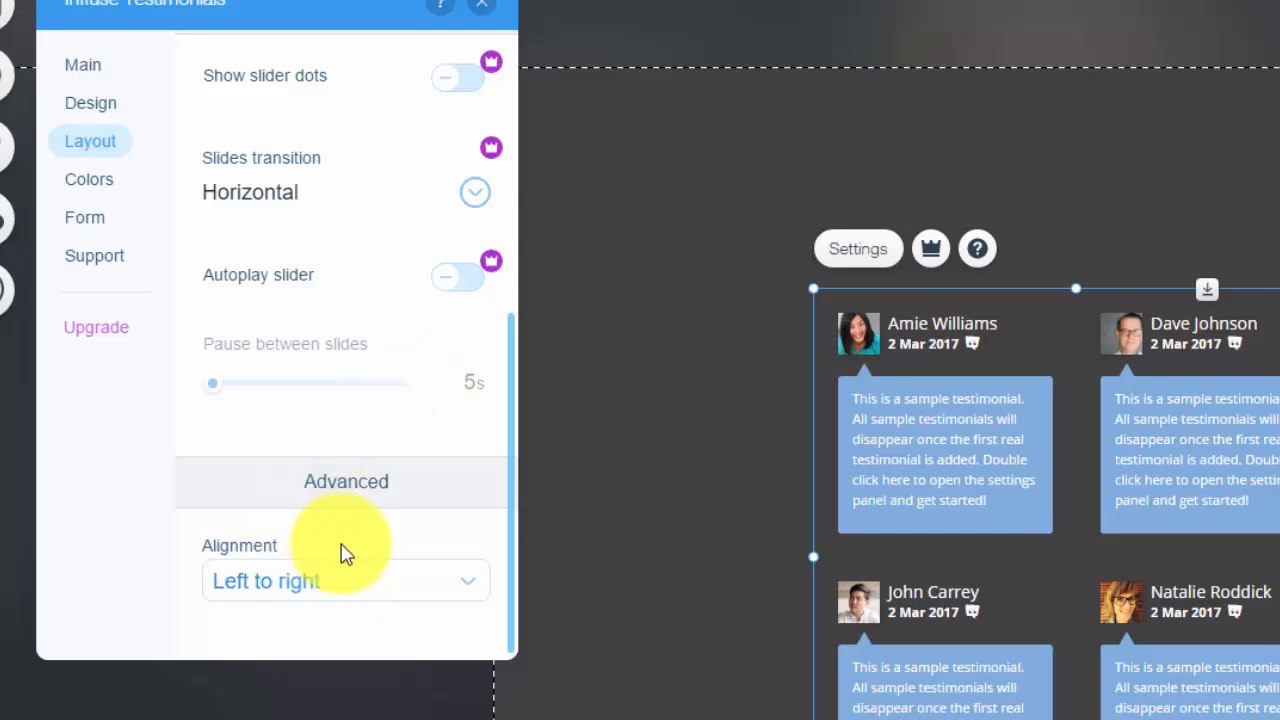
pyautogui.click(345, 580)
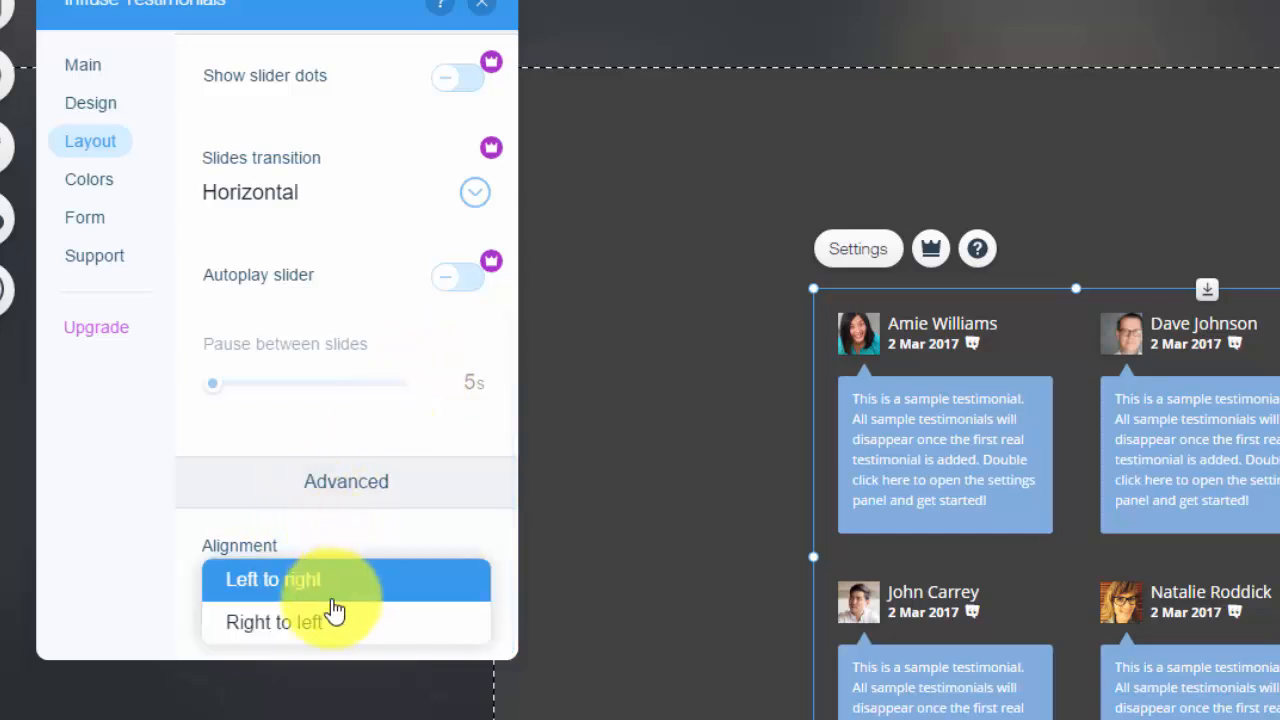
pyautogui.click(273, 580)
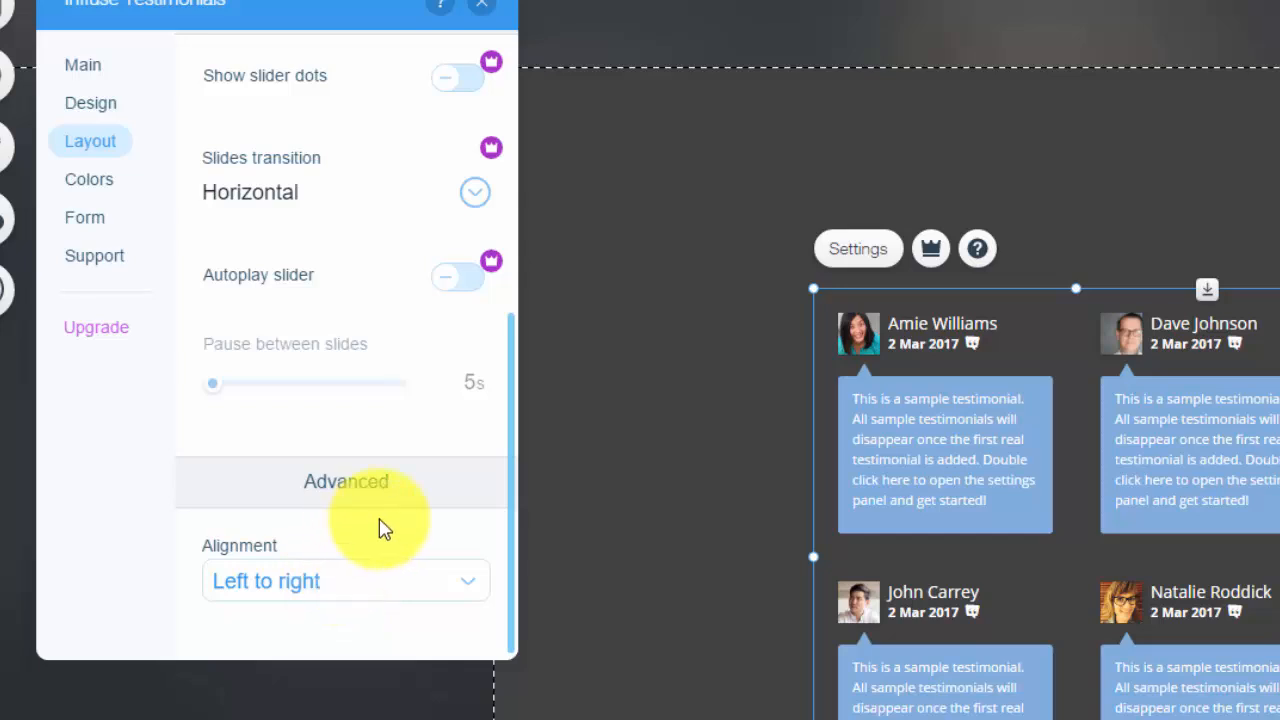
pyautogui.moveTo(124, 195)
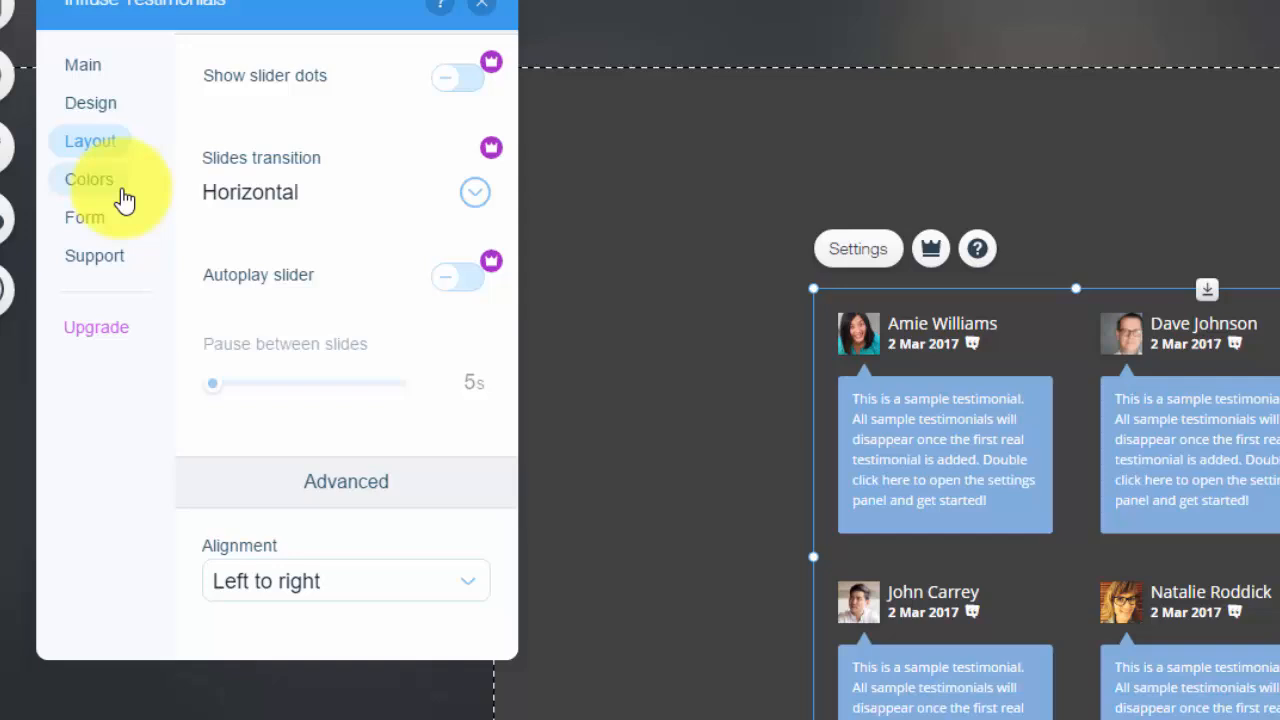
pyautogui.click(89, 179)
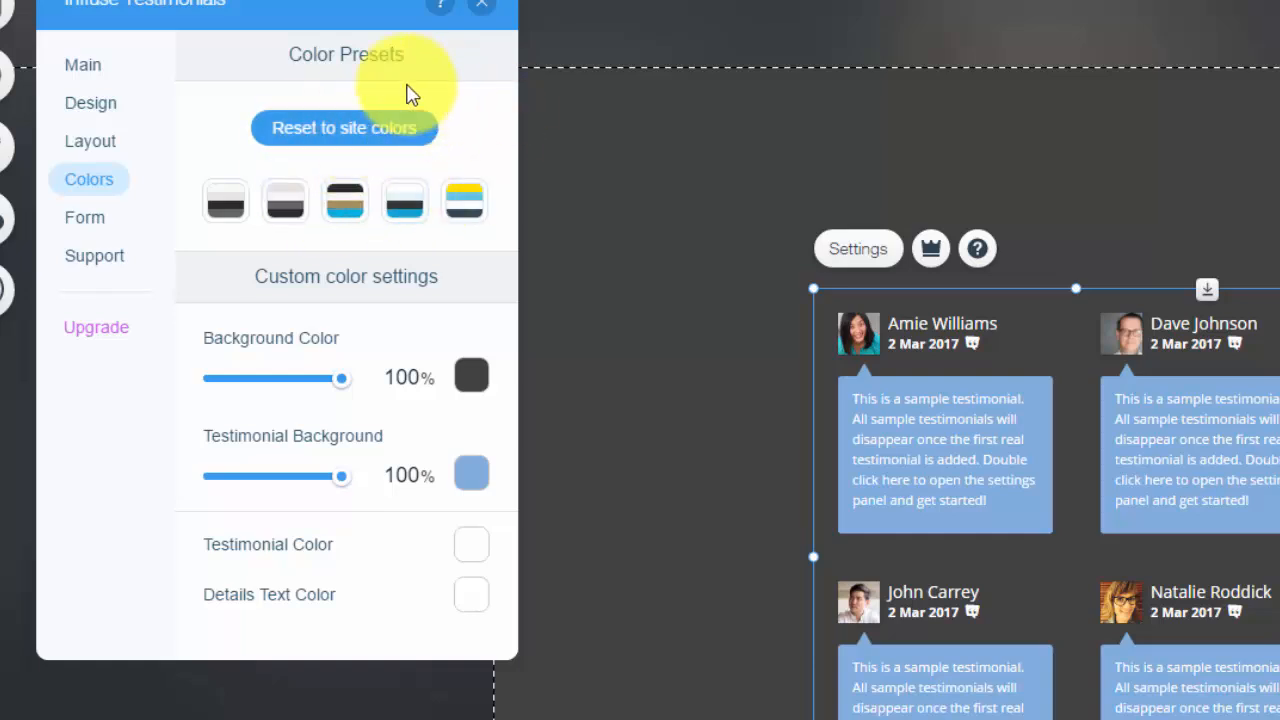
pyautogui.moveTo(465, 90)
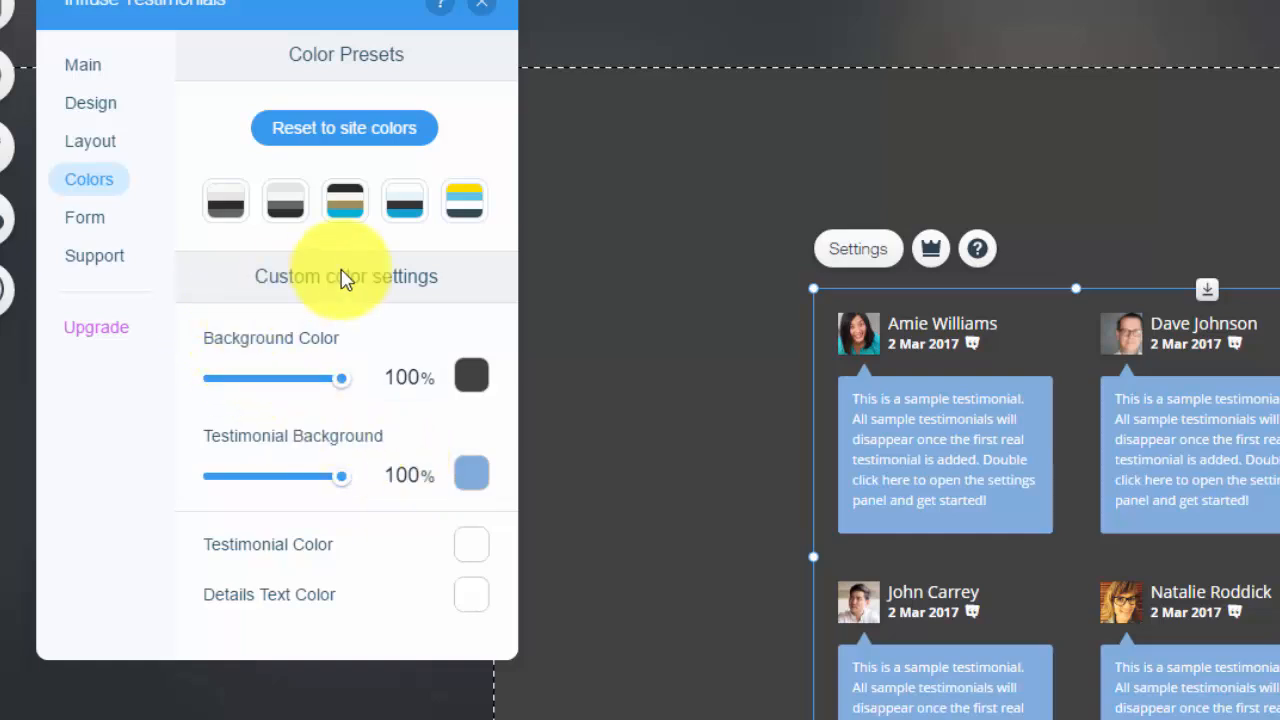
# Step: In the Form settings, leave the submit button off and enable Customize form texts
pyautogui.click(84, 217)
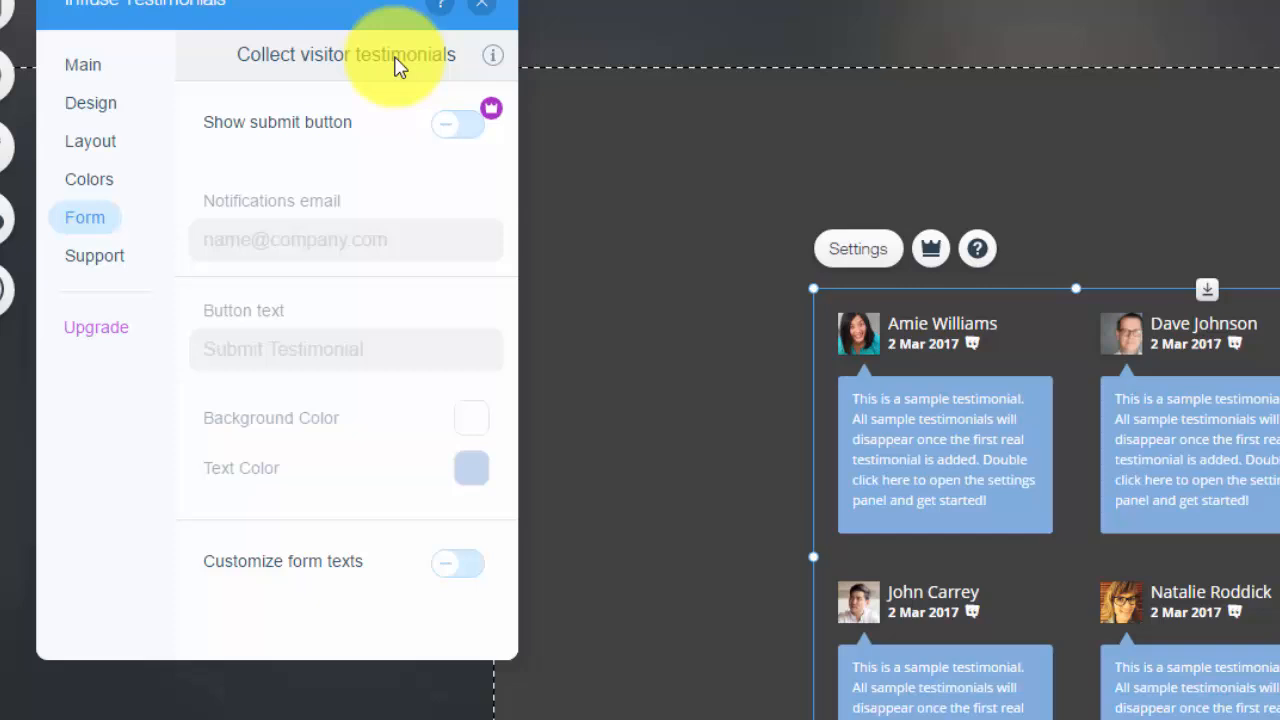
pyautogui.moveTo(370, 338)
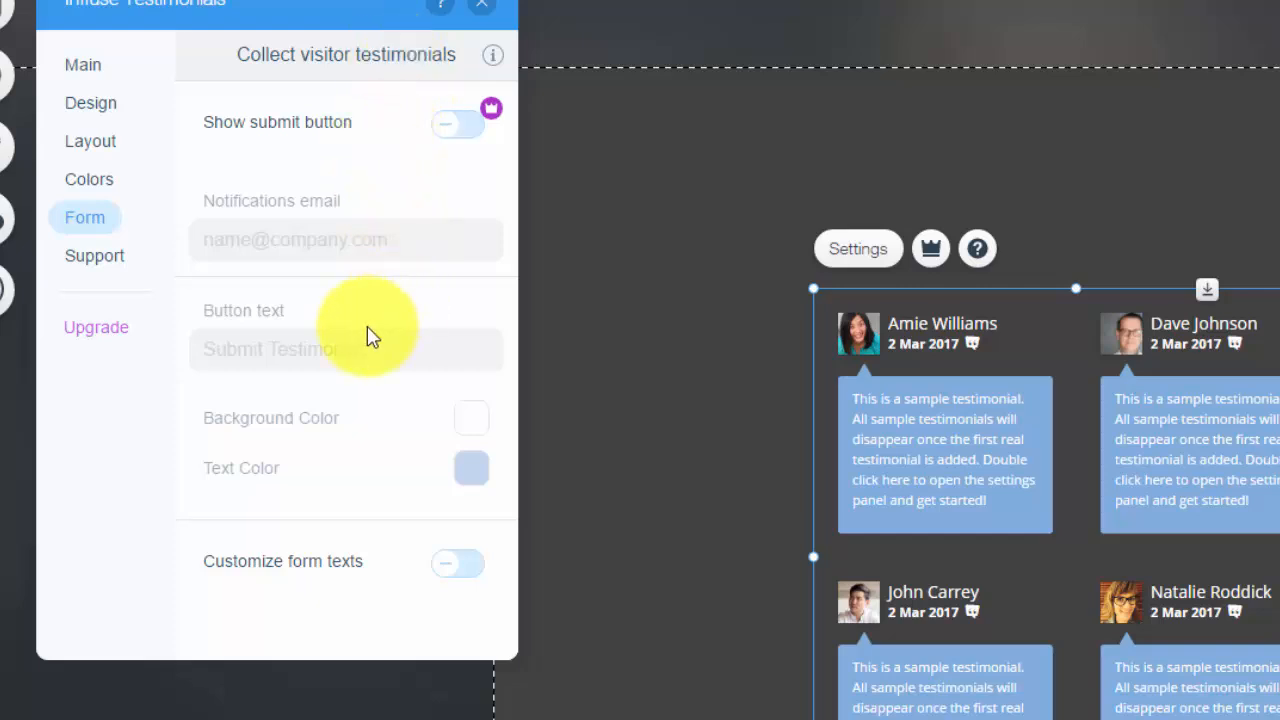
pyautogui.moveTo(465, 295)
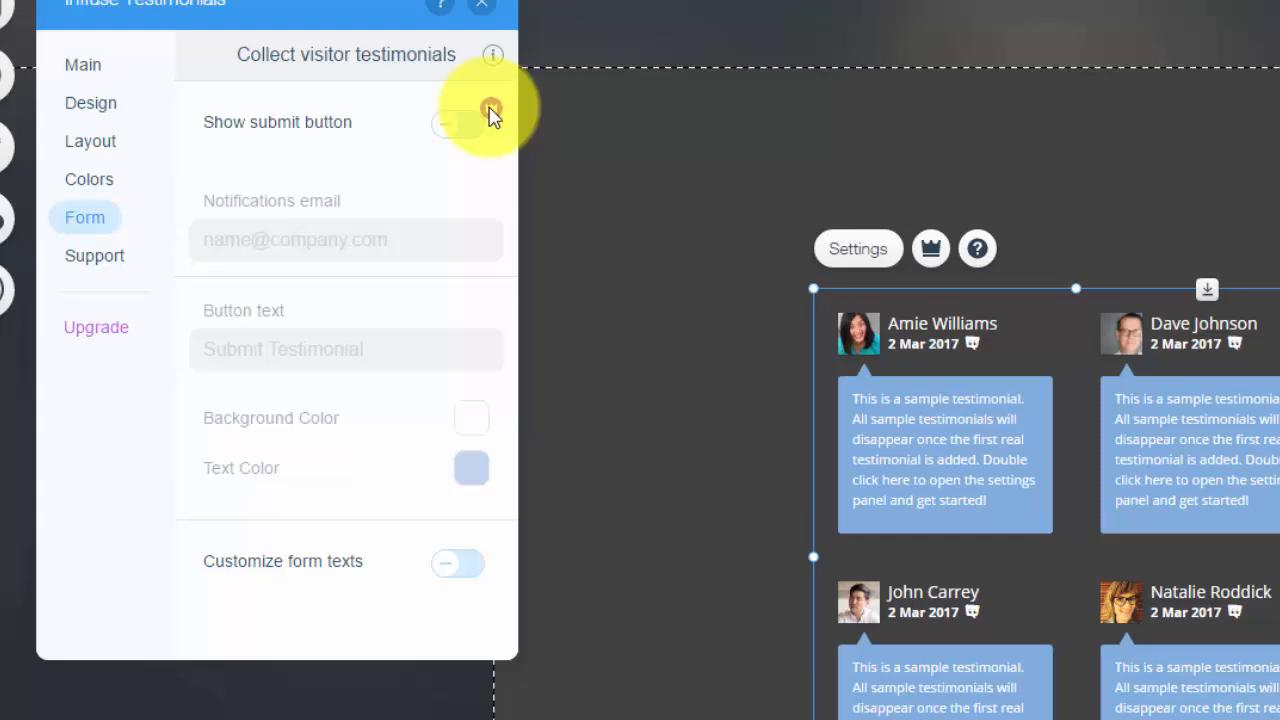
pyautogui.moveTo(491, 55)
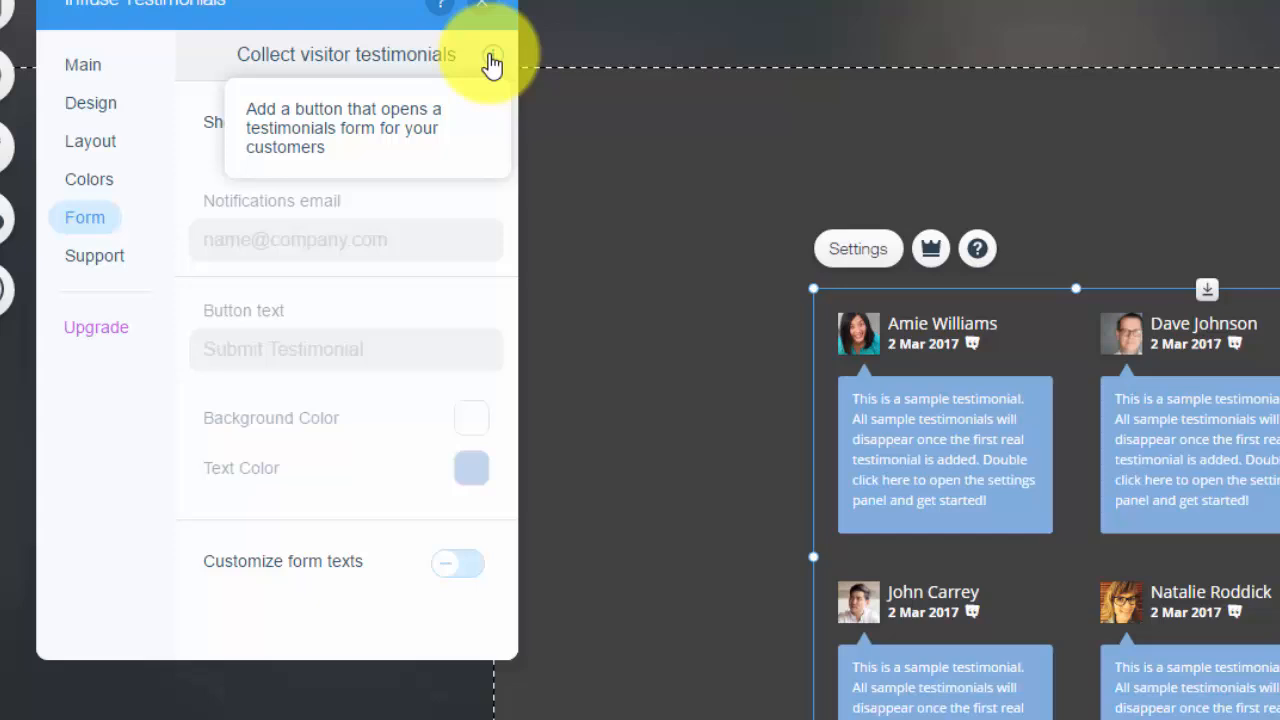
pyautogui.moveTo(447, 212)
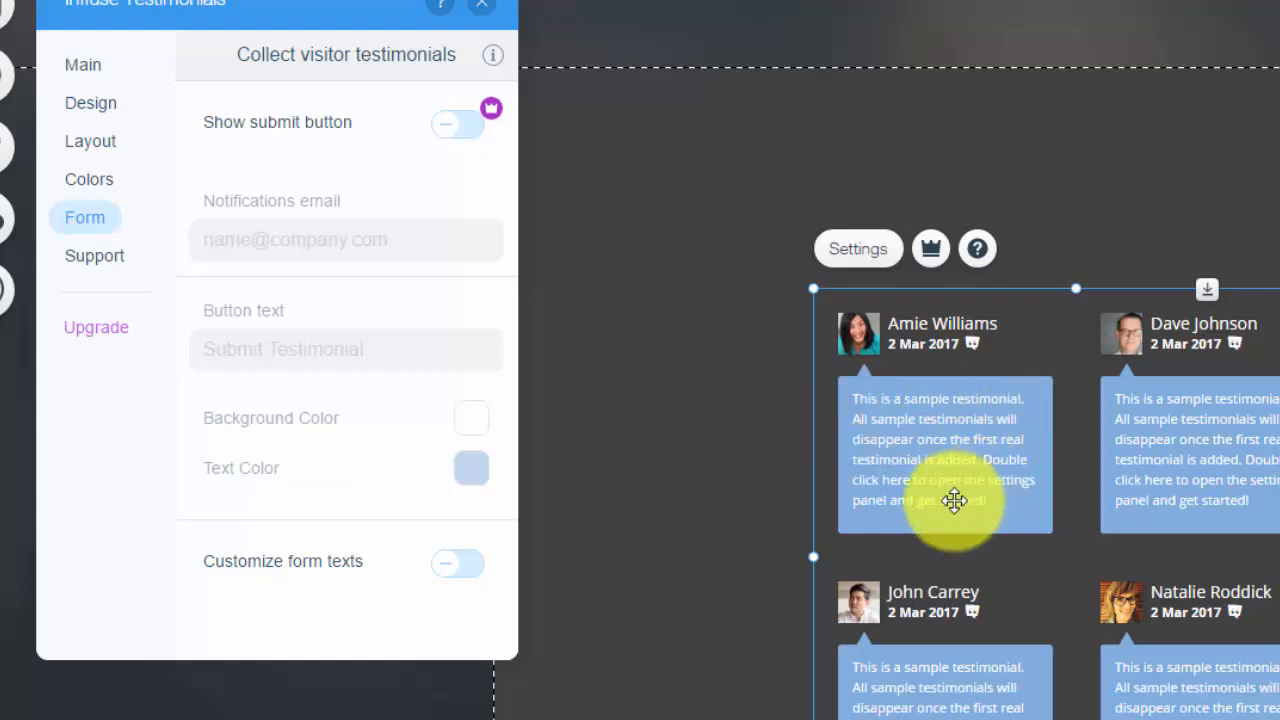
pyautogui.moveTo(365, 185)
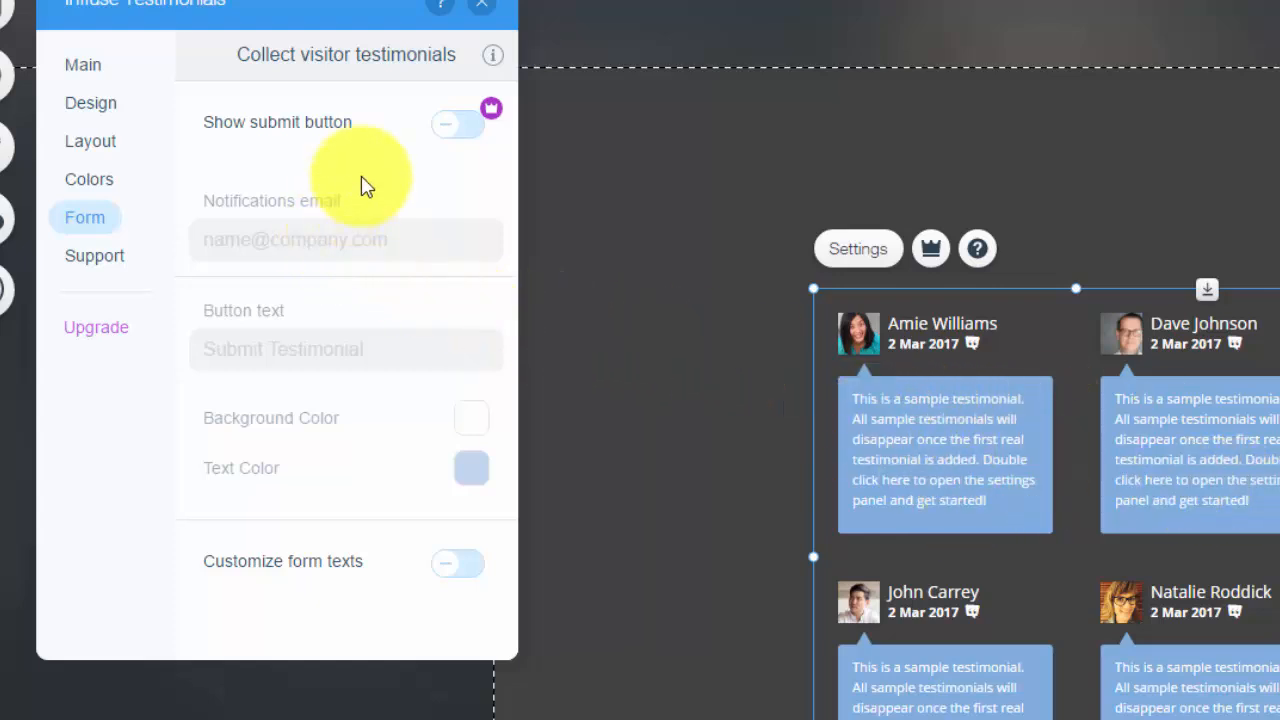
pyautogui.click(457, 123)
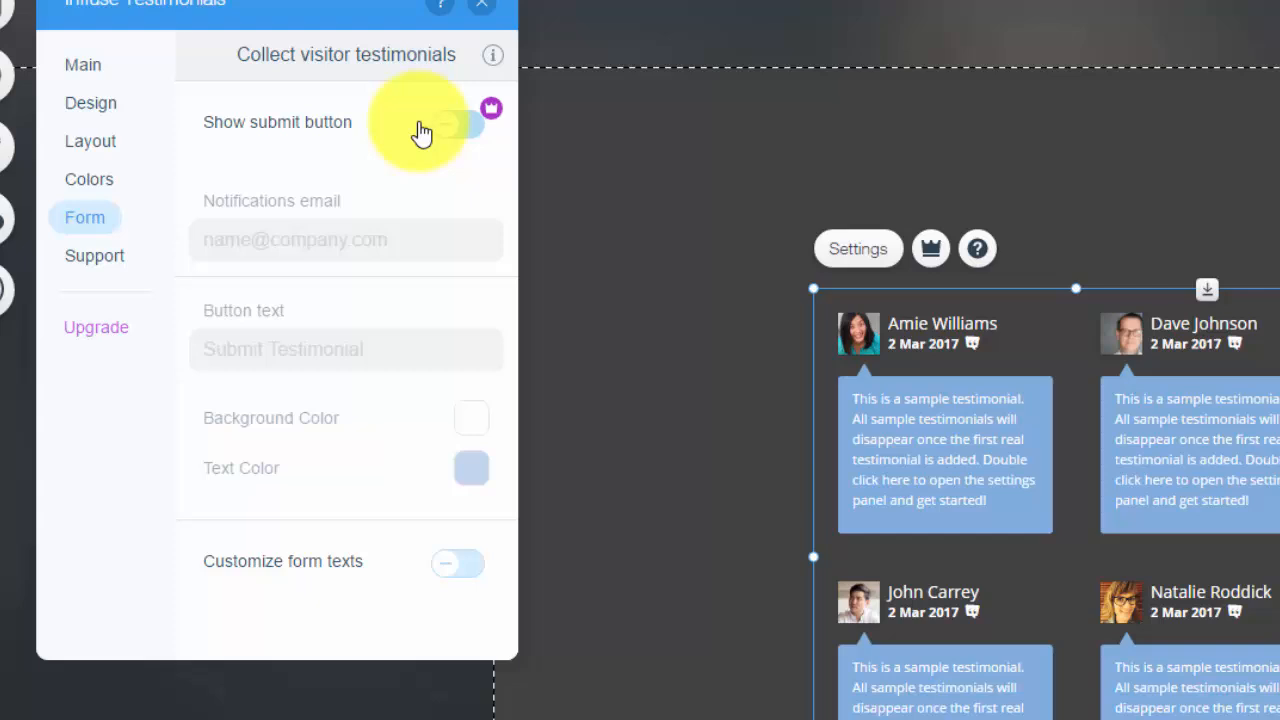
pyautogui.click(457, 124)
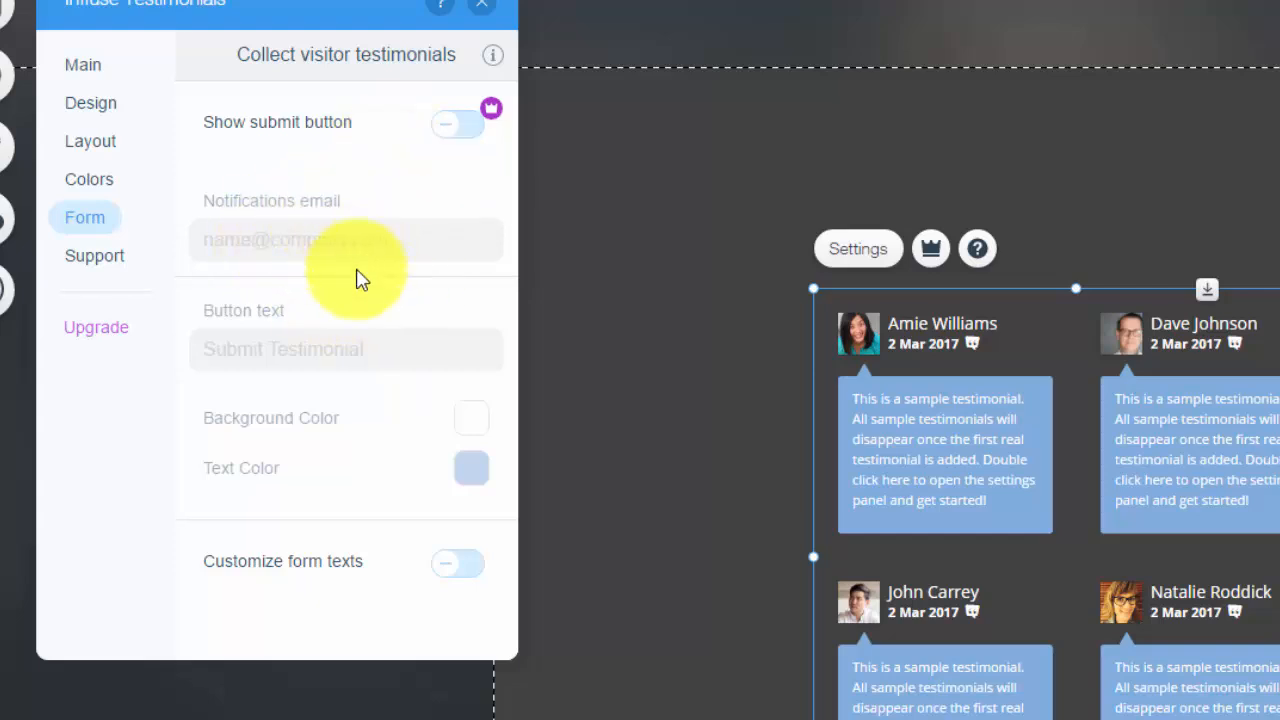
pyautogui.moveTo(338, 245)
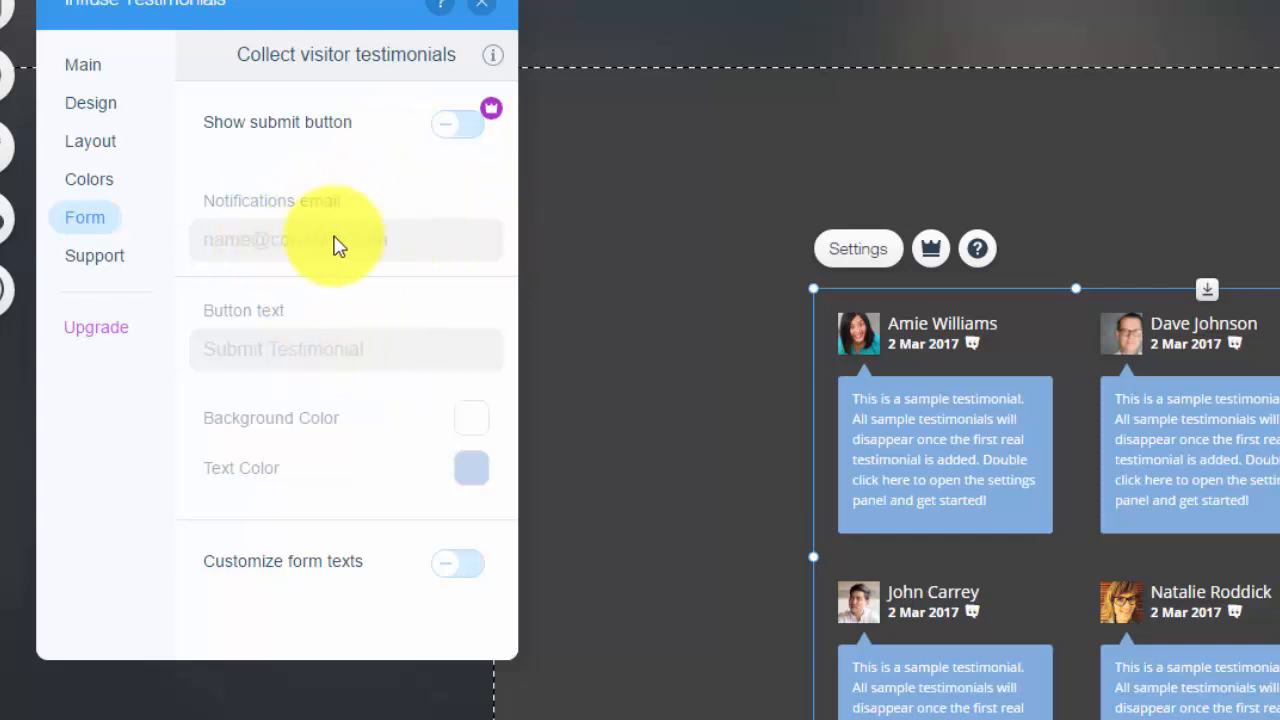
pyautogui.moveTo(315, 388)
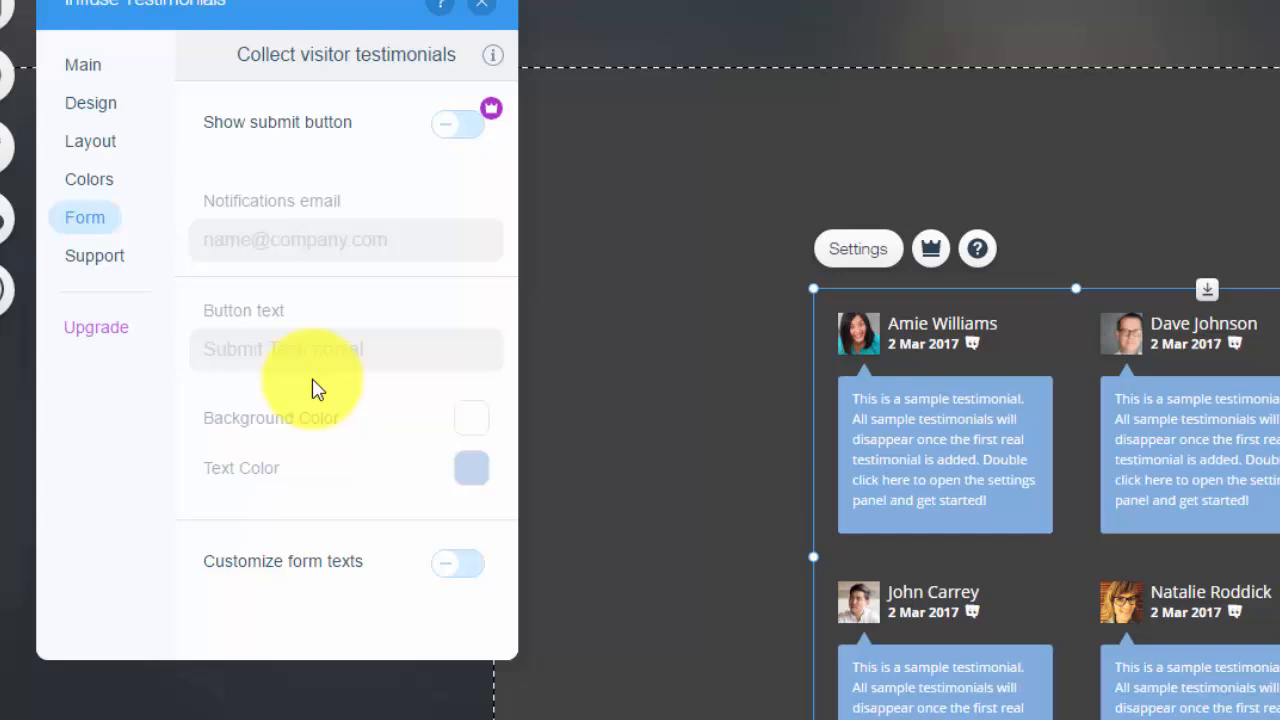
pyautogui.moveTo(285, 425)
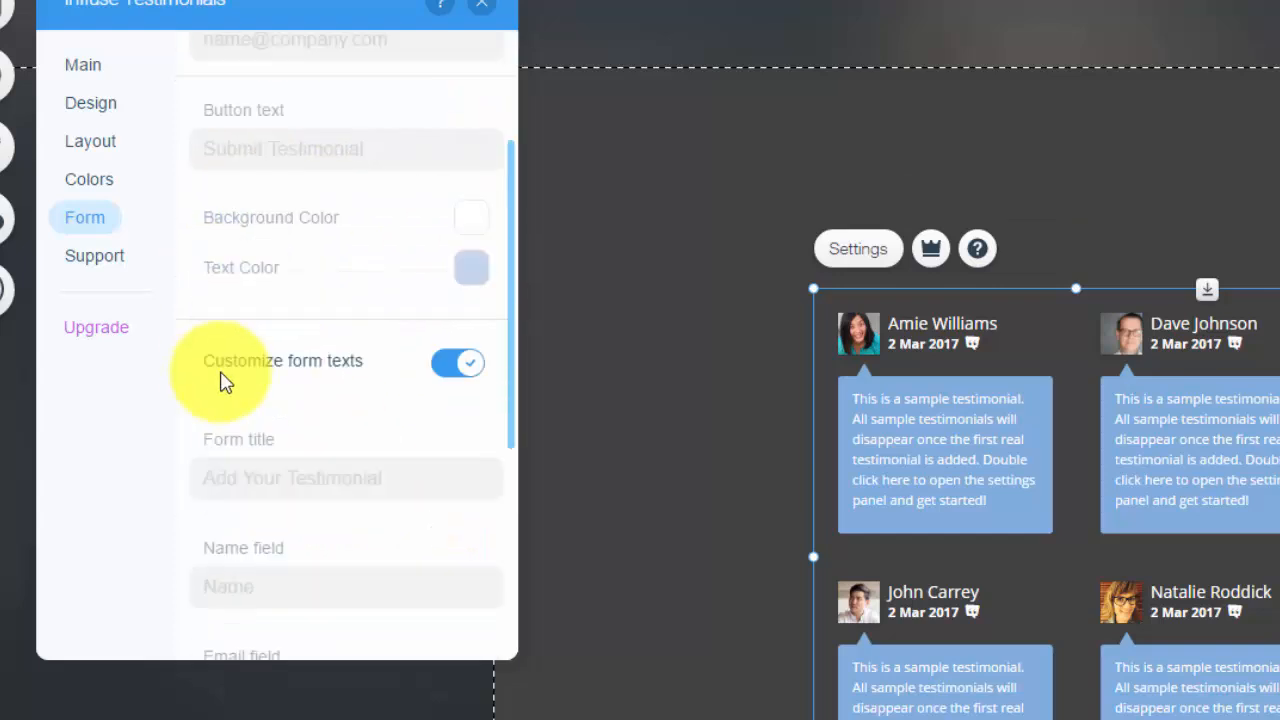
pyautogui.scroll(-3)
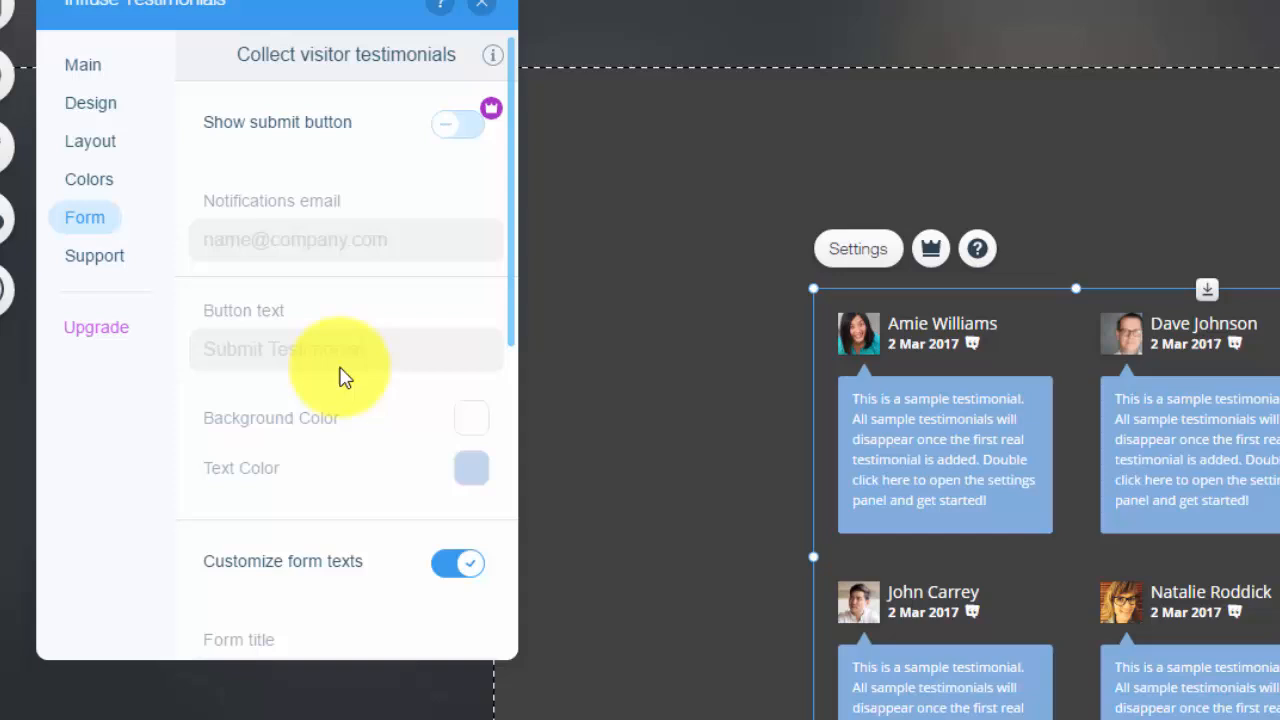
pyautogui.moveTo(78, 66)
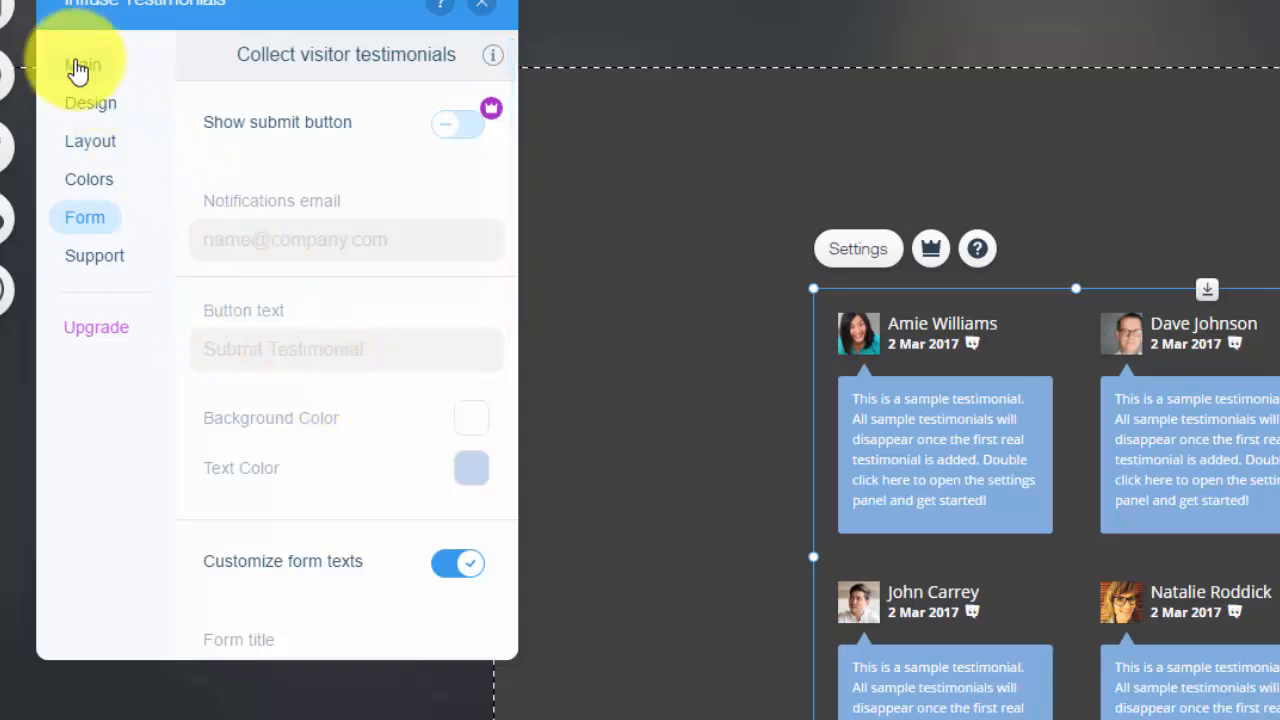
# Step: Start a blank New testimonial from the Manage Testimonials dialog
pyautogui.click(84, 64)
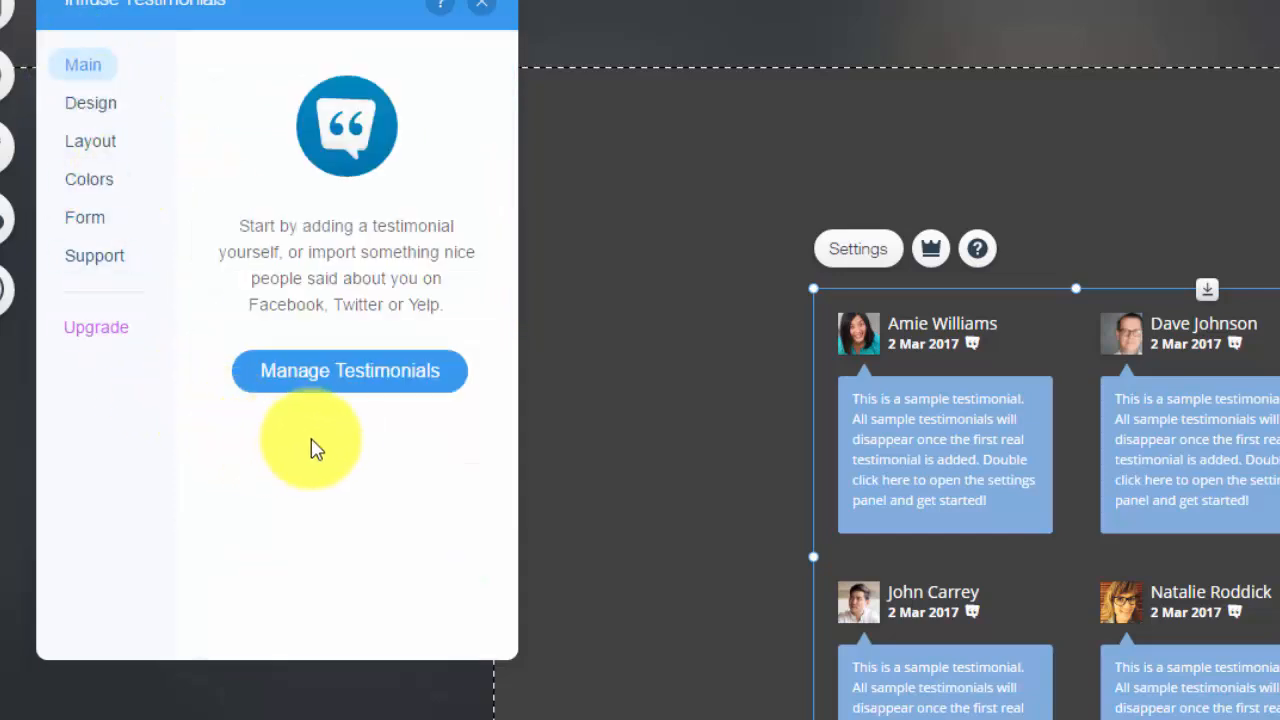
pyautogui.moveTo(338, 382)
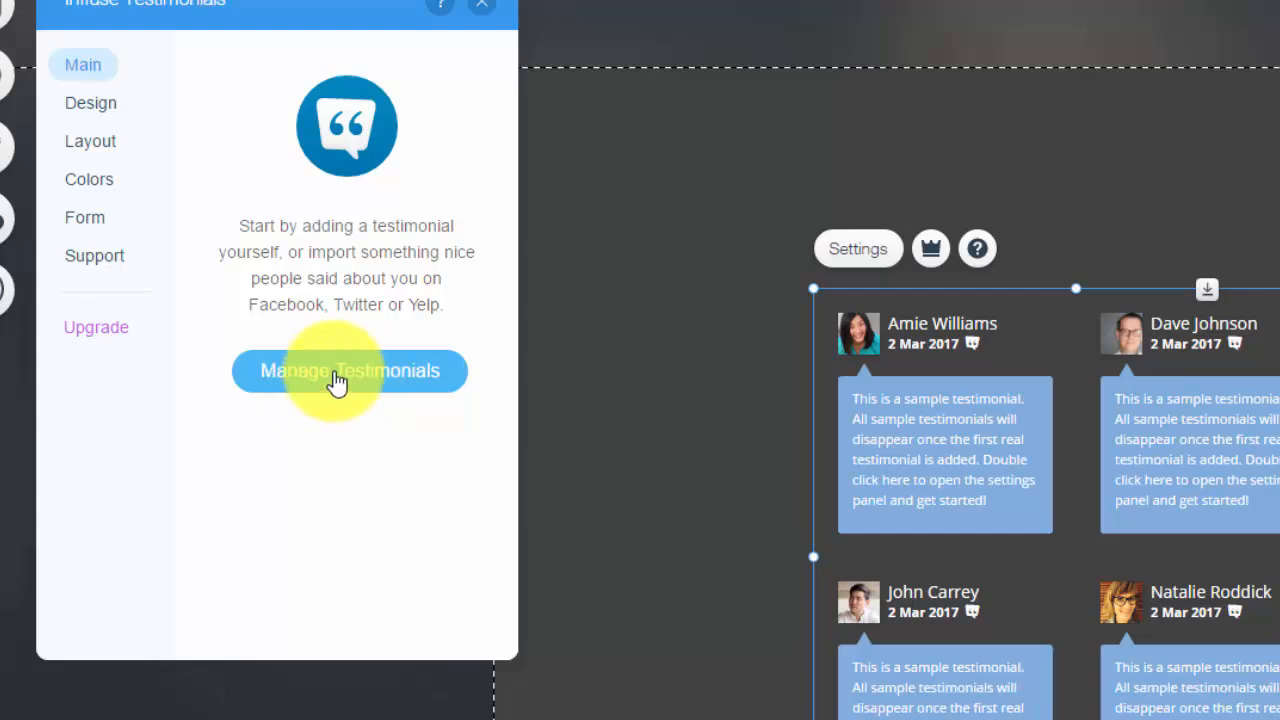
pyautogui.click(349, 371)
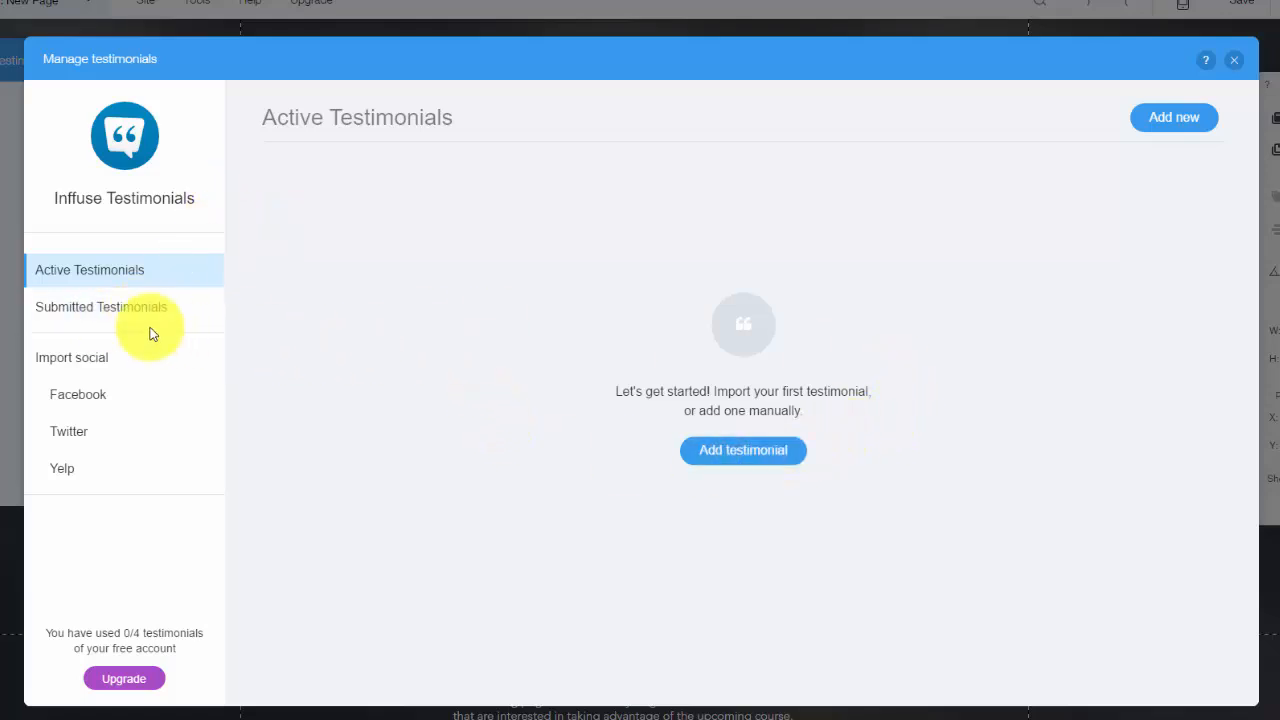
pyautogui.moveTo(748, 462)
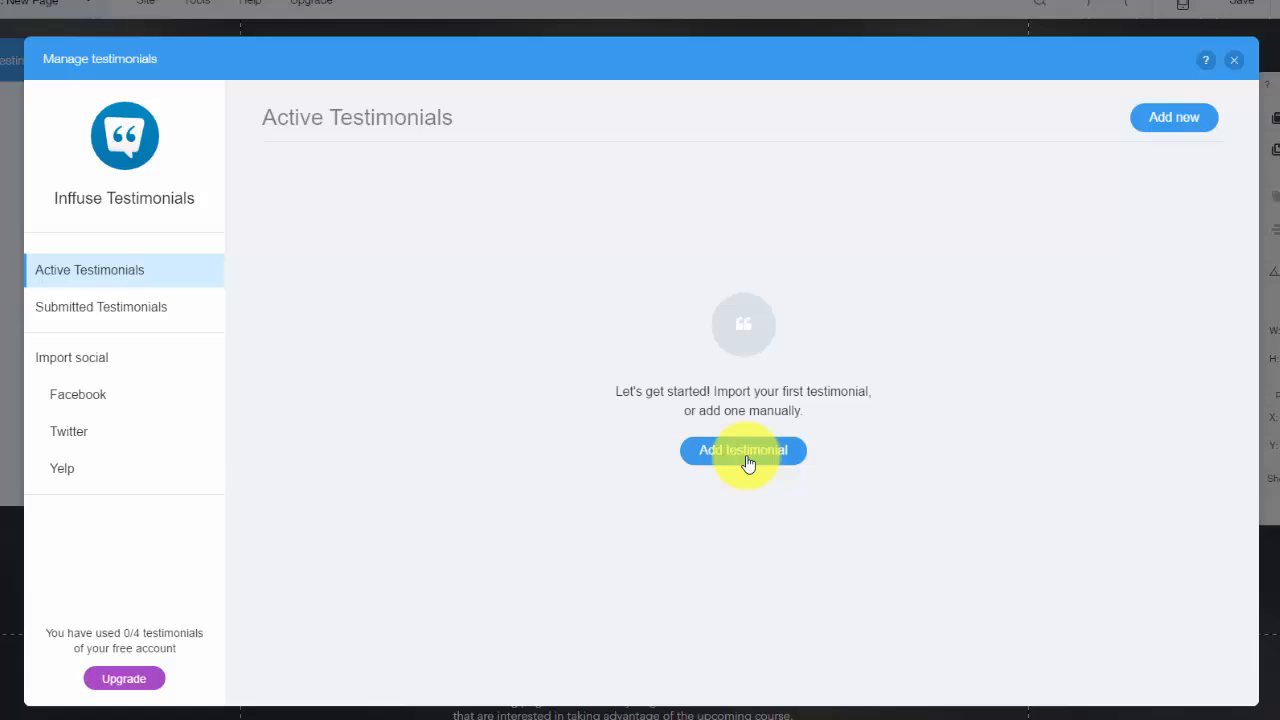
pyautogui.click(743, 450)
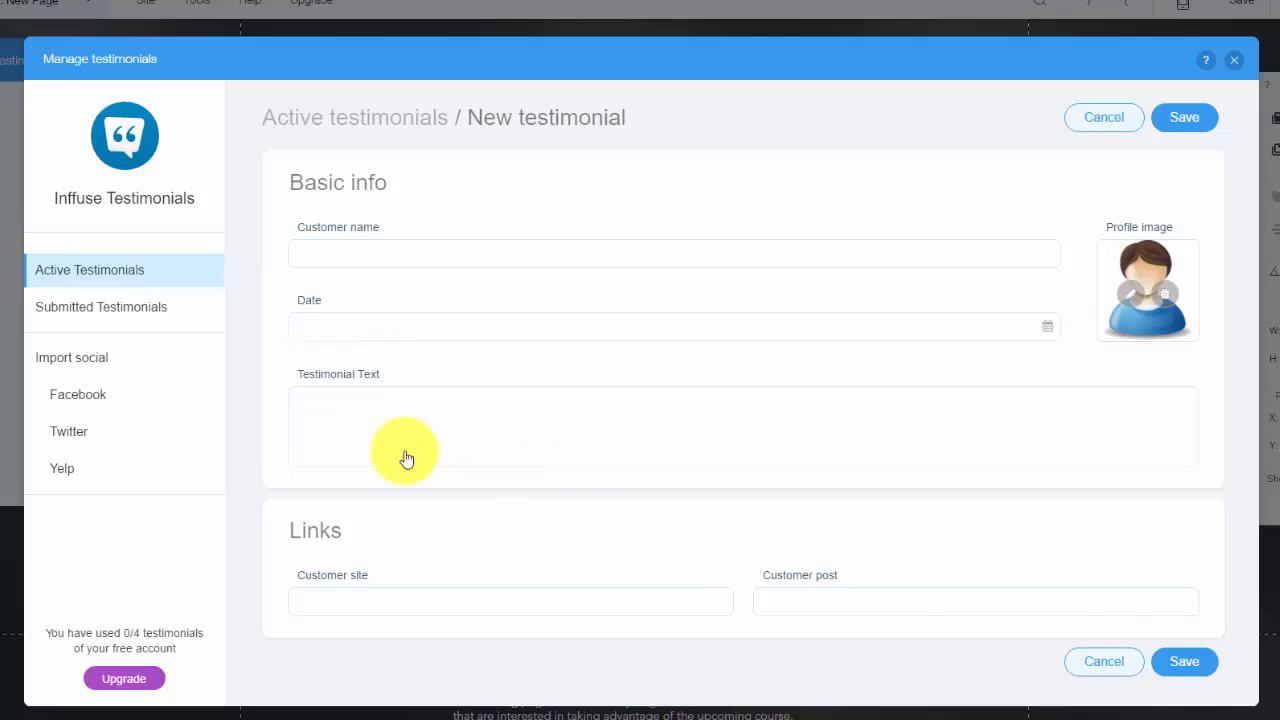
pyautogui.moveTo(748, 428)
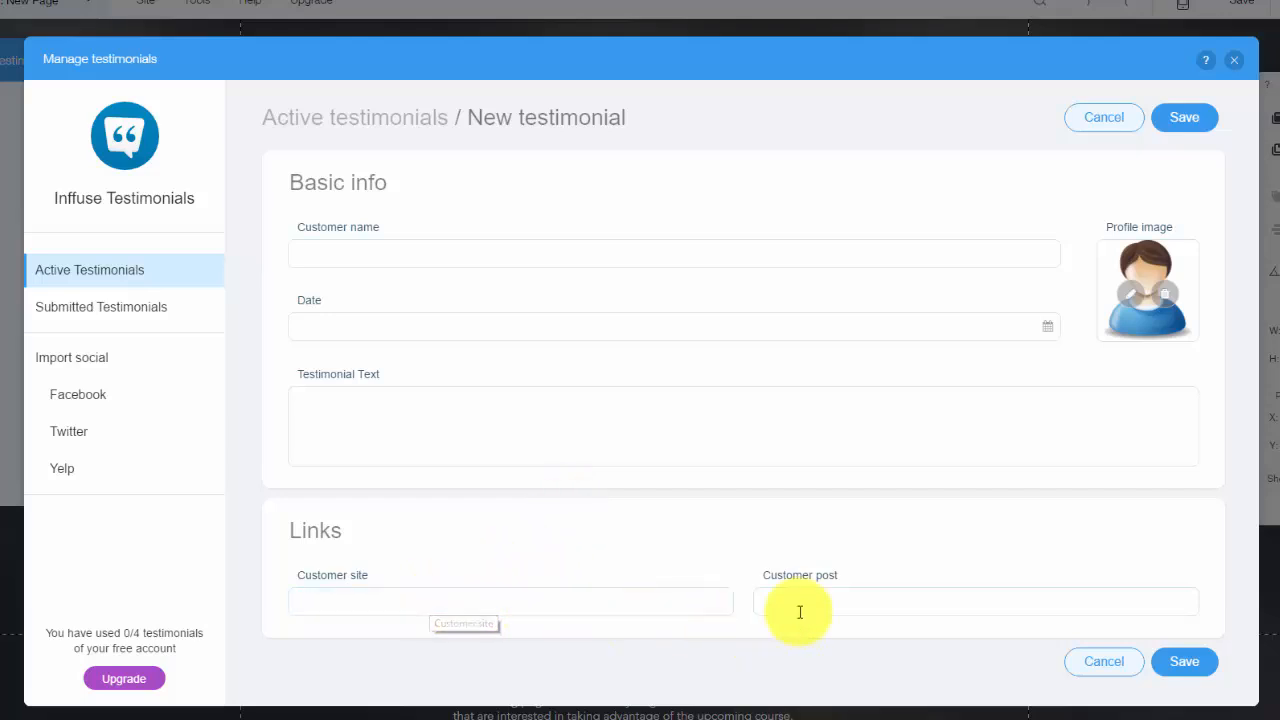
pyautogui.moveTo(800, 631)
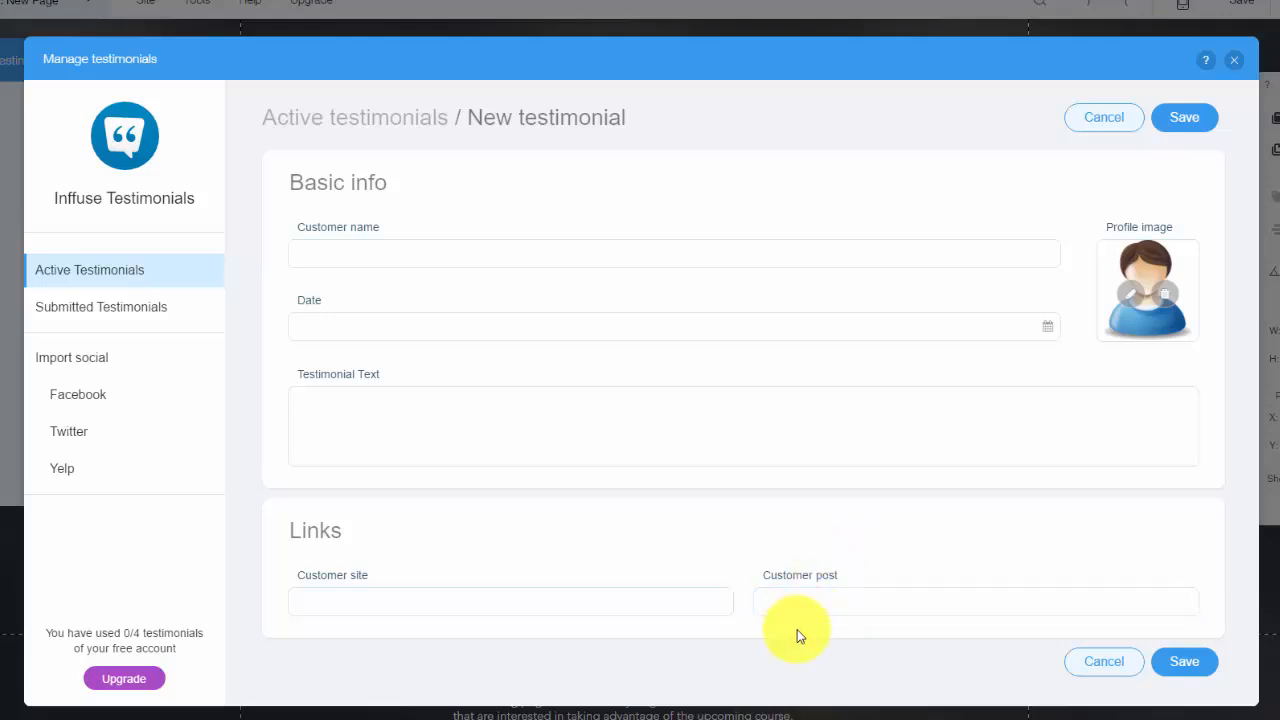
# Step: View Submitted Testimonials, then the Facebook, Twitter and Yelp import sections
pyautogui.click(101, 307)
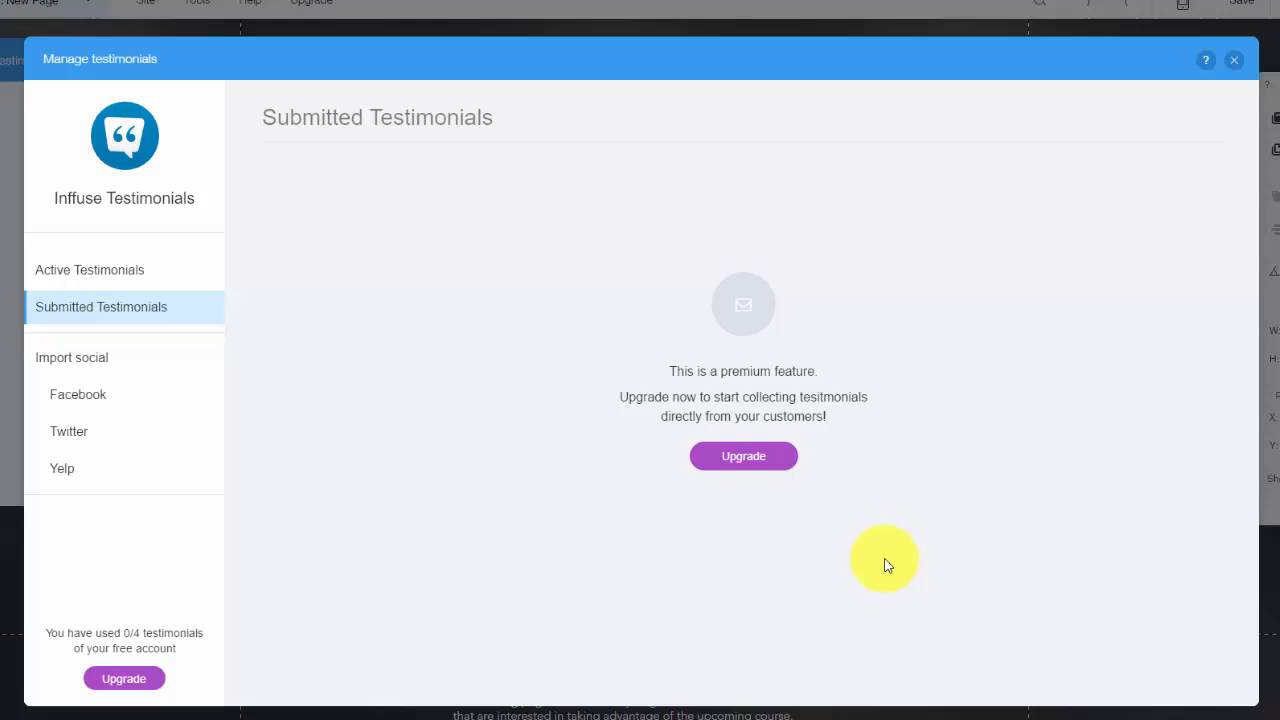
pyautogui.moveTo(783, 300)
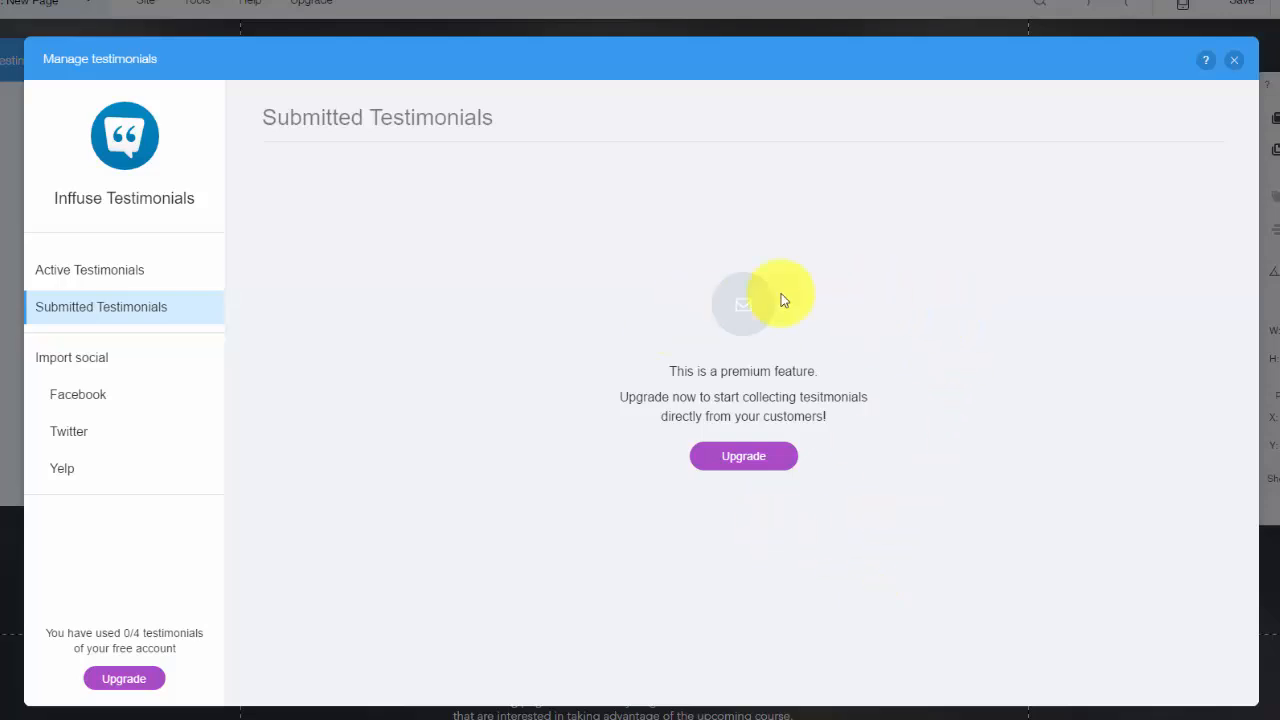
pyautogui.moveTo(385, 310)
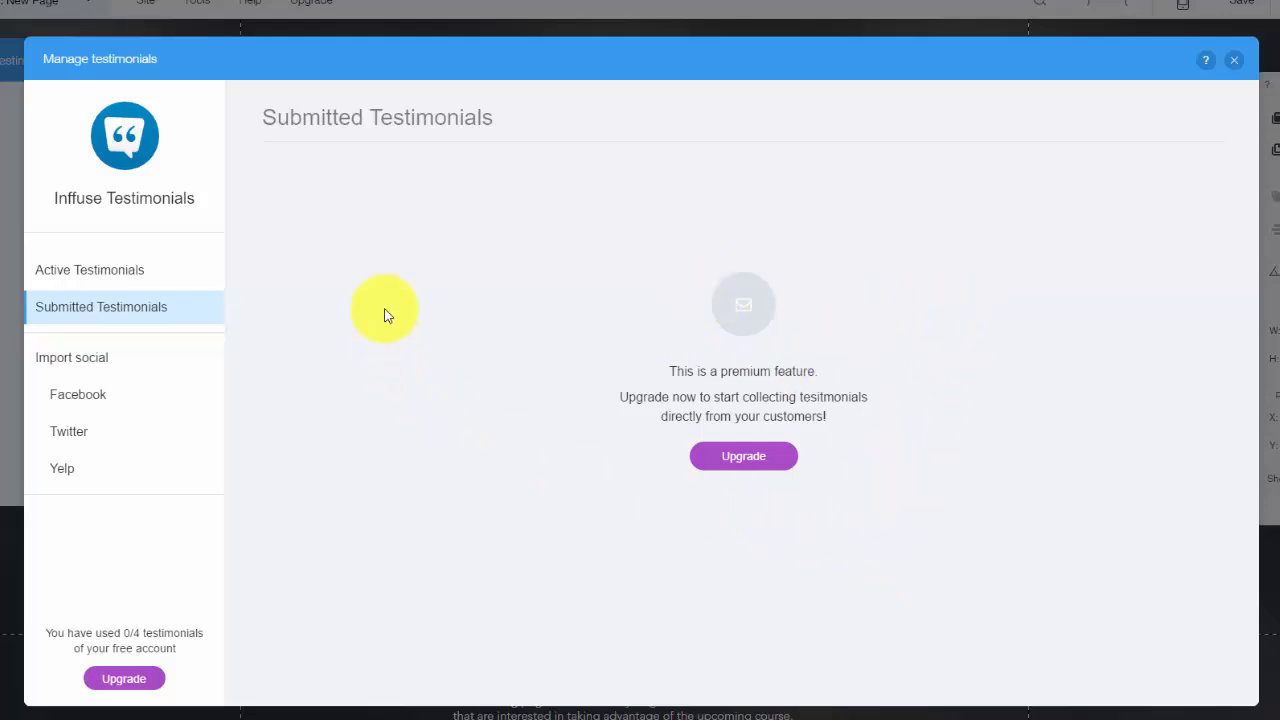
pyautogui.moveTo(483, 307)
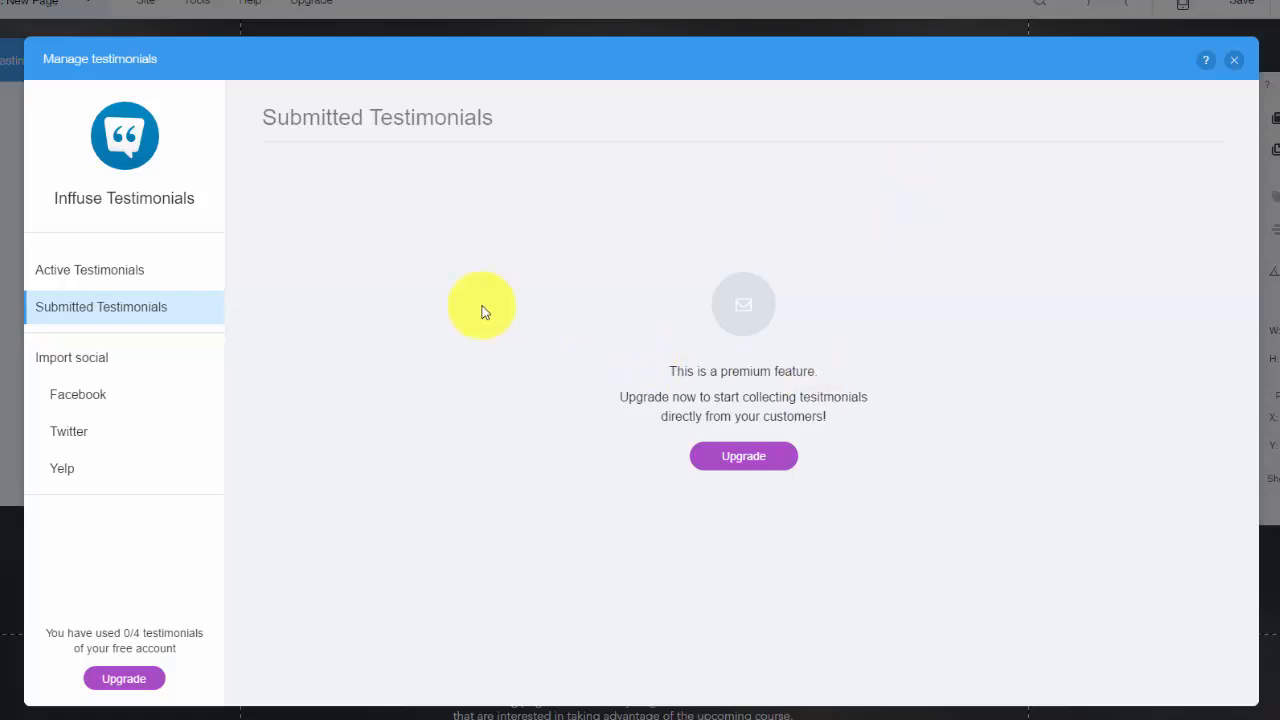
pyautogui.moveTo(388, 205)
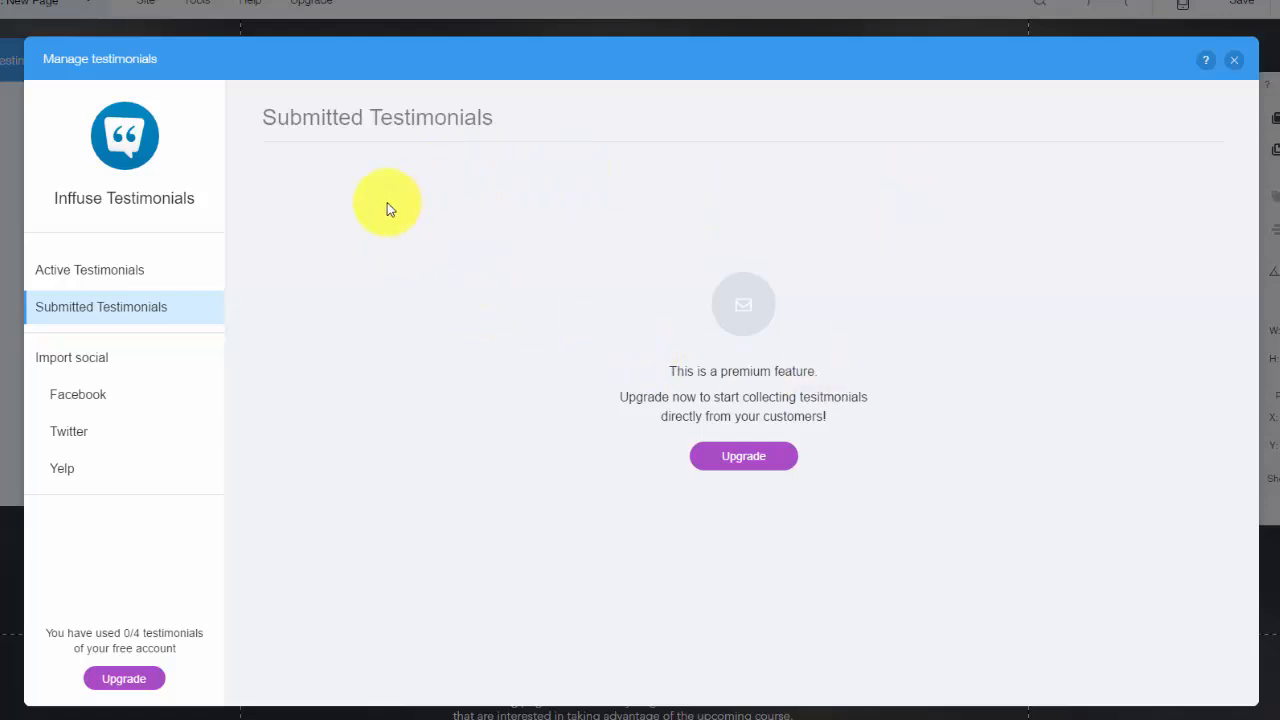
pyautogui.moveTo(518, 240)
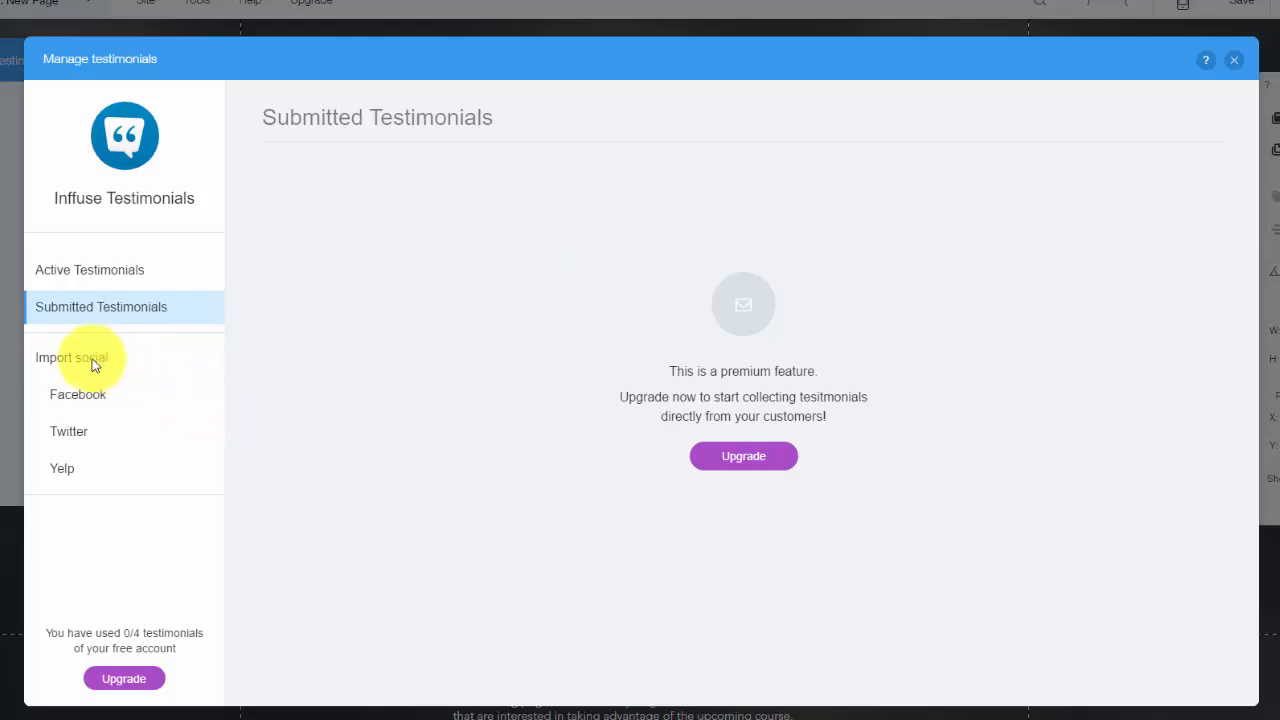
pyautogui.click(78, 394)
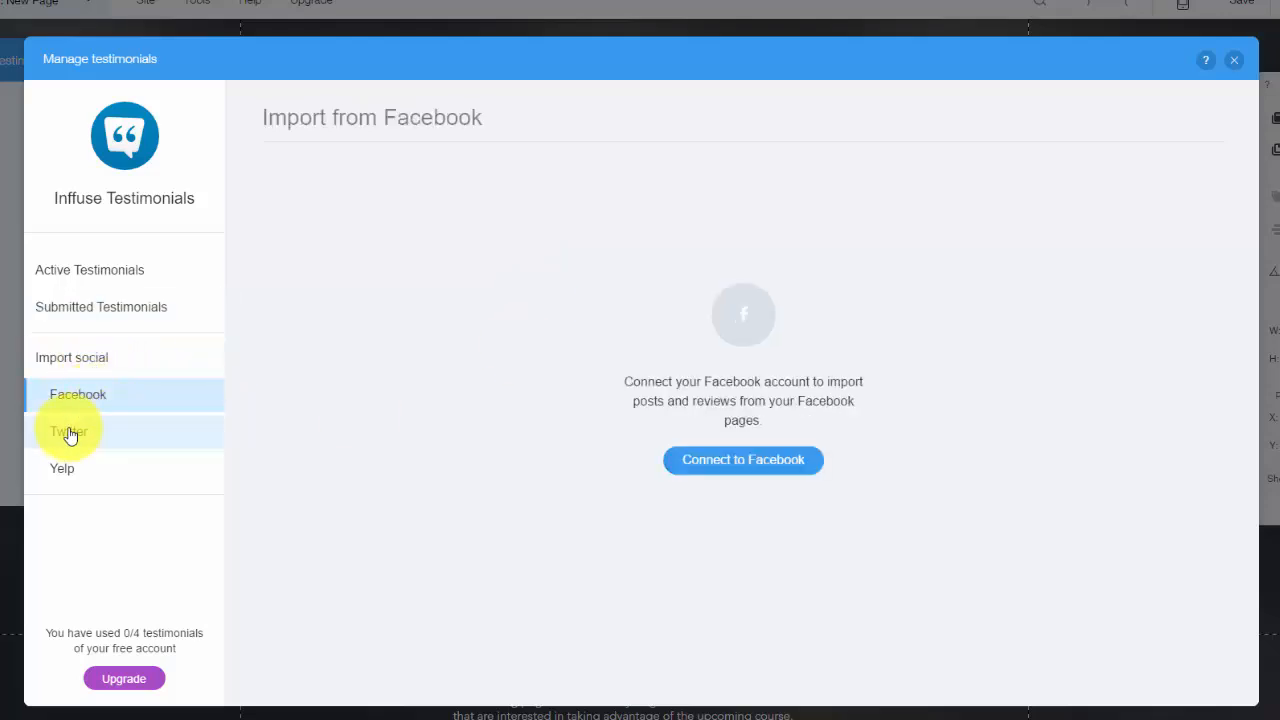
pyautogui.click(69, 431)
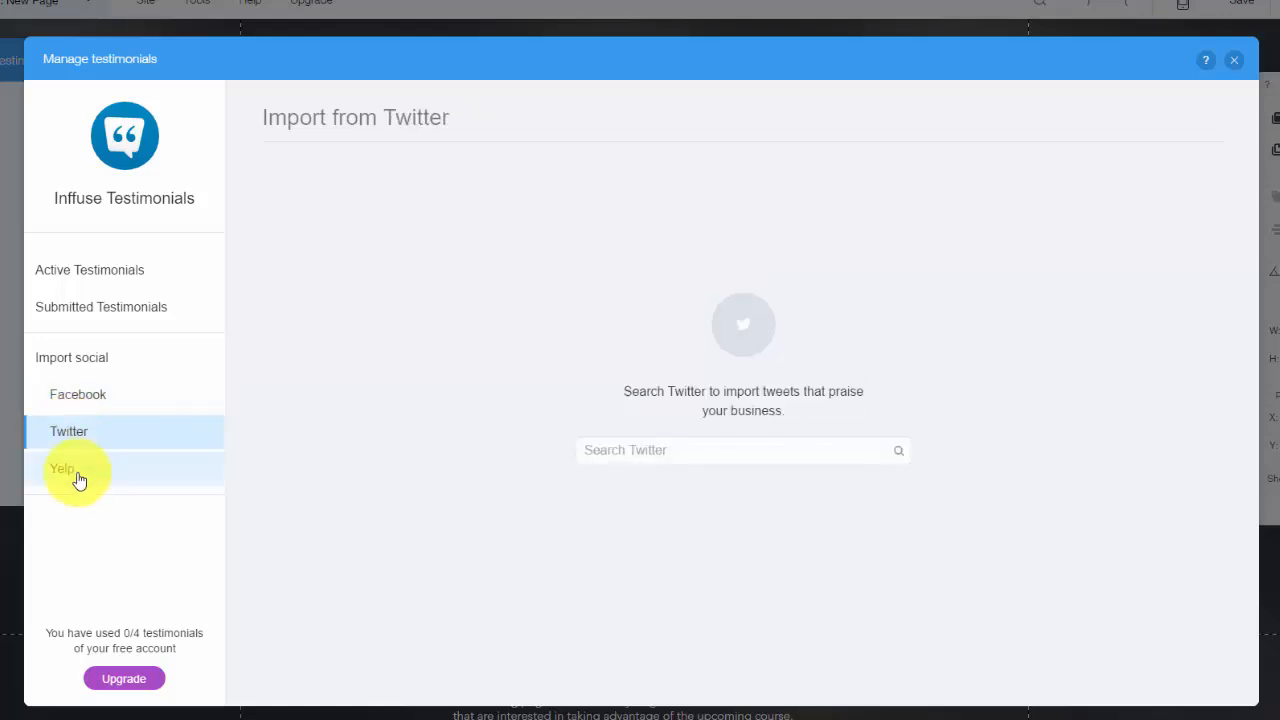
pyautogui.click(62, 468)
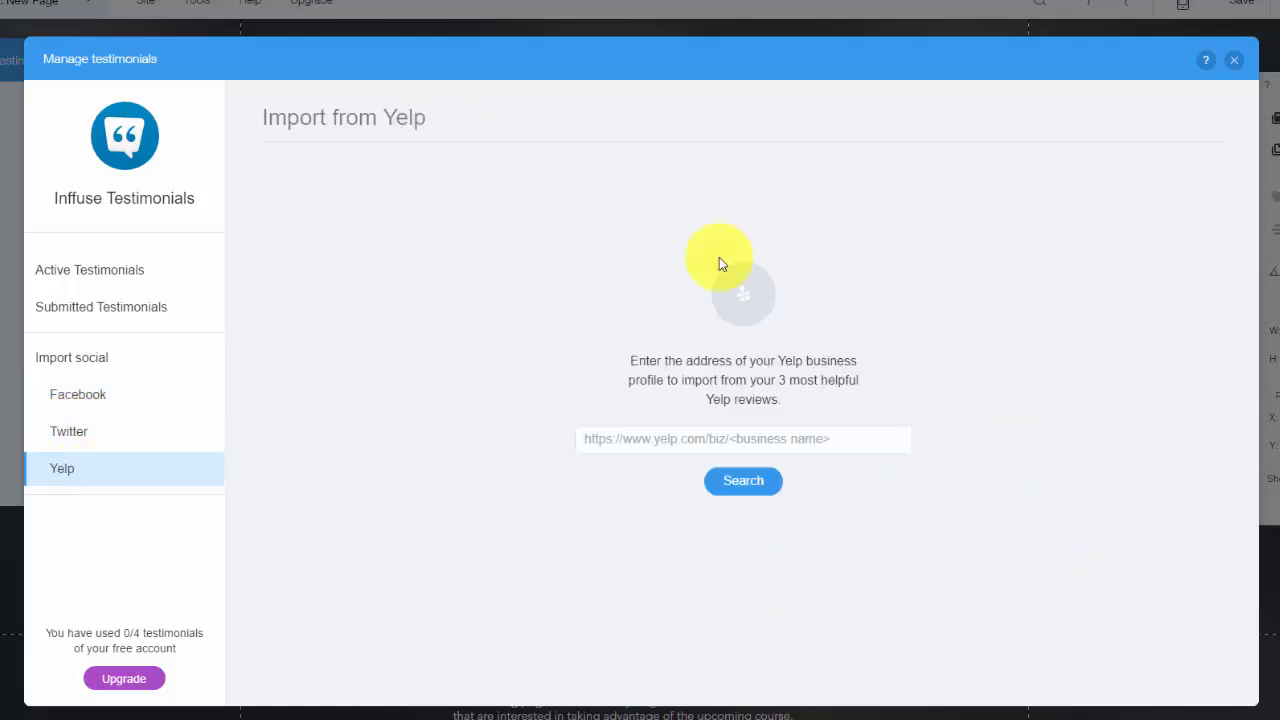
pyautogui.moveTo(378, 222)
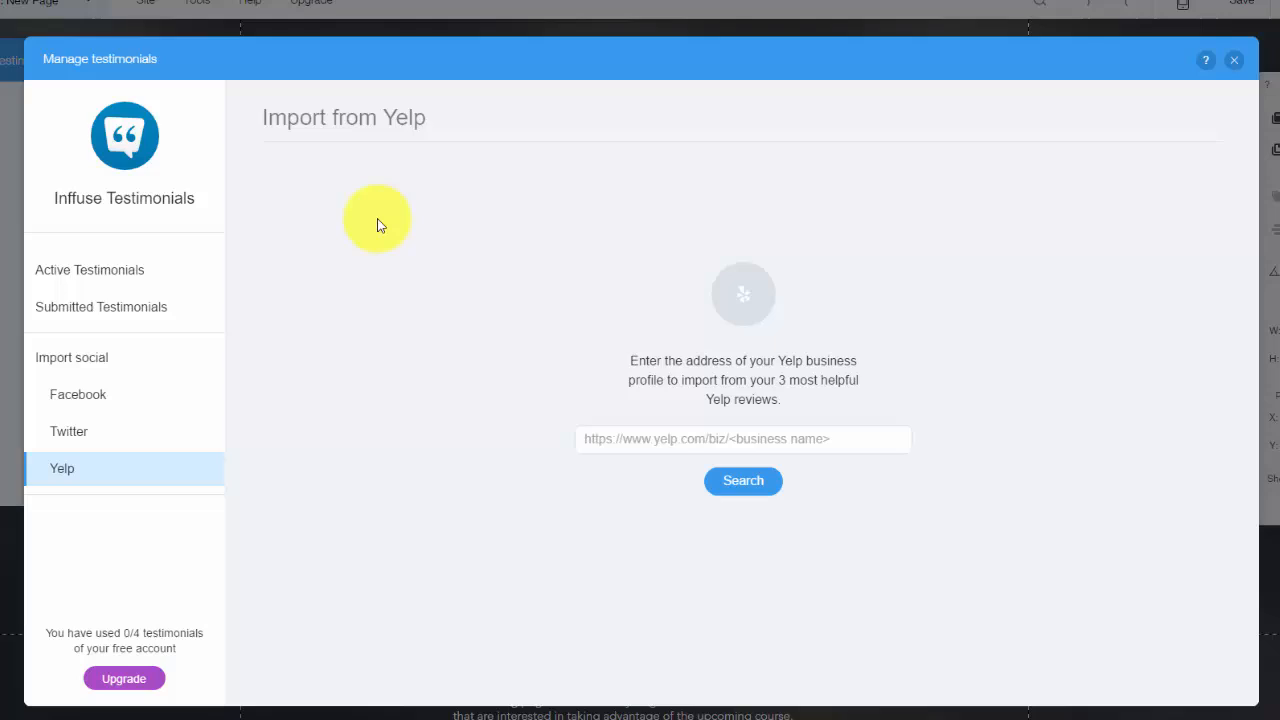
pyautogui.moveTo(697, 280)
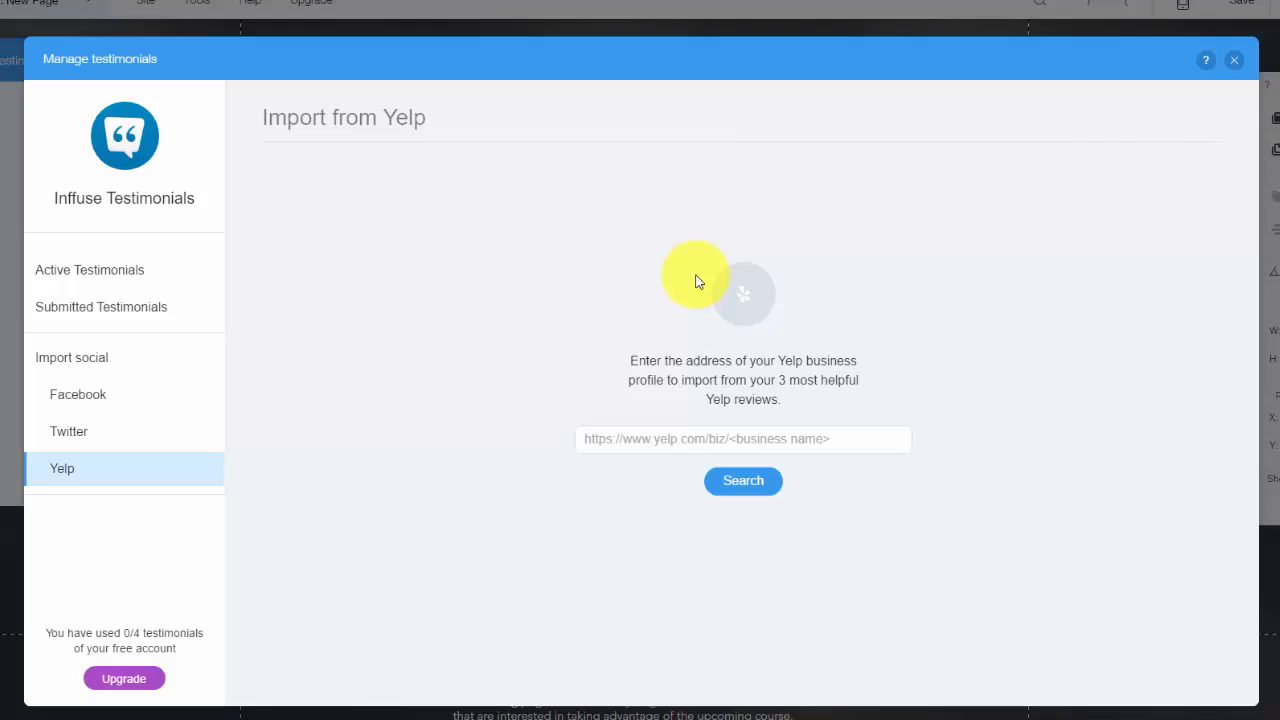
pyautogui.moveTo(303, 300)
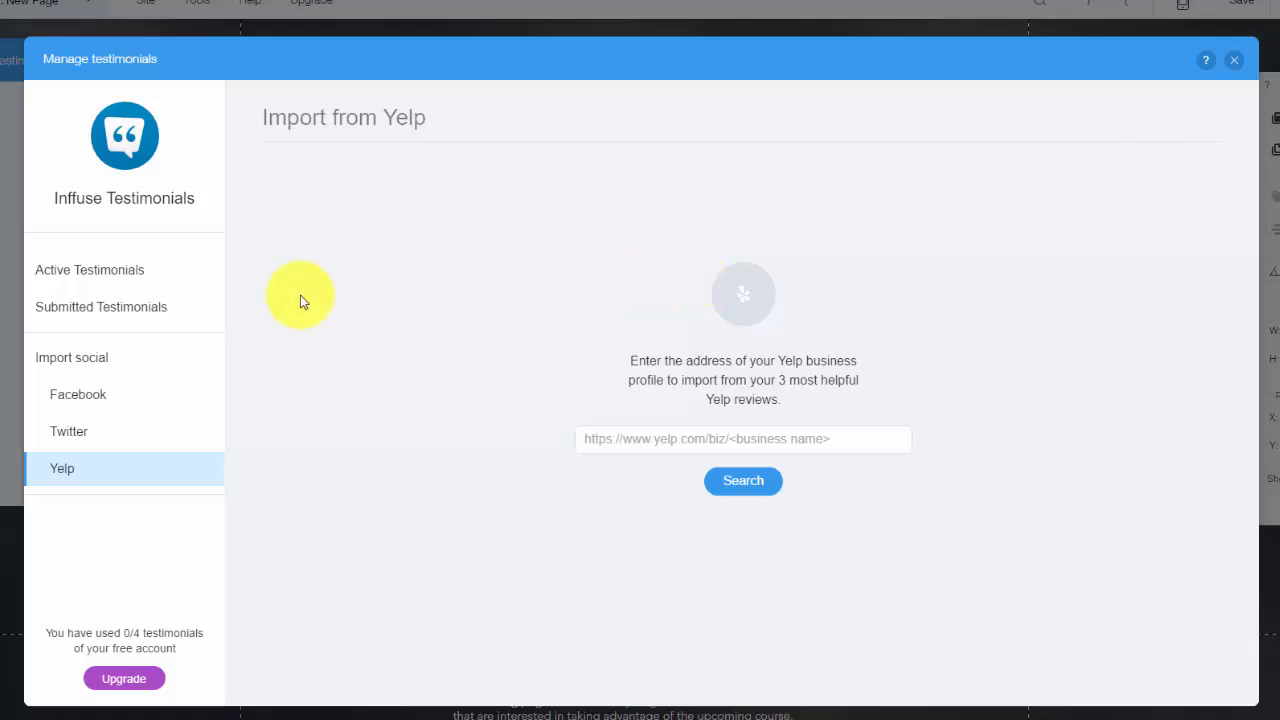
pyautogui.moveTo(1022, 188)
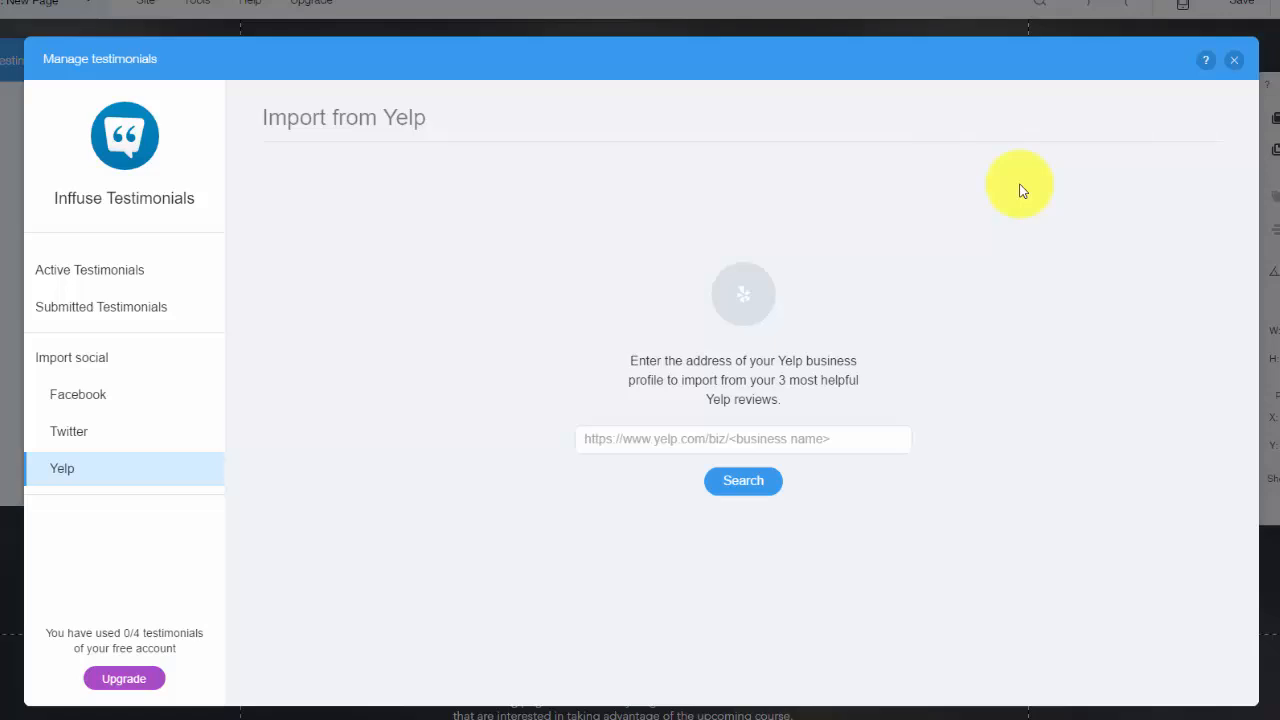
pyautogui.moveTo(1008, 293)
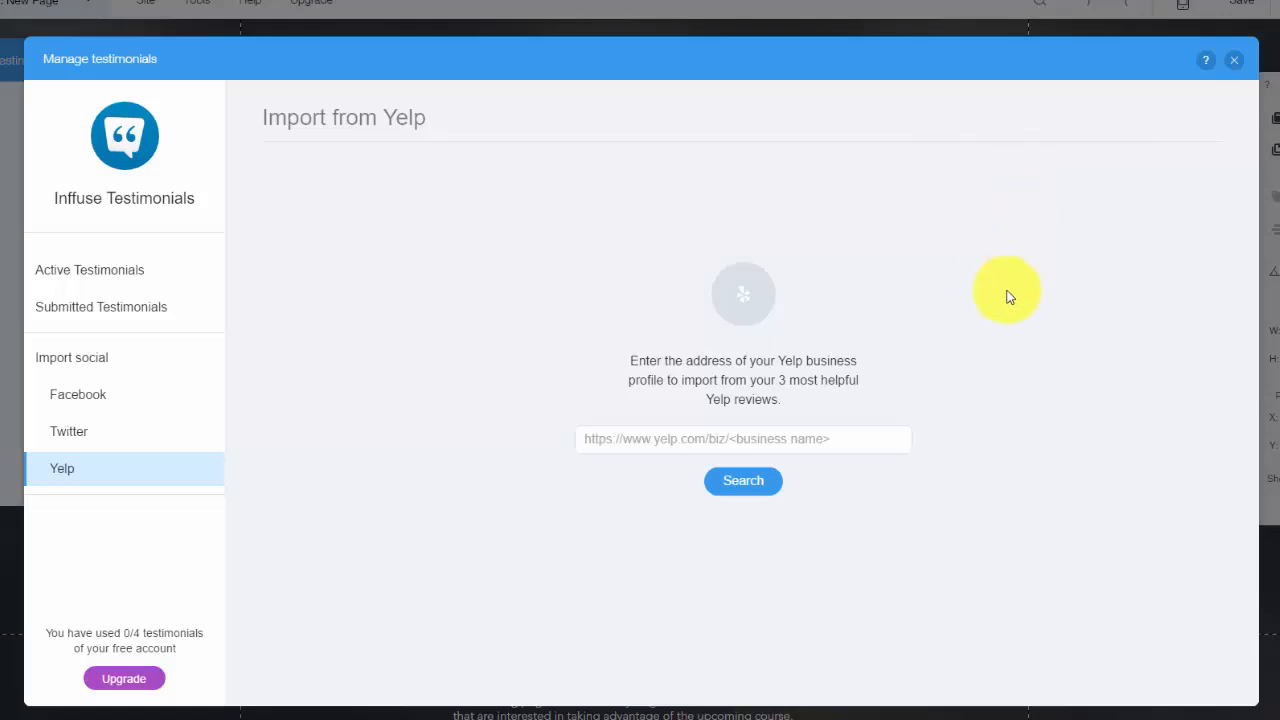
pyautogui.moveTo(1233, 172)
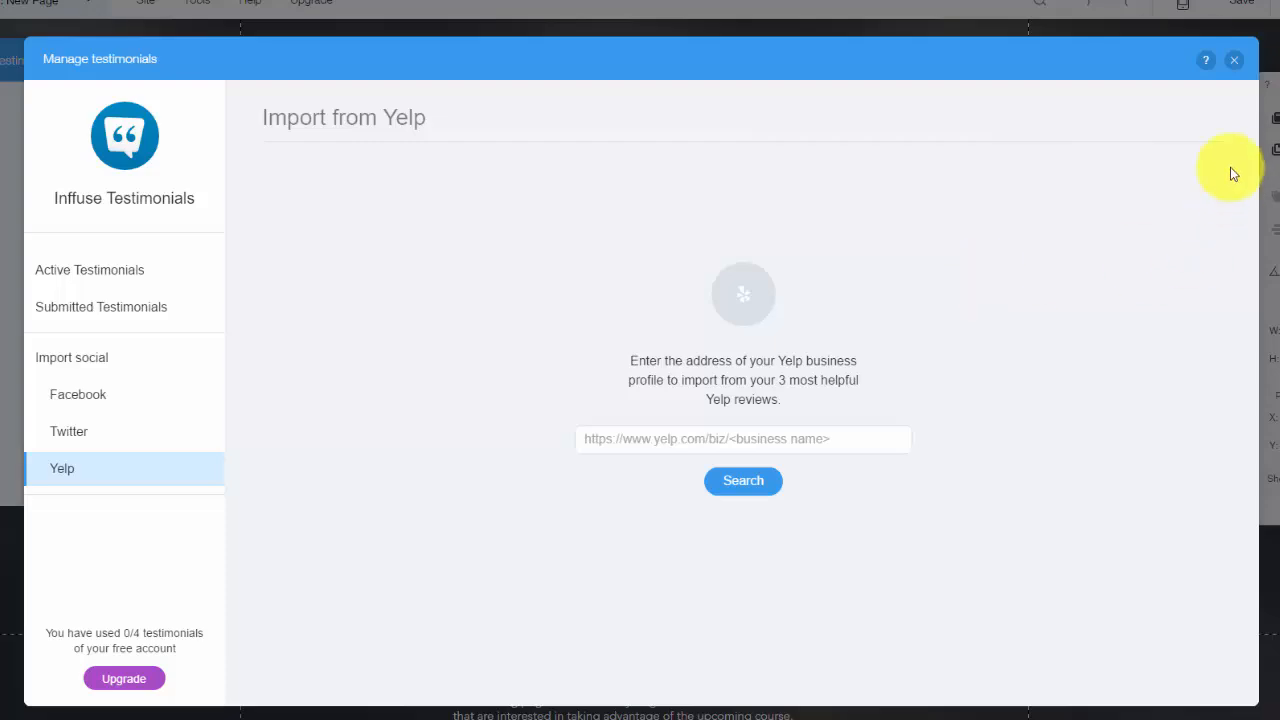
# Step: Close Manage testimonials and the app settings, and go to the HOME page
pyautogui.click(1234, 60)
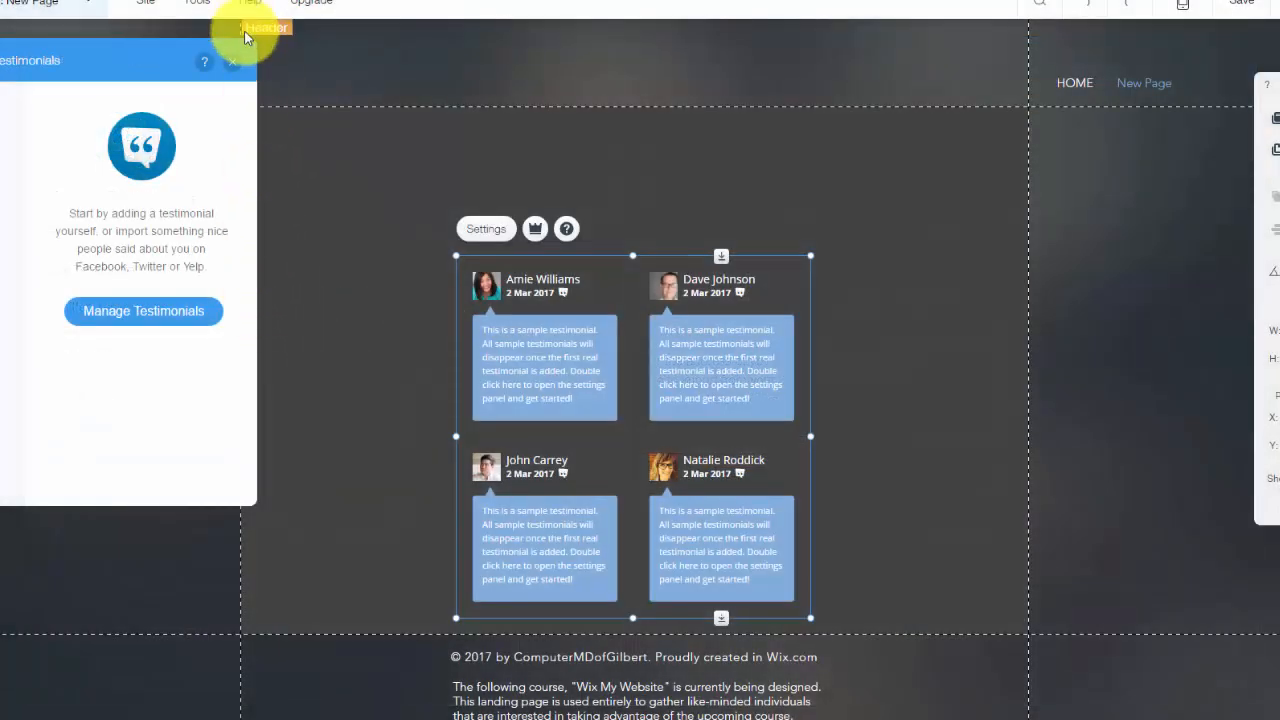
pyautogui.click(231, 62)
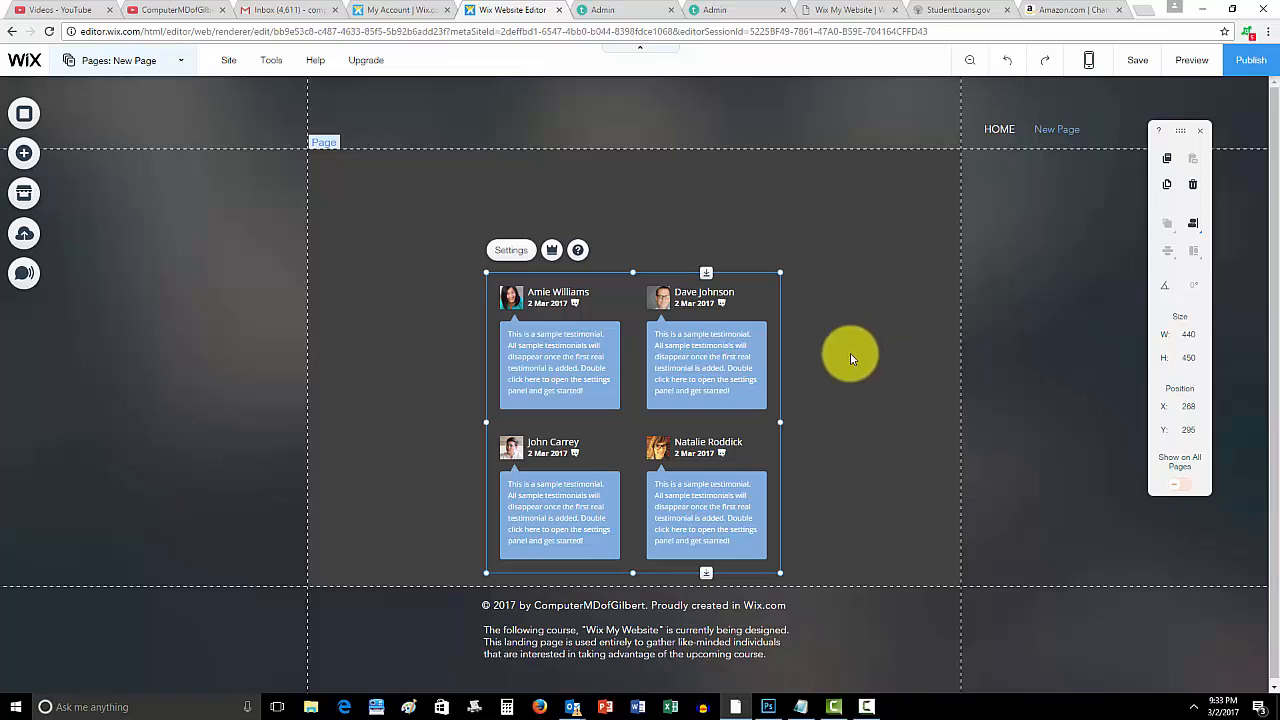
pyautogui.click(119, 60)
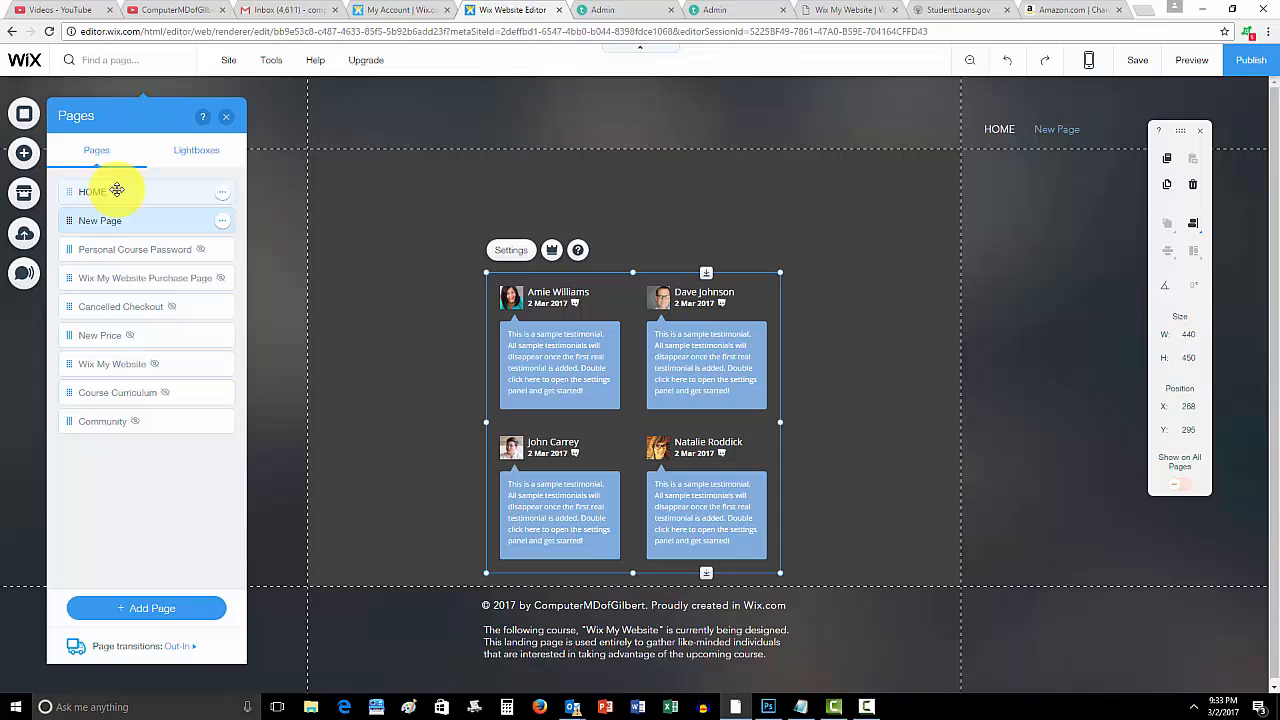
pyautogui.click(90, 191)
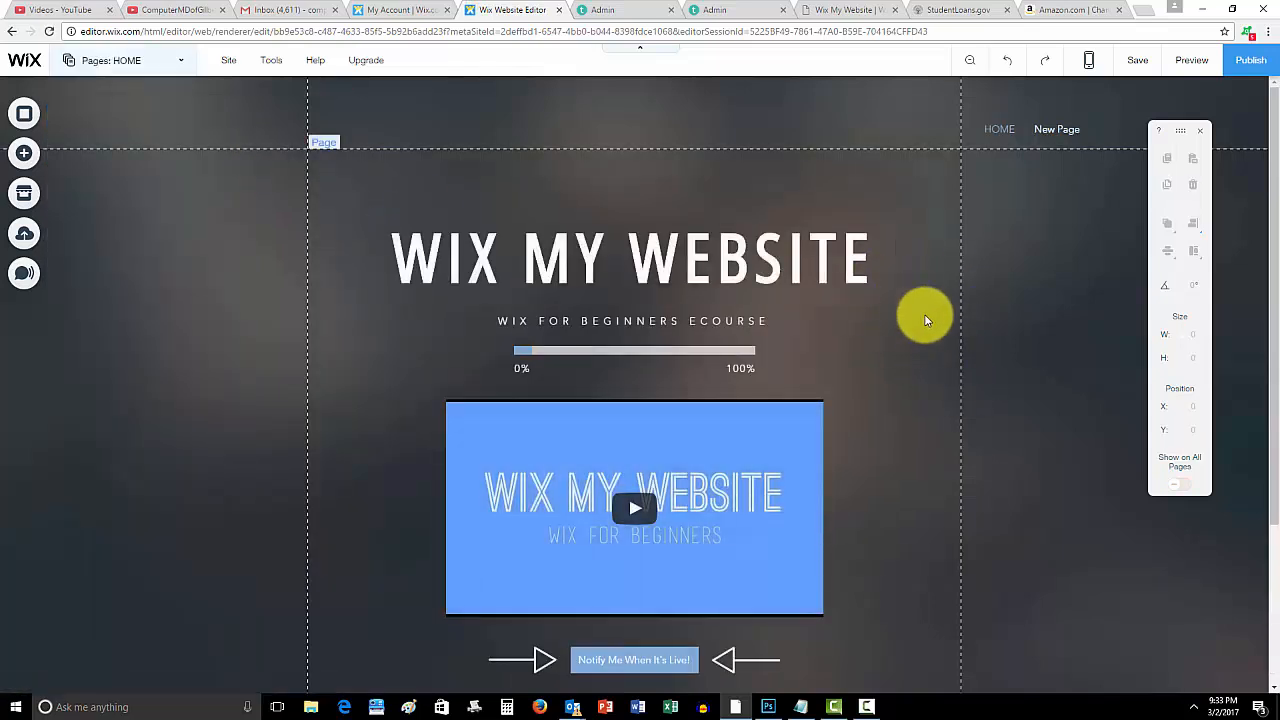
pyautogui.click(630, 258)
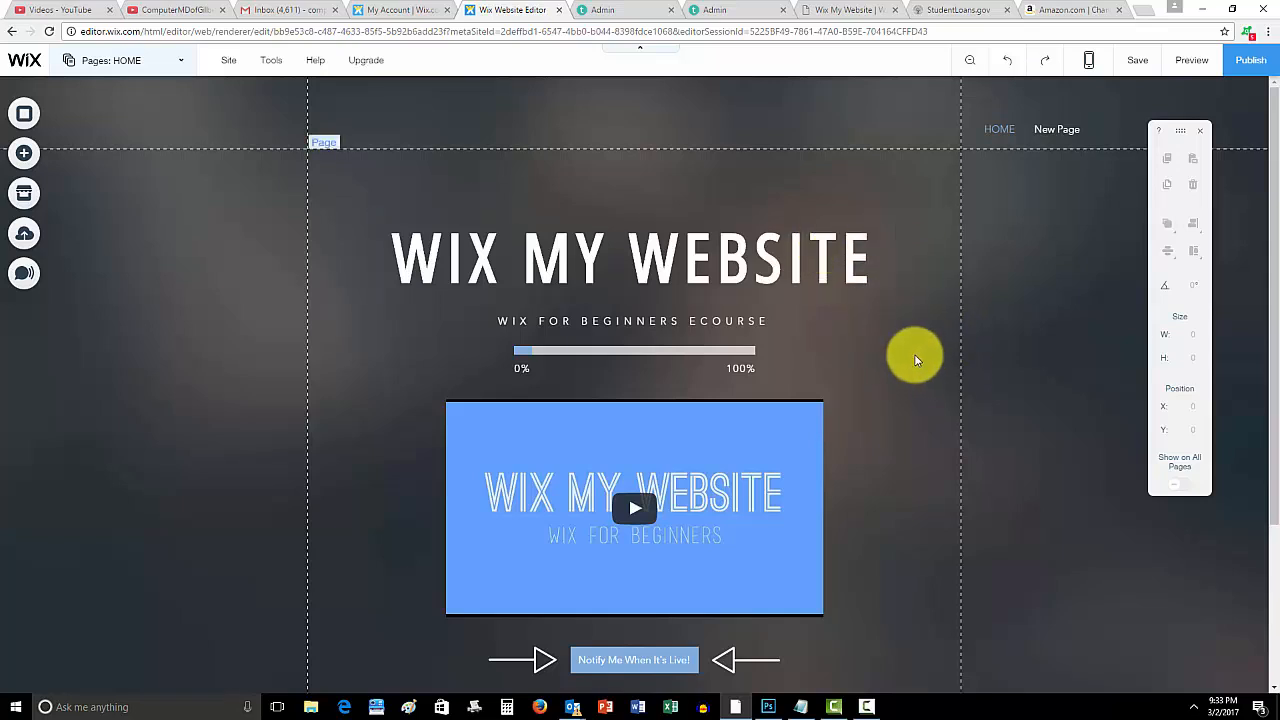
pyautogui.moveTo(886, 370)
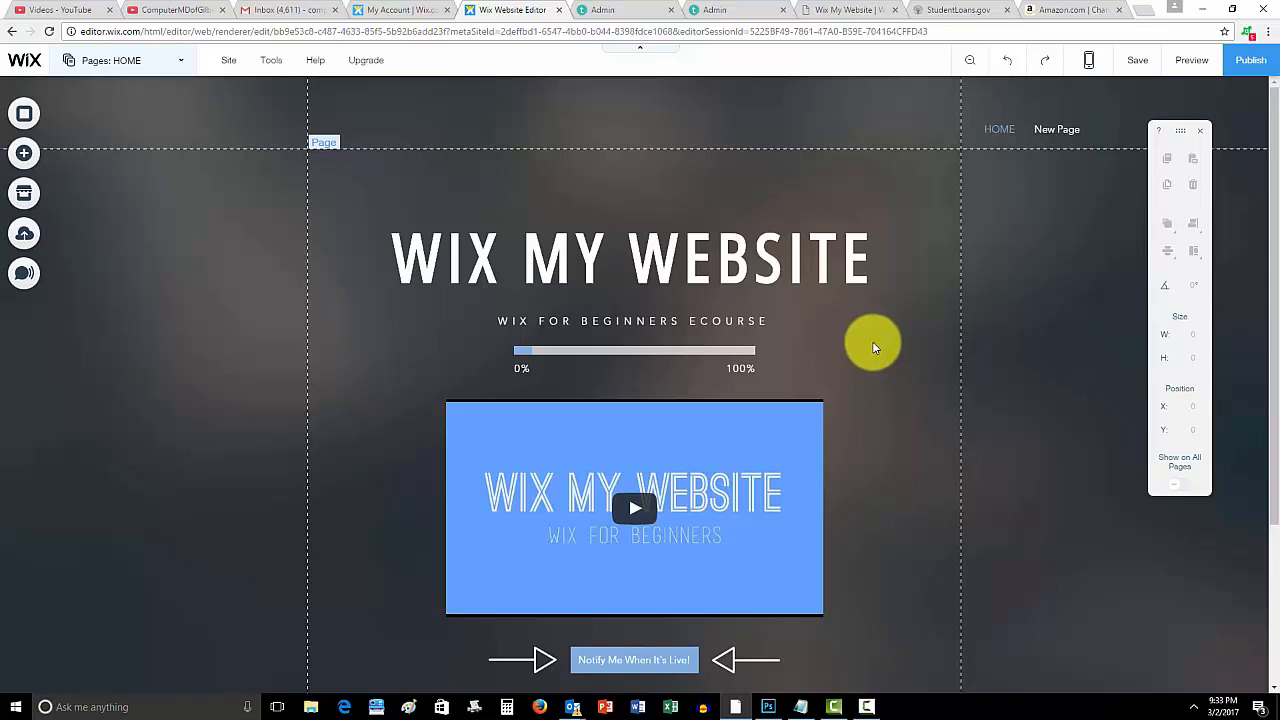
pyautogui.moveTo(912, 351)
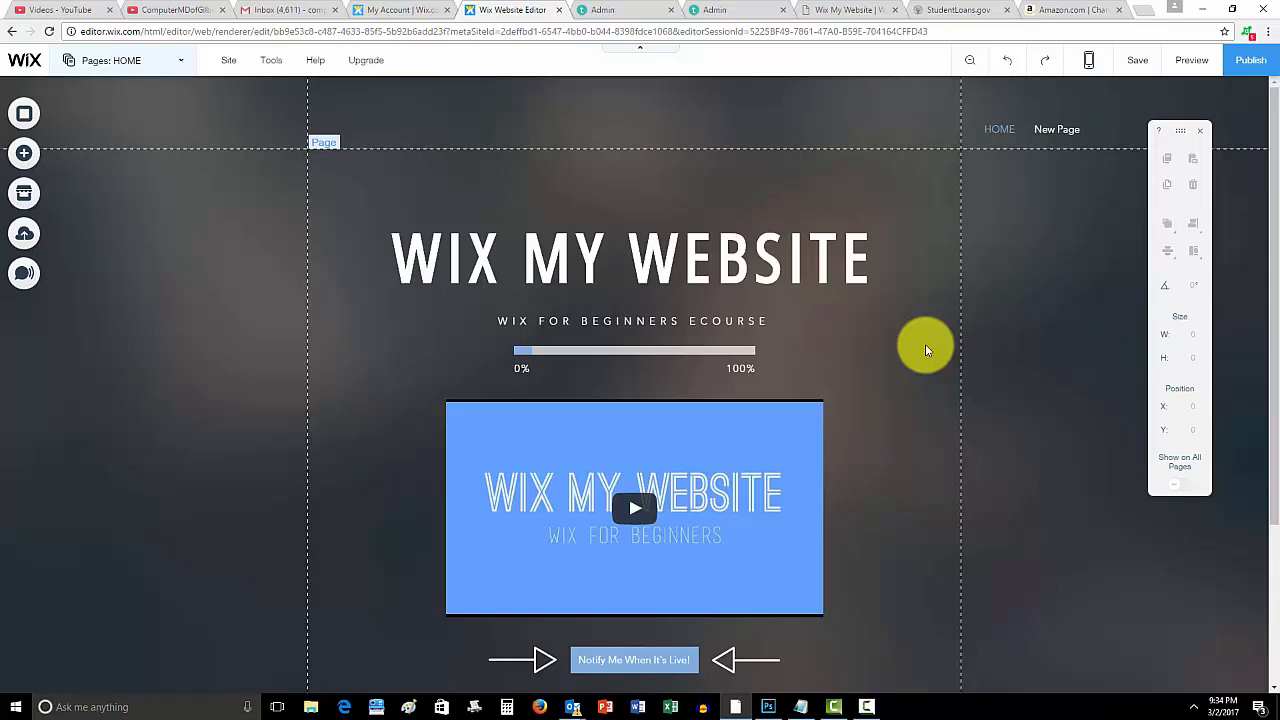
pyautogui.moveTo(843, 364)
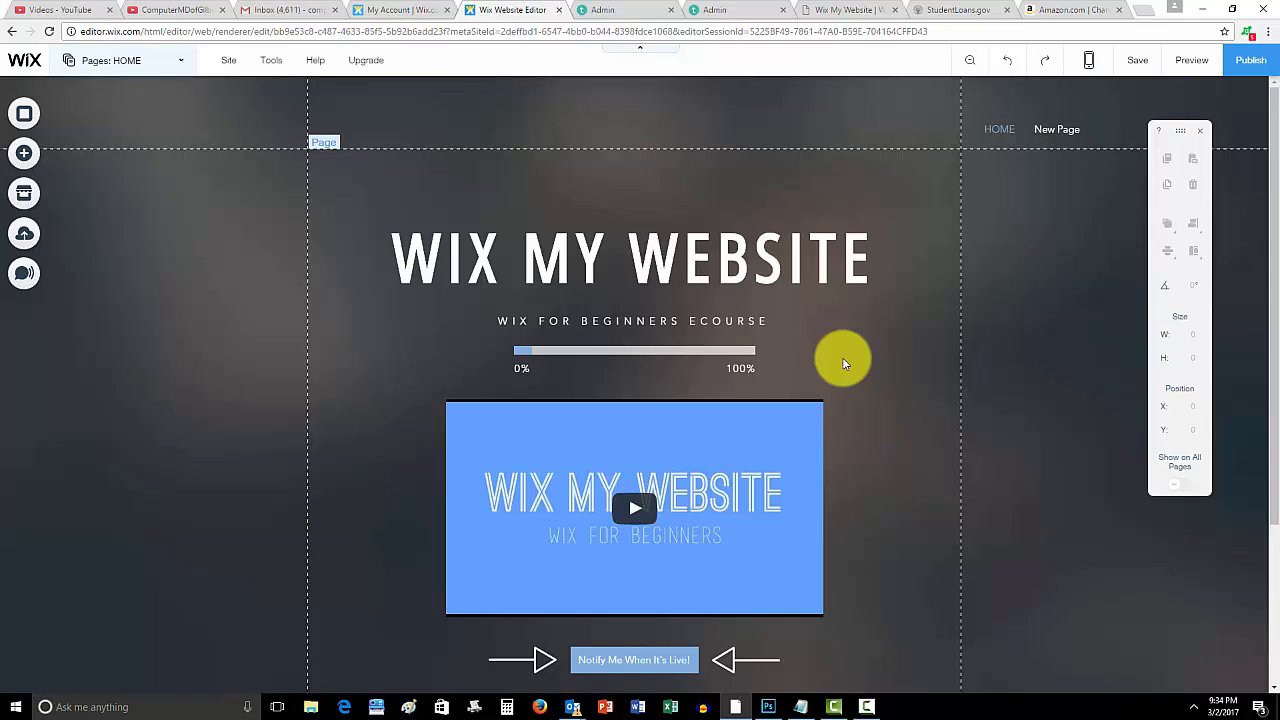
pyautogui.moveTo(902, 498)
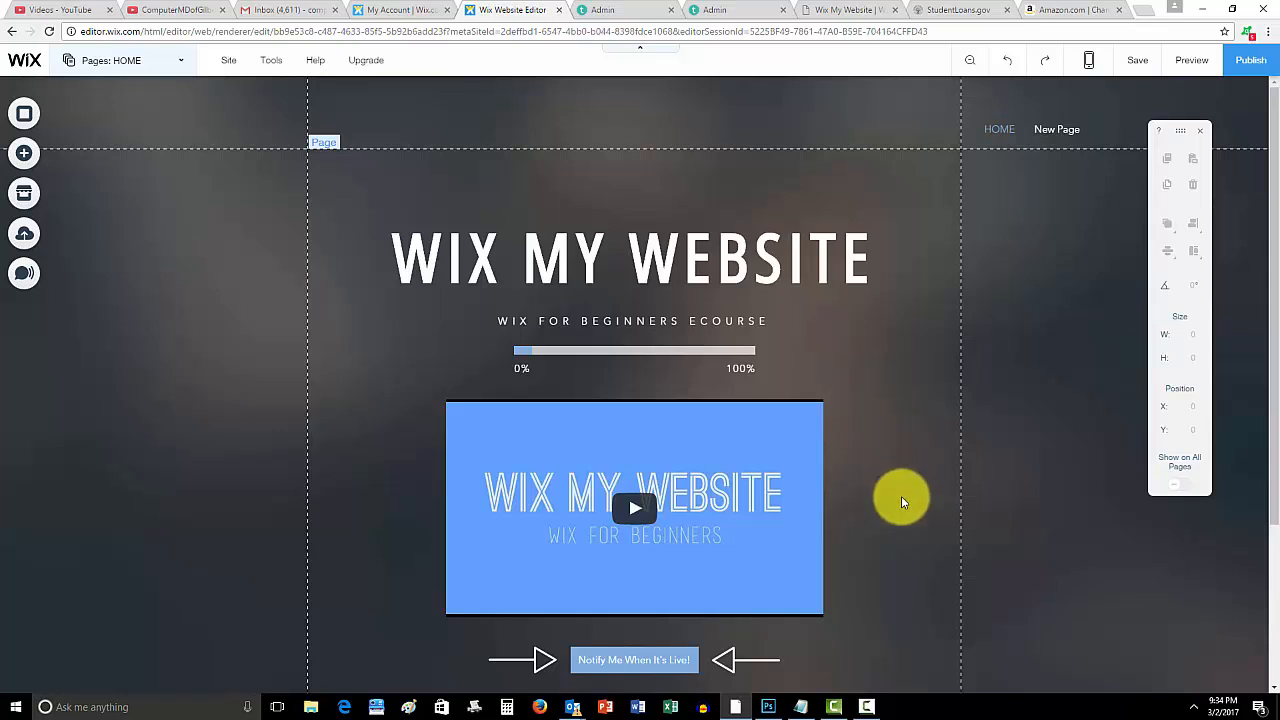